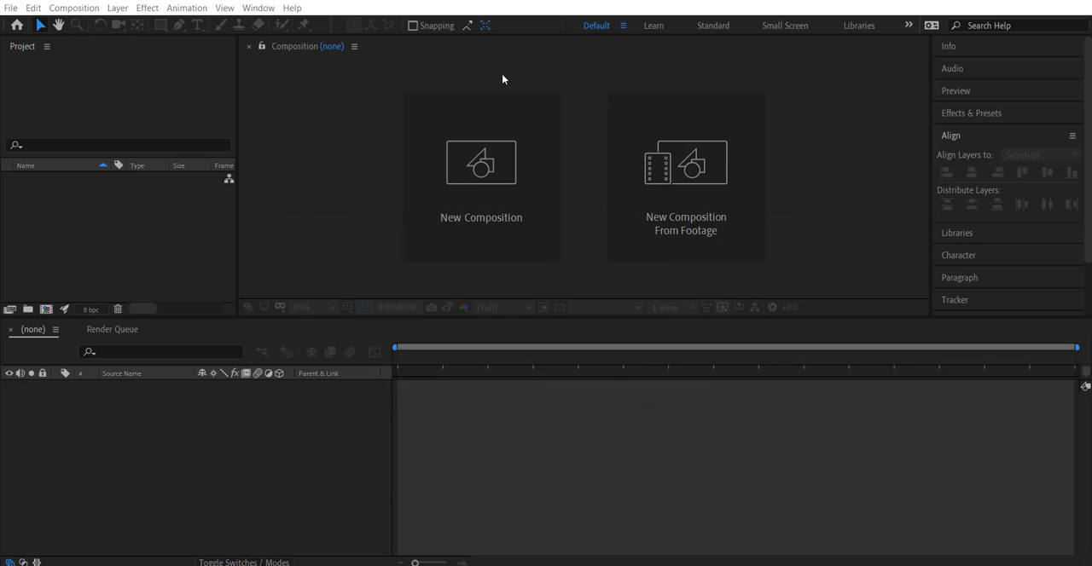
{"action": "mouse_move", "coordinate": [460, 84]}
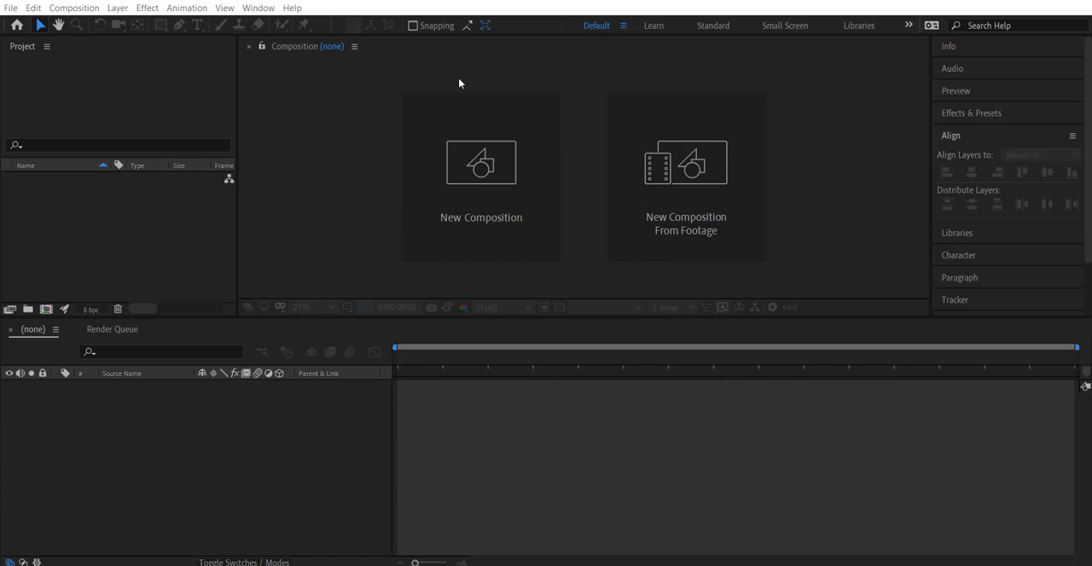
{"action": "mouse_move", "coordinate": [358, 164]}
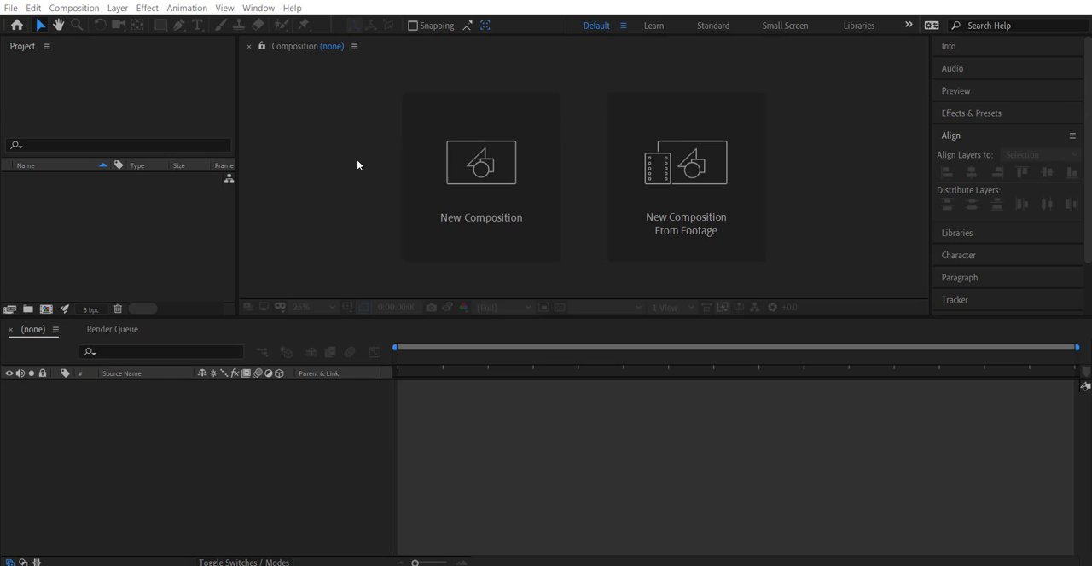
{"action": "mouse_move", "coordinate": [811, 89]}
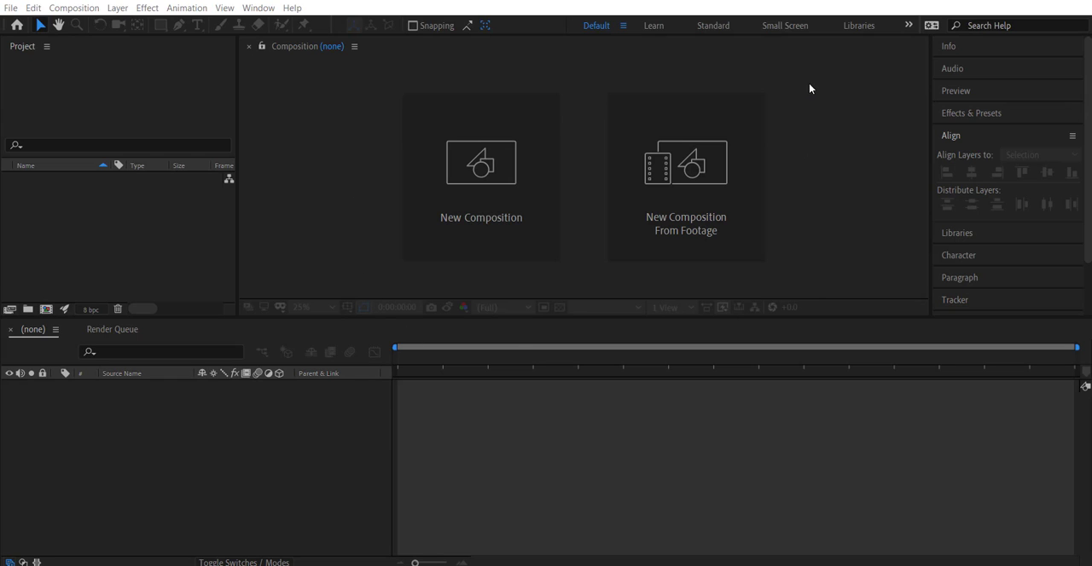
{"action": "mouse_move", "coordinate": [532, 71]}
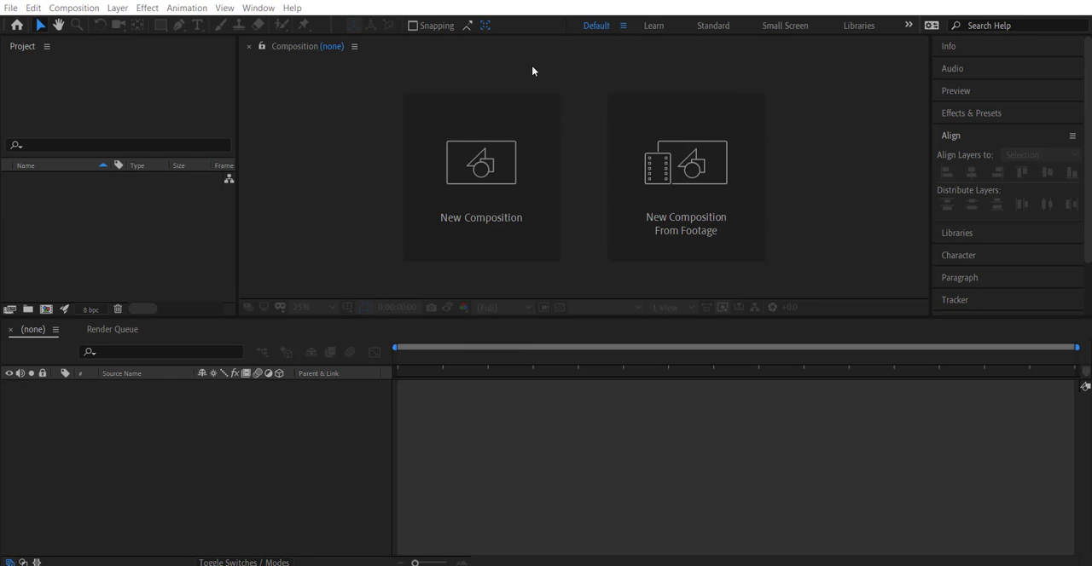
{"action": "mouse_move", "coordinate": [478, 68]}
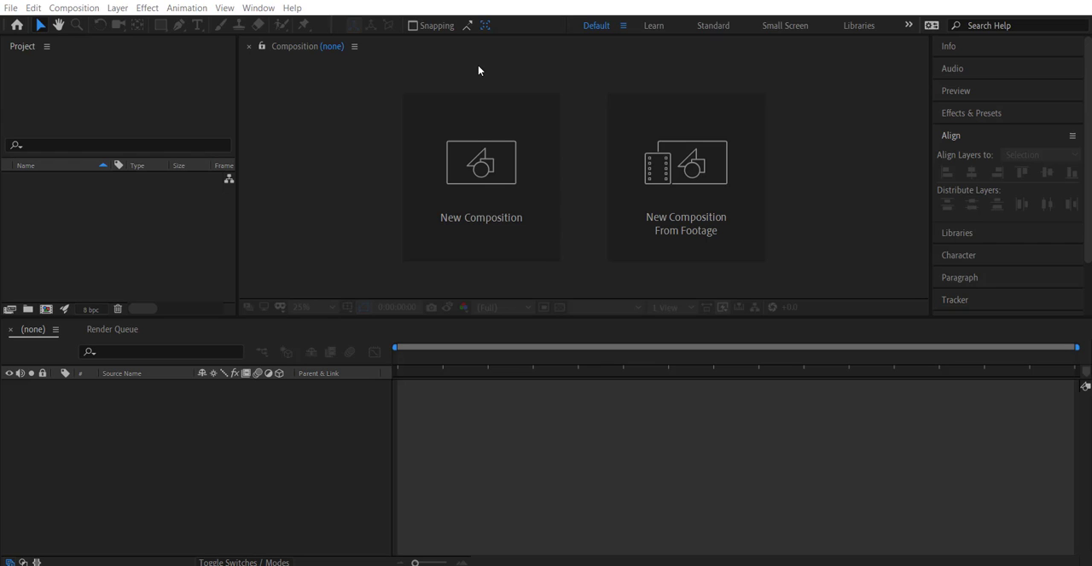
{"action": "mouse_move", "coordinate": [481, 216]}
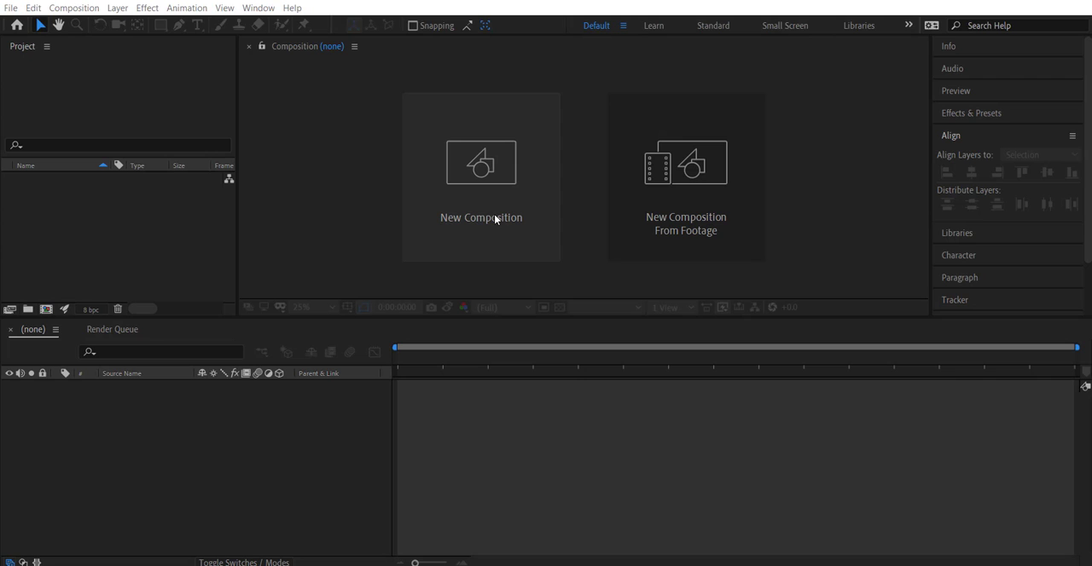
{"action": "mouse_move", "coordinate": [450, 273]}
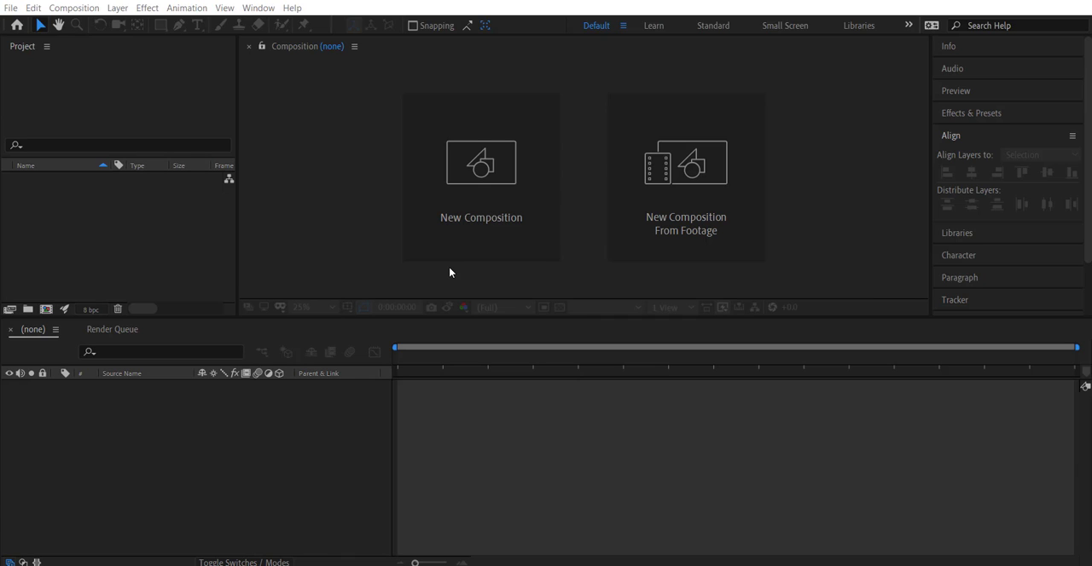
{"action": "mouse_move", "coordinate": [461, 279]}
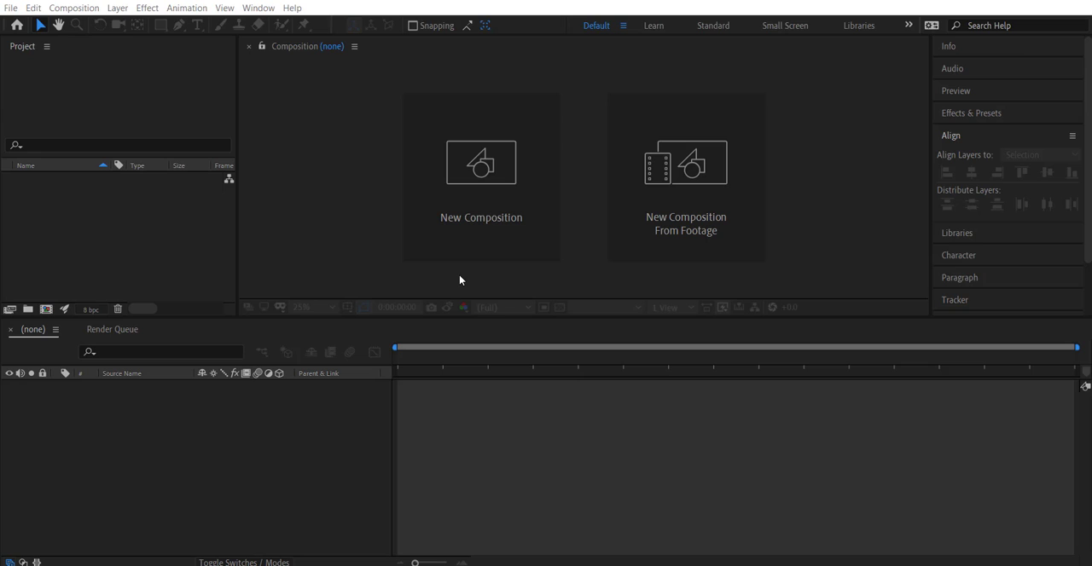
{"action": "mouse_move", "coordinate": [463, 281]}
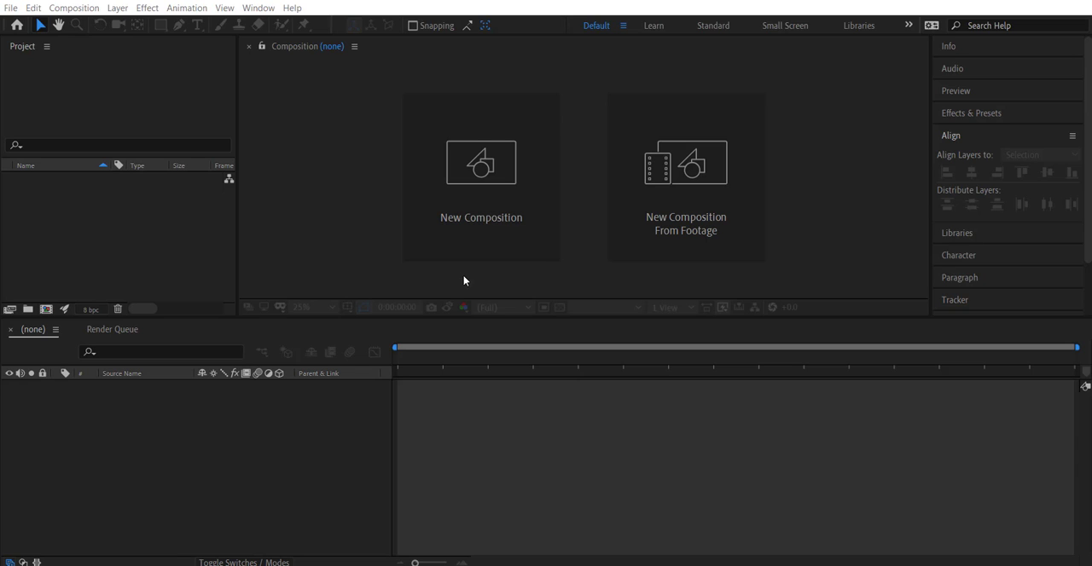
{"action": "mouse_move", "coordinate": [512, 179]}
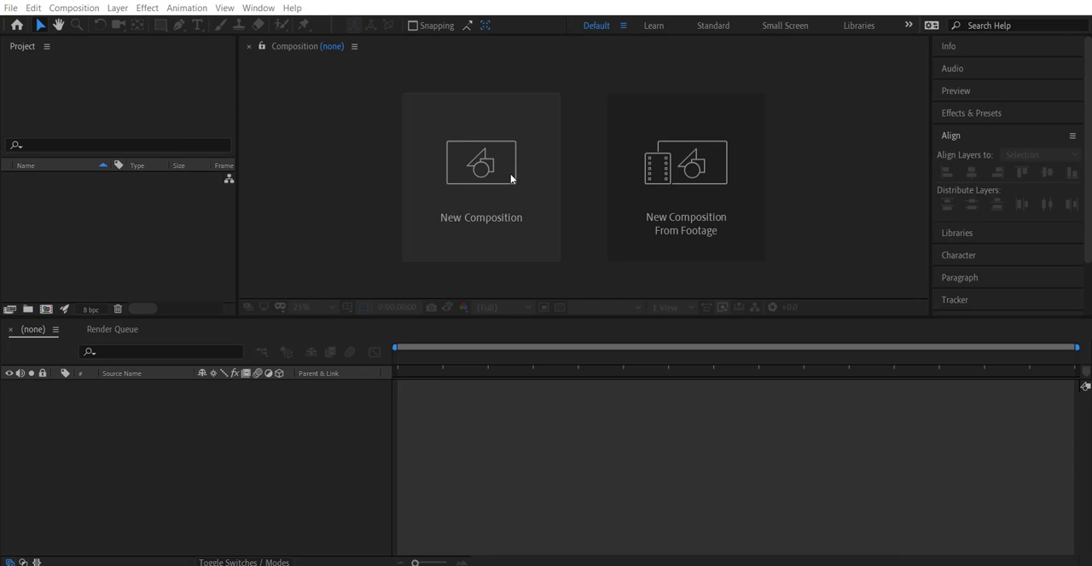
{"action": "mouse_move", "coordinate": [130, 13]}
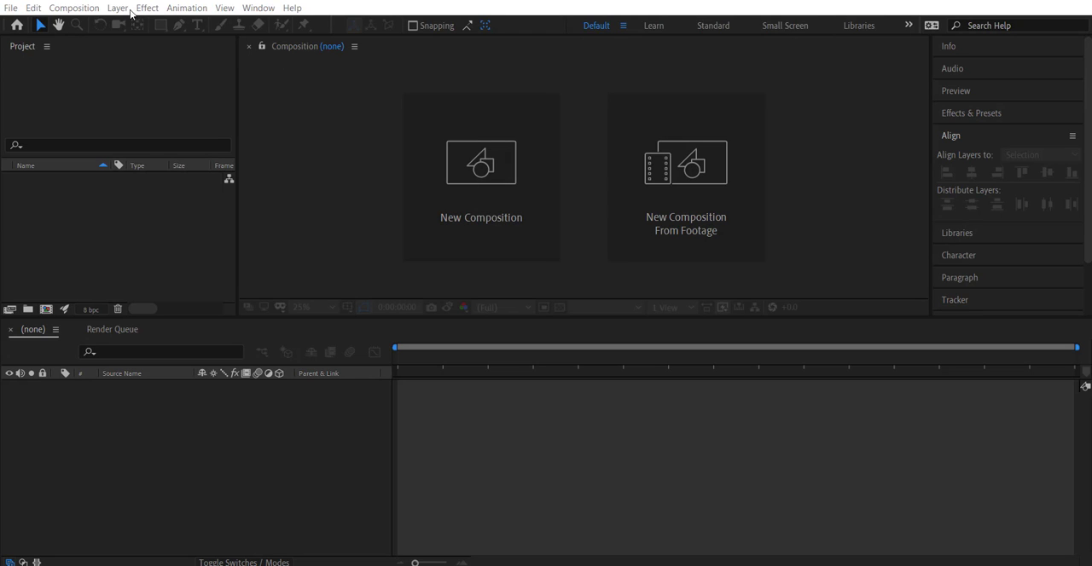
Start a new composition and choose the HDTV 1080 29.97 preset.
{"action": "left_click", "coordinate": [73, 7]}
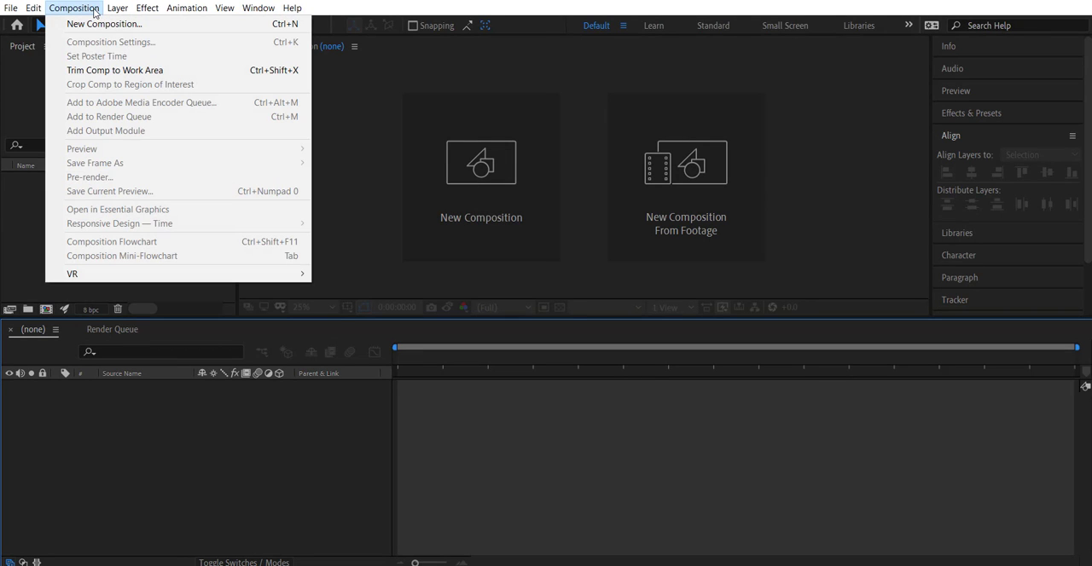
{"action": "left_click", "coordinate": [102, 23]}
{"action": "type", "text": "CompFirst"}
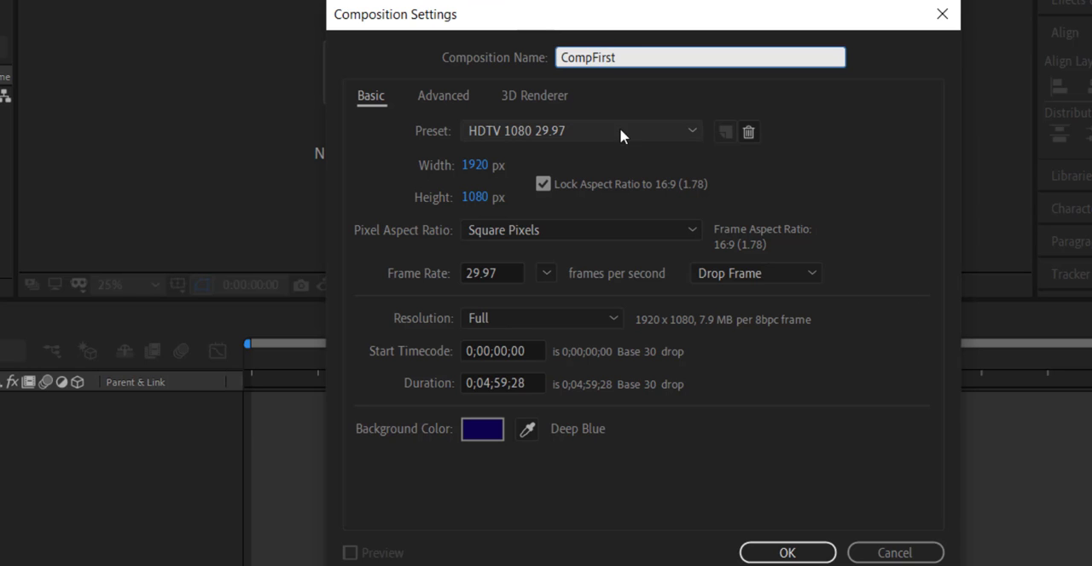
{"action": "left_click", "coordinate": [584, 130]}
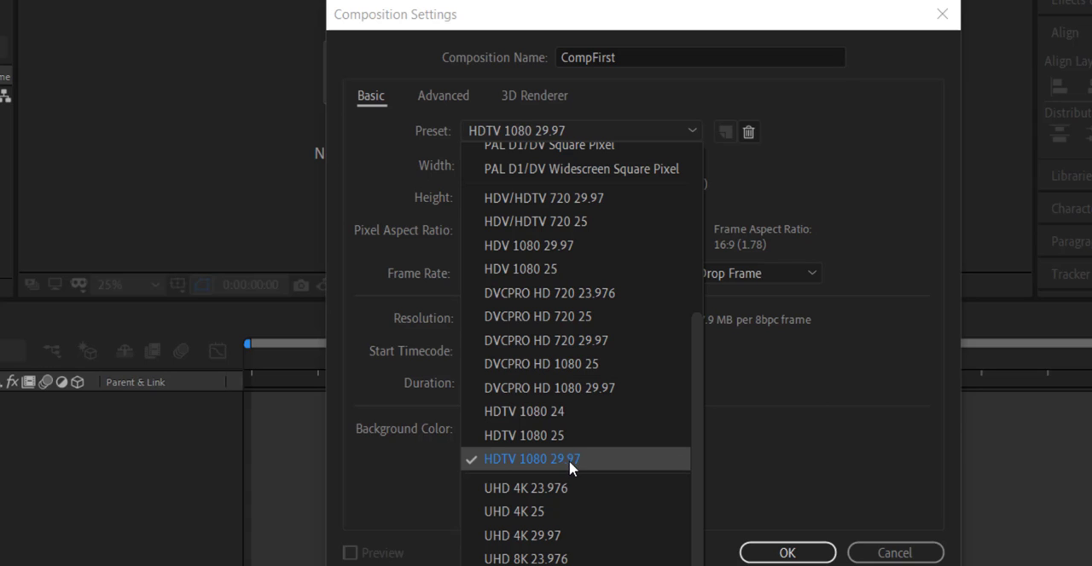
{"action": "left_click", "coordinate": [532, 459]}
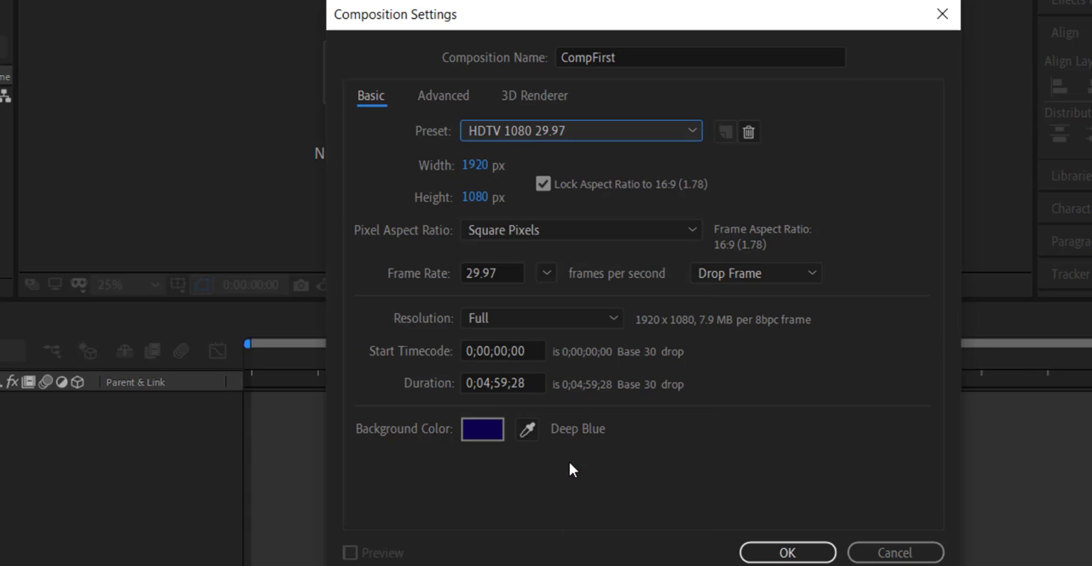
{"action": "mouse_move", "coordinate": [605, 242]}
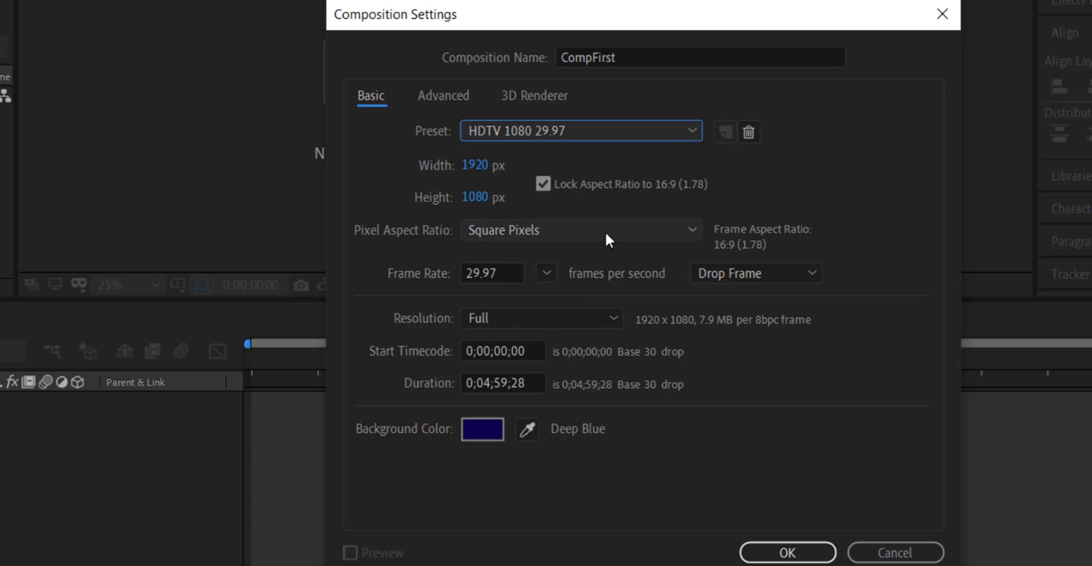
{"action": "mouse_move", "coordinate": [418, 248]}
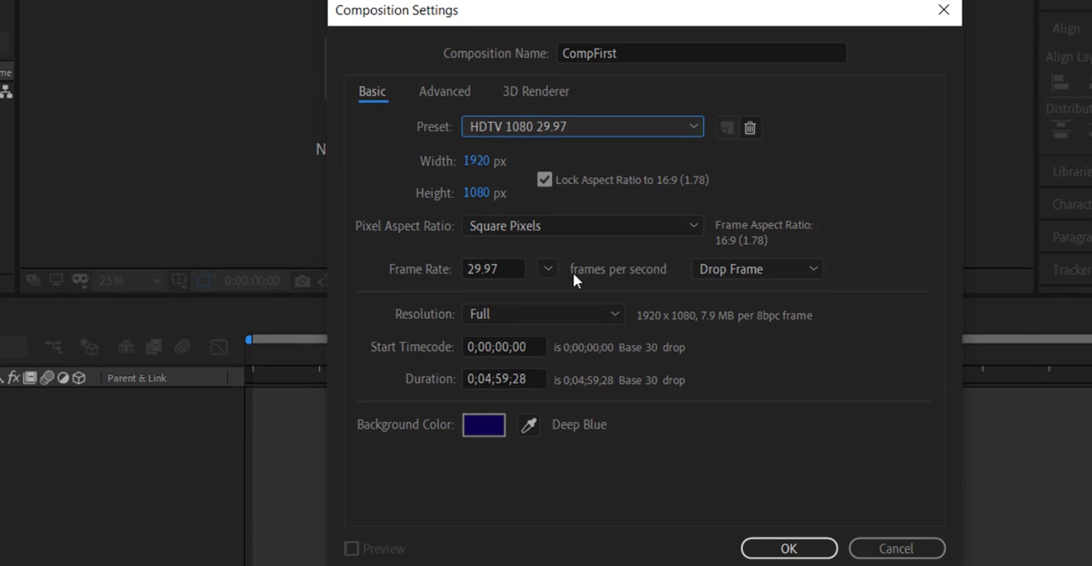
{"action": "mouse_move", "coordinate": [546, 309]}
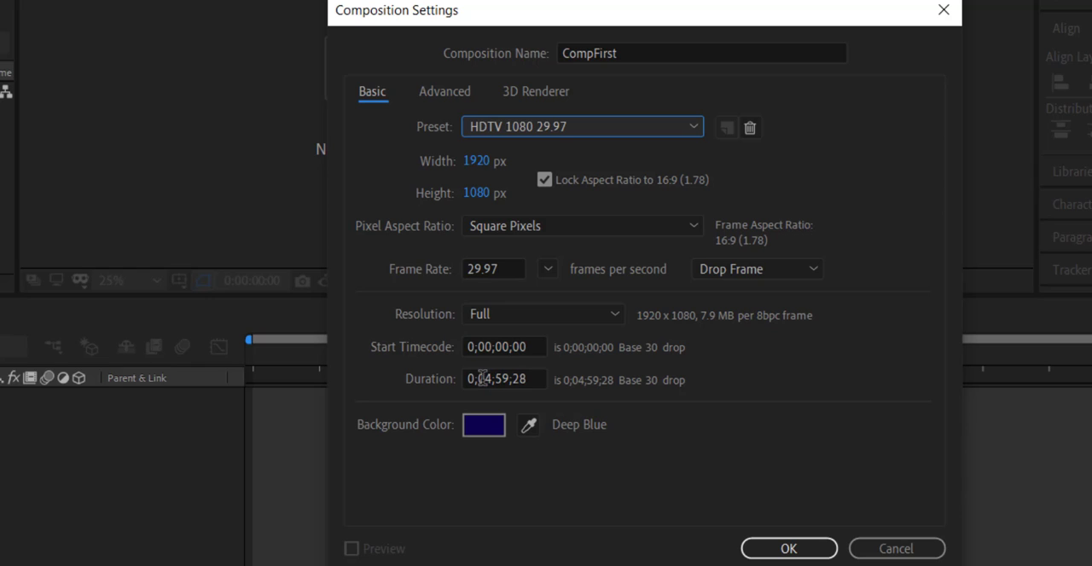
Set duration 0;05;00;28 and a dark red background, then create the composition.
{"action": "left_click", "coordinate": [503, 379]}
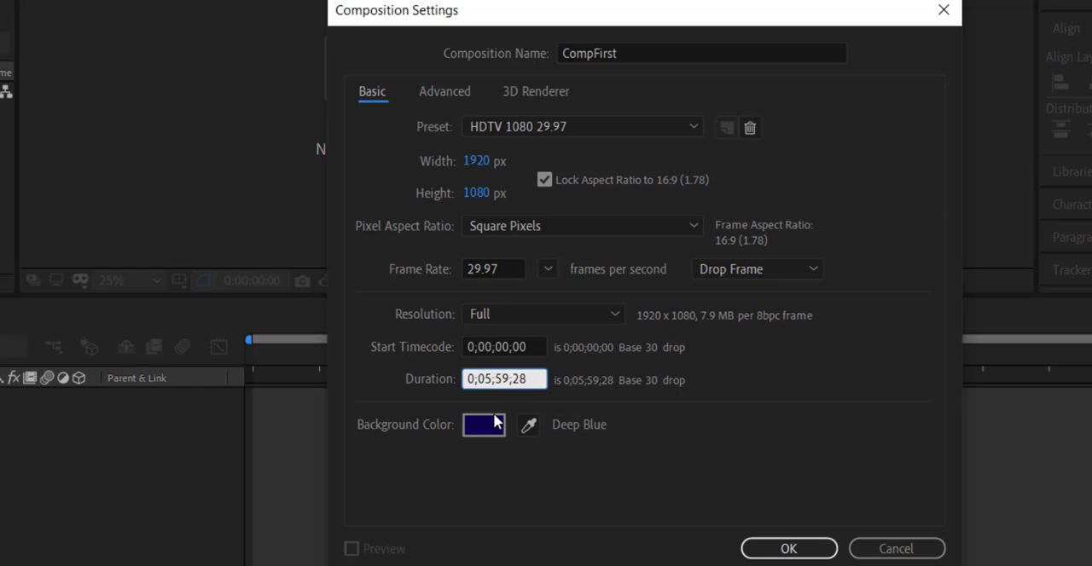
{"action": "type", "text": "0;05;00;28"}
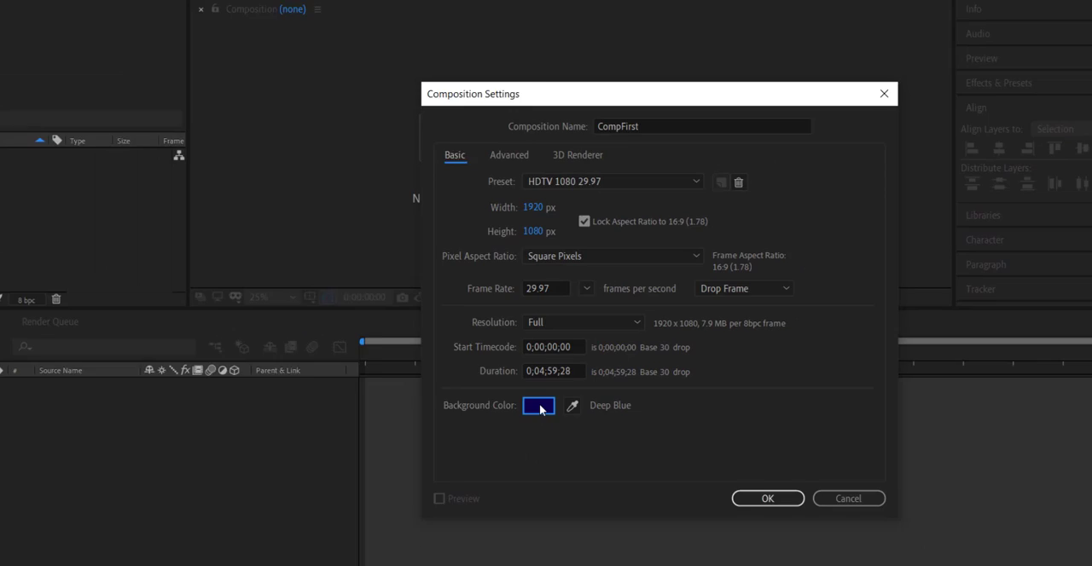
{"action": "left_click", "coordinate": [539, 406]}
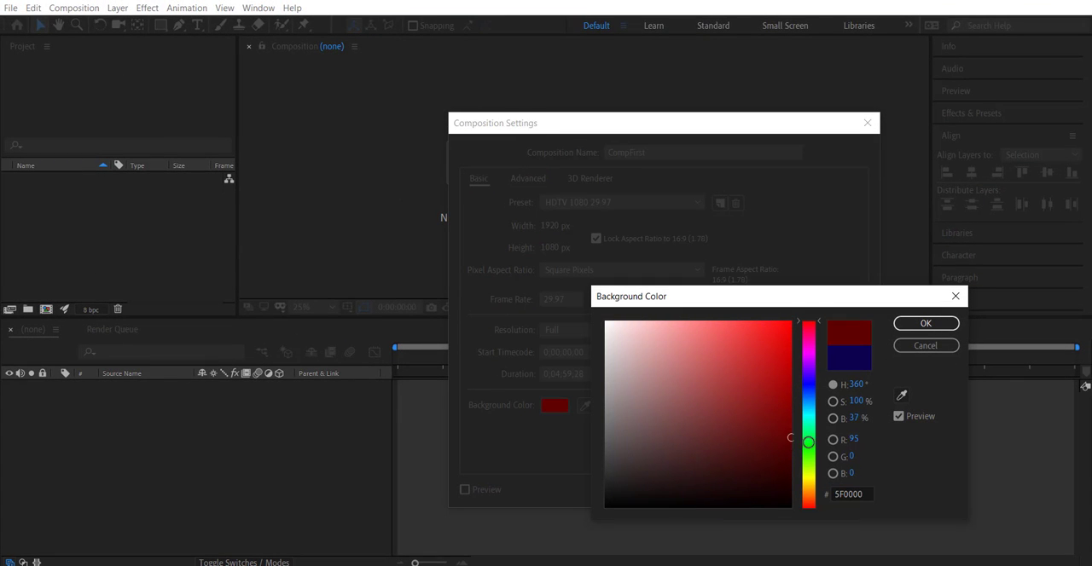
{"action": "left_click", "coordinate": [924, 322]}
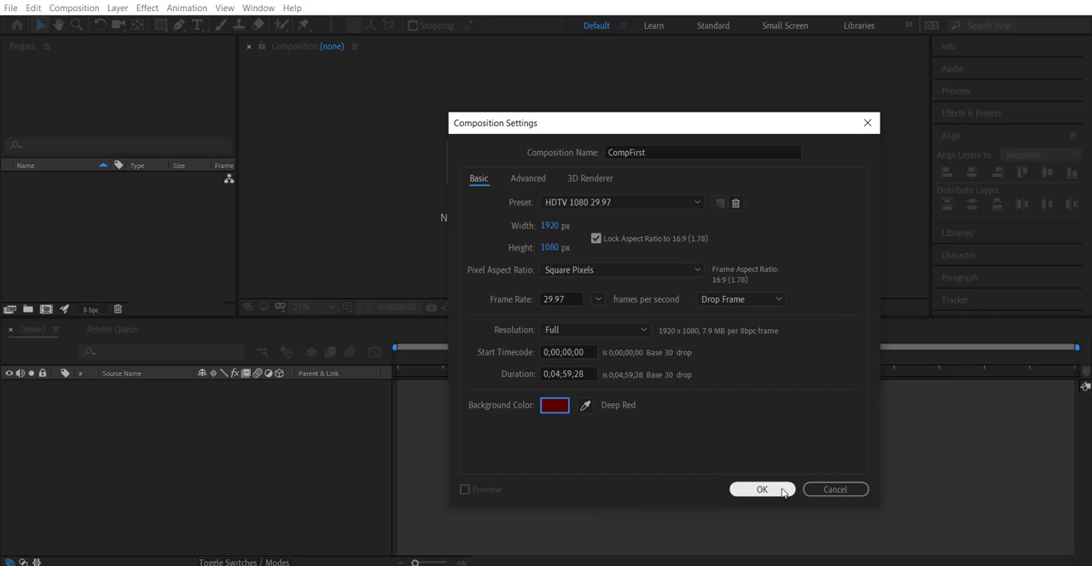
{"action": "left_click", "coordinate": [761, 488]}
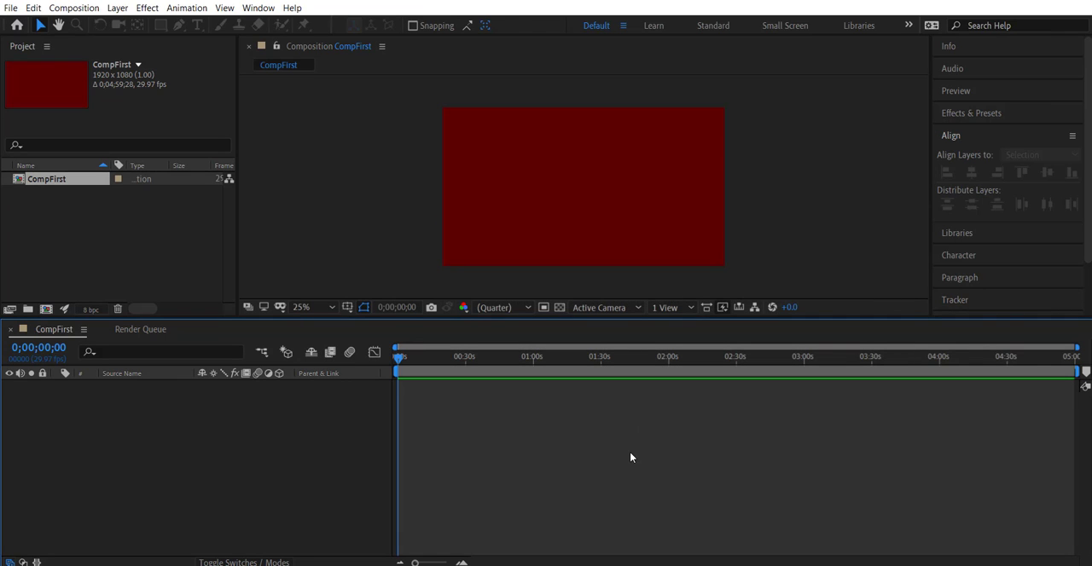
{"action": "mouse_move", "coordinate": [802, 133]}
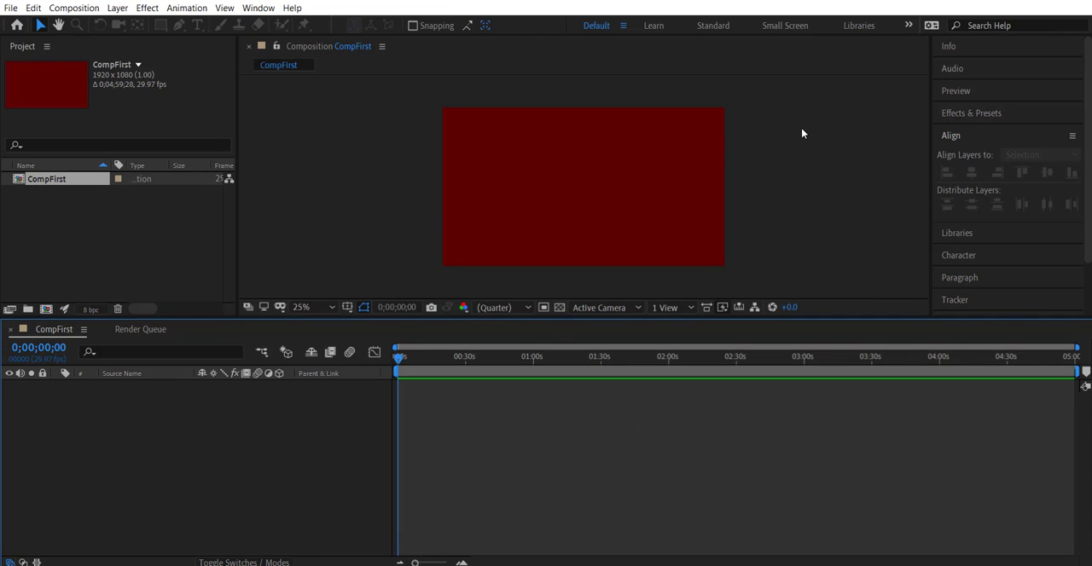
{"action": "mouse_move", "coordinate": [697, 252]}
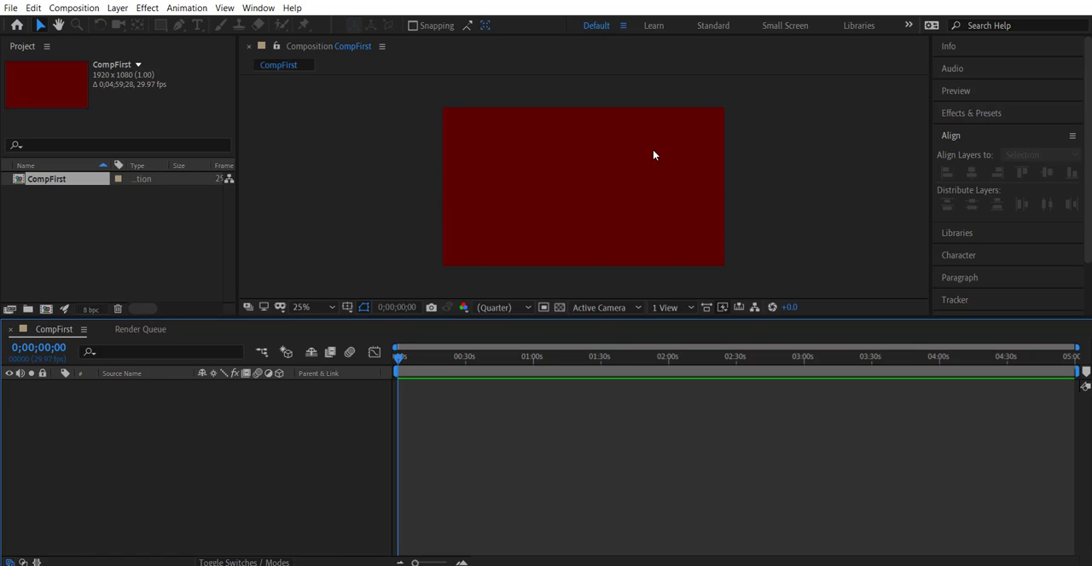
{"action": "mouse_move", "coordinate": [558, 176]}
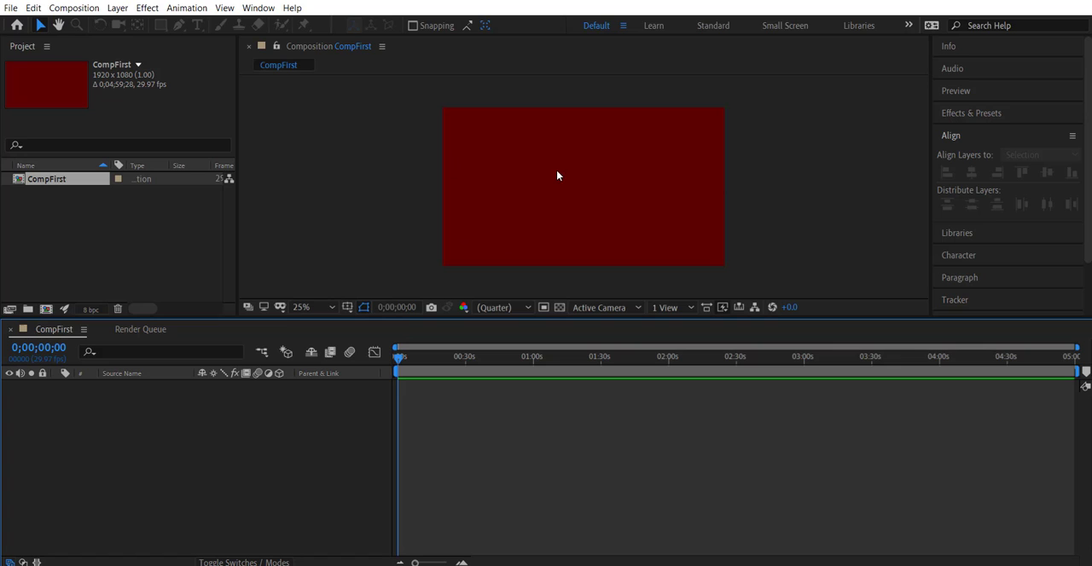
{"action": "mouse_move", "coordinate": [485, 263]}
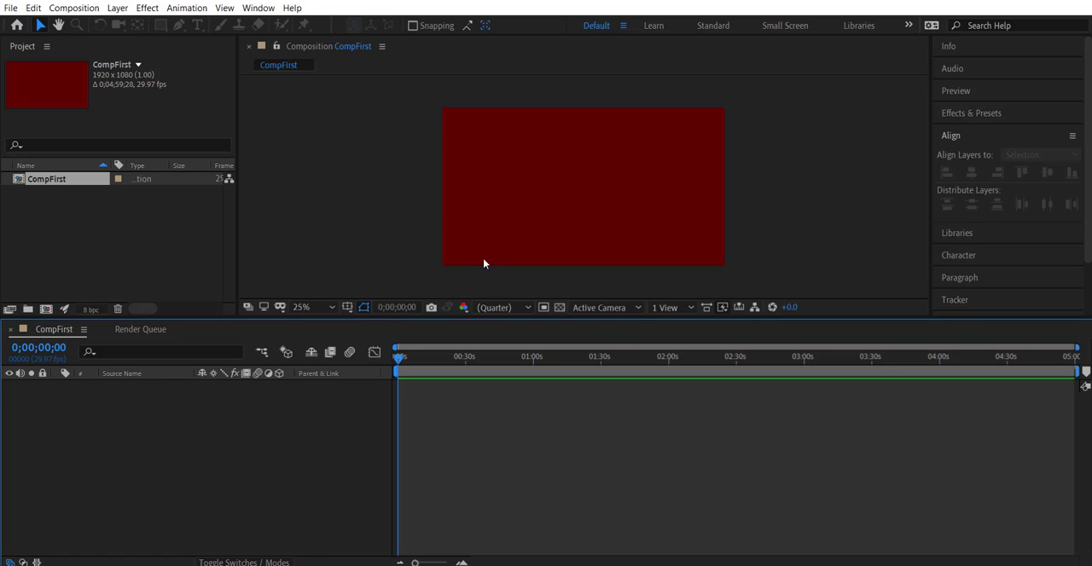
{"action": "mouse_move", "coordinate": [464, 166]}
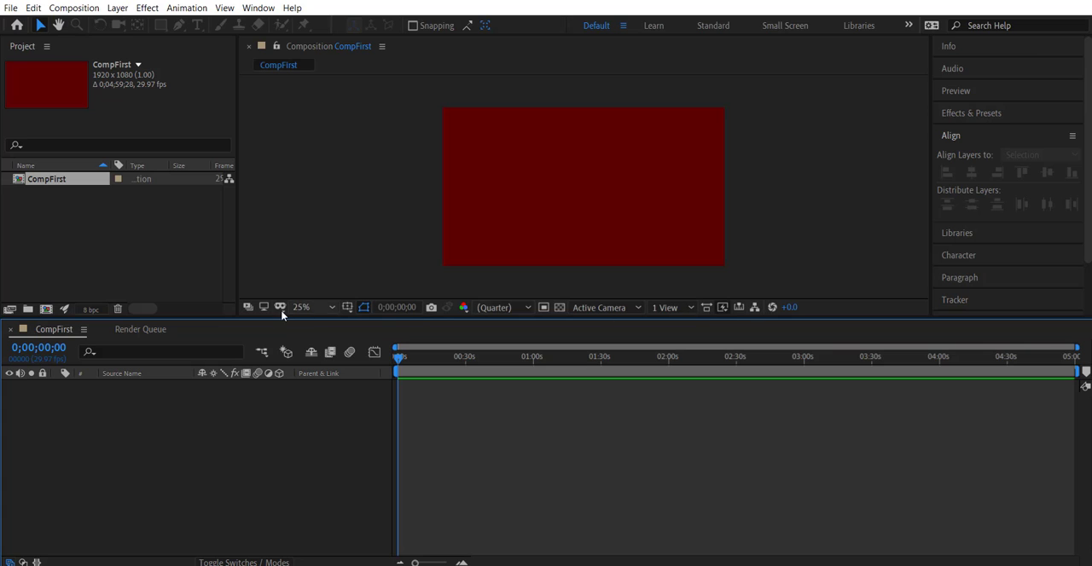
{"action": "left_click", "coordinate": [300, 307]}
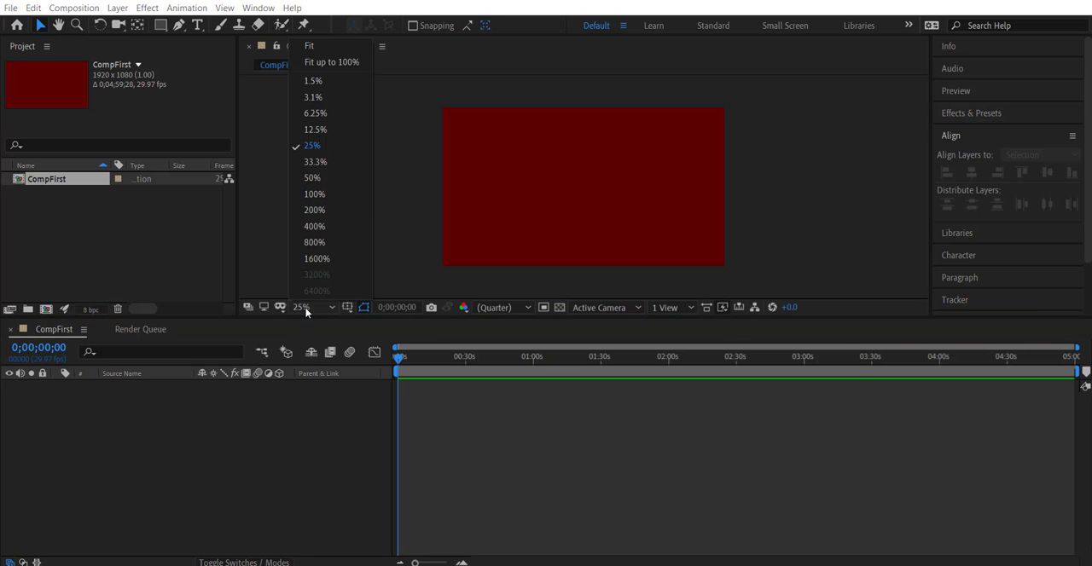
{"action": "left_click", "coordinate": [312, 178]}
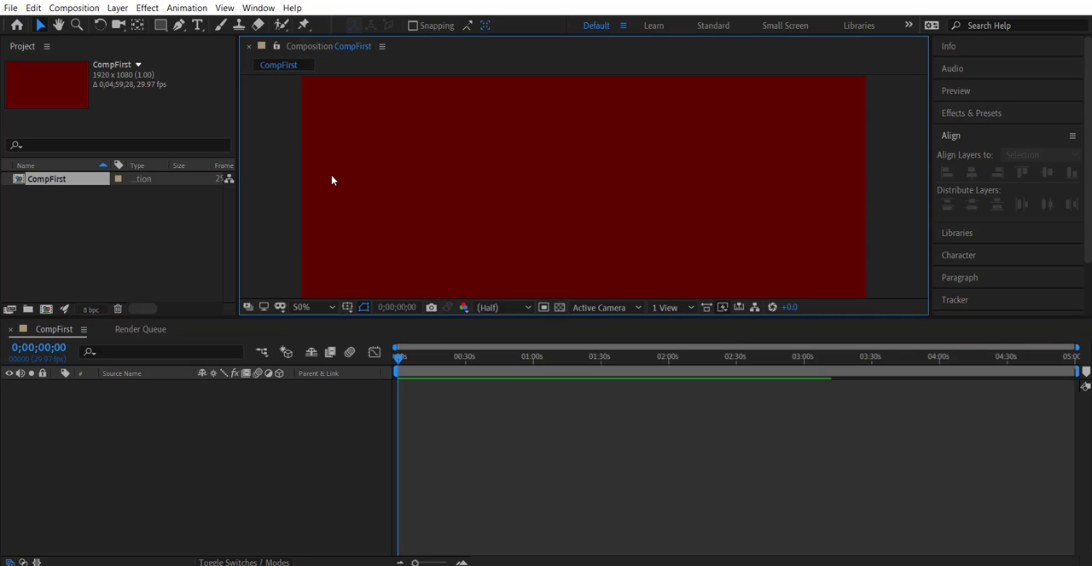
{"action": "left_click", "coordinate": [300, 307]}
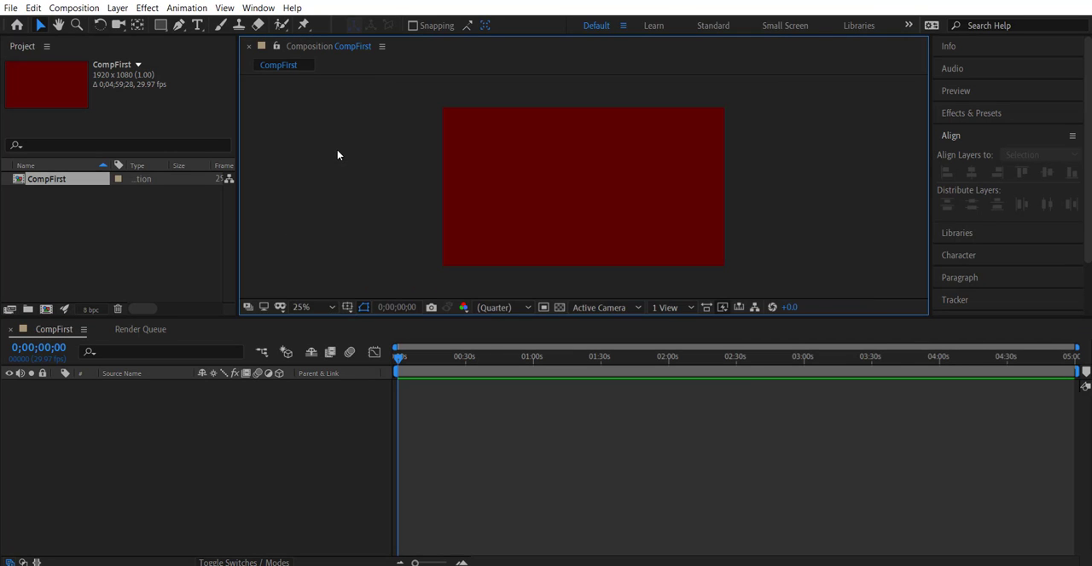
{"action": "mouse_move", "coordinate": [396, 307]}
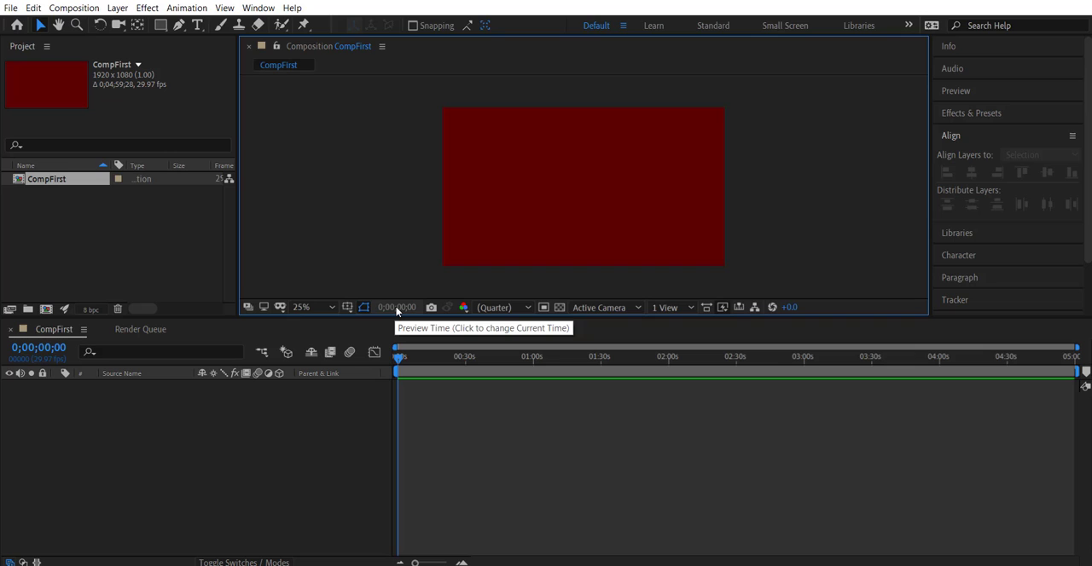
Collapse the Align panel and reveal the Preview panel.
{"action": "left_click", "coordinate": [955, 90]}
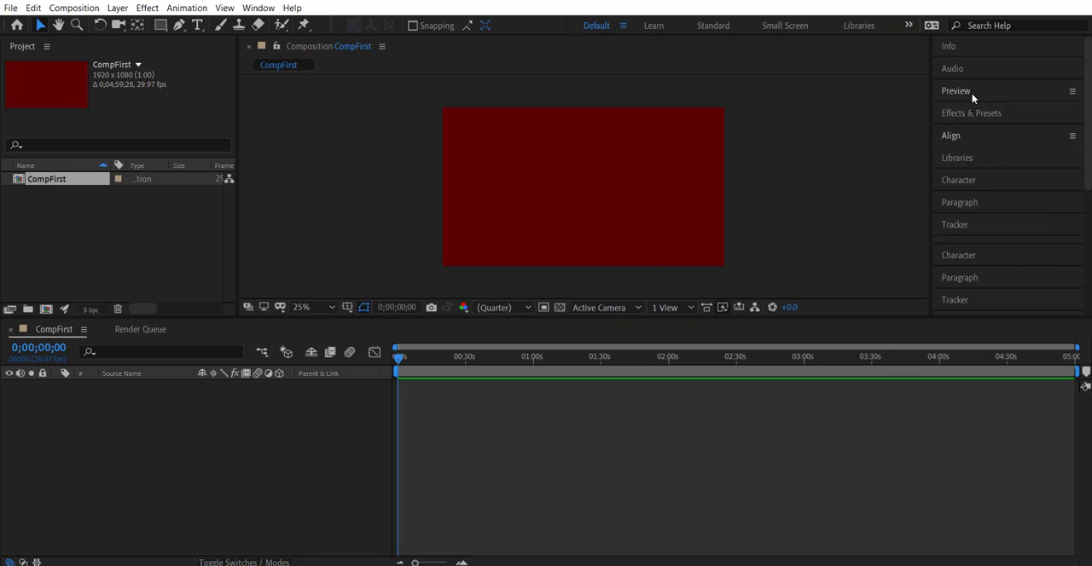
{"action": "left_click", "coordinate": [955, 91]}
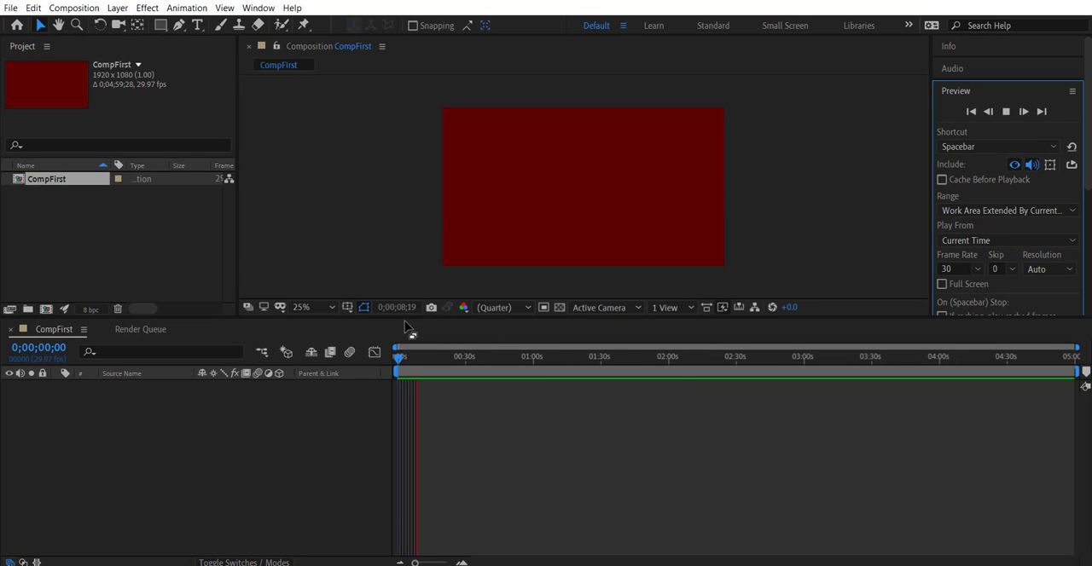
{"action": "left_click", "coordinate": [423, 372]}
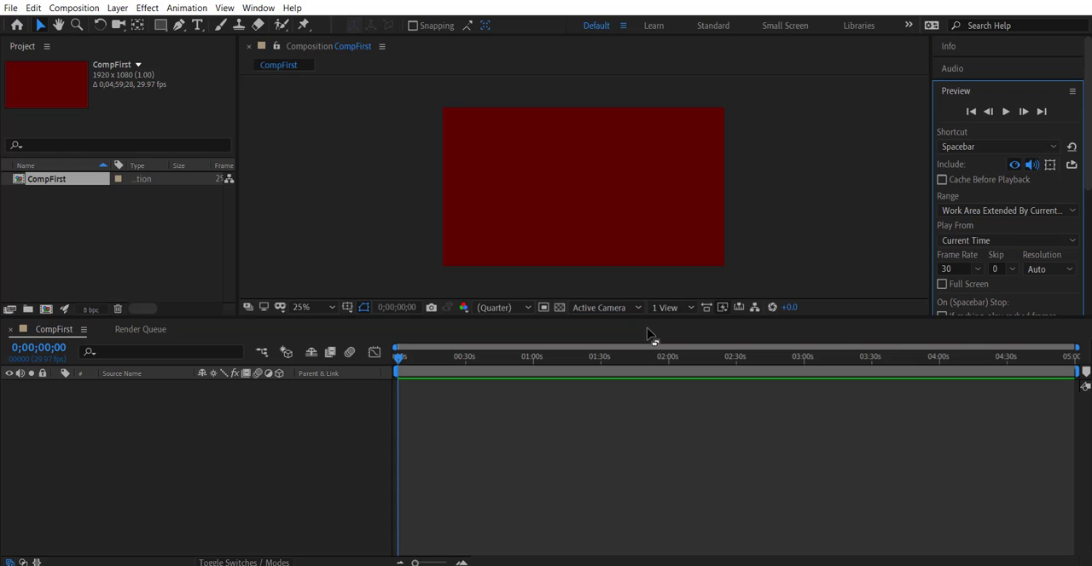
{"action": "mouse_move", "coordinate": [584, 341]}
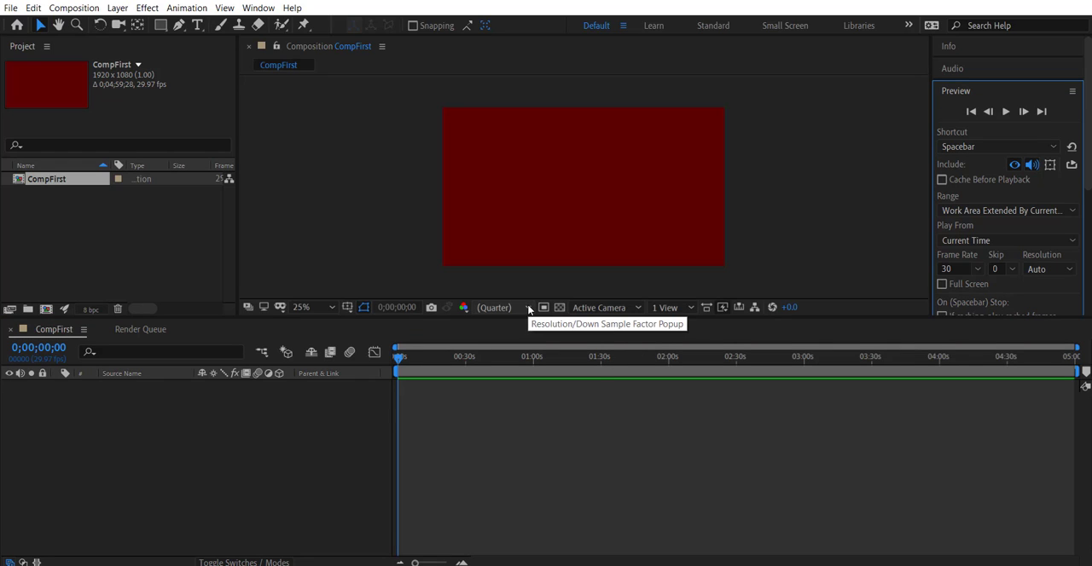
Set the preview resolution to Full and keep the viewer at 1 View.
{"action": "left_click", "coordinate": [502, 307]}
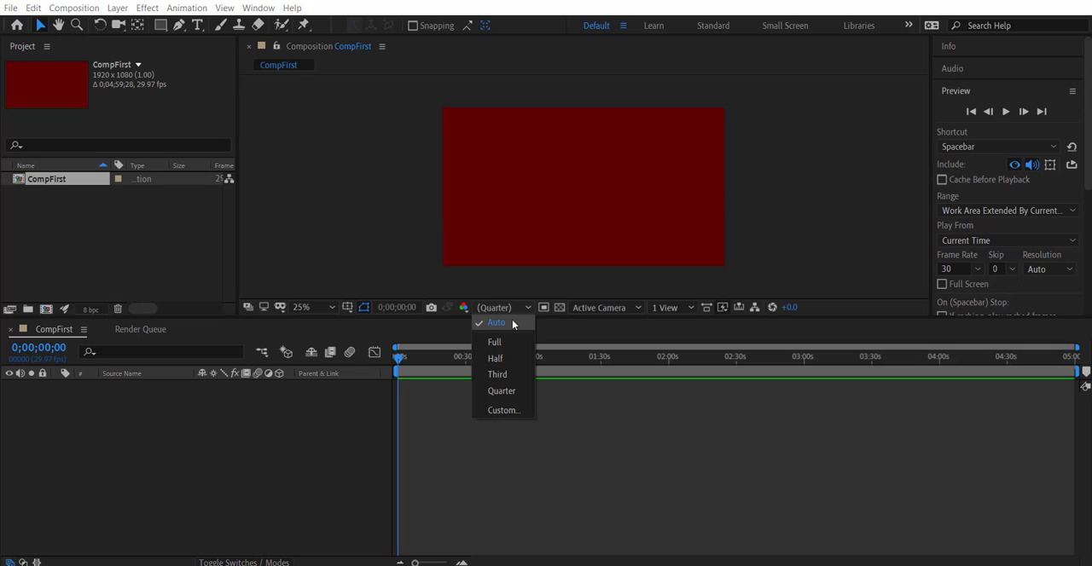
{"action": "mouse_move", "coordinate": [512, 348]}
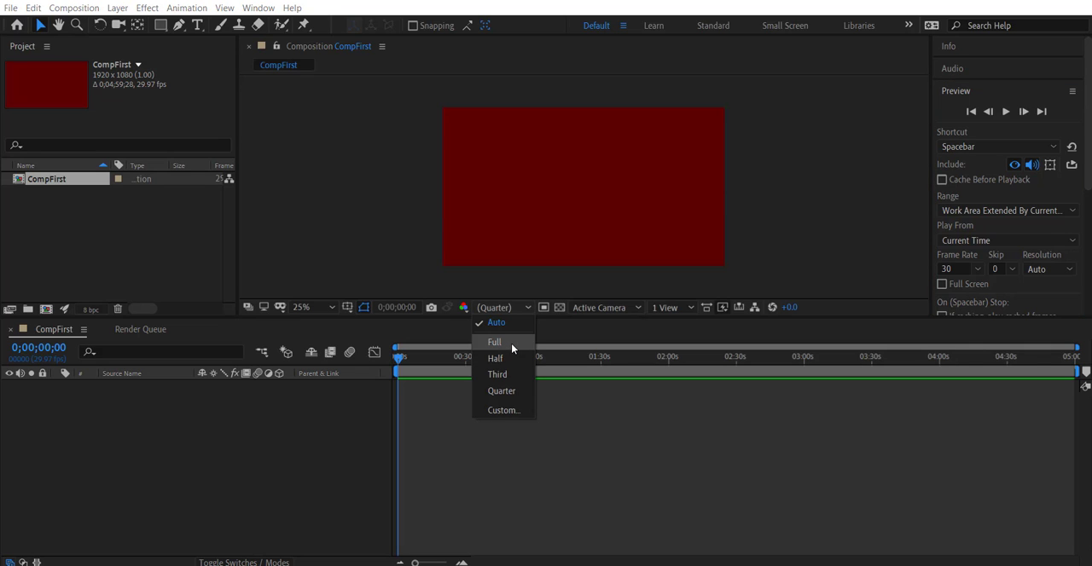
{"action": "left_click", "coordinate": [495, 341]}
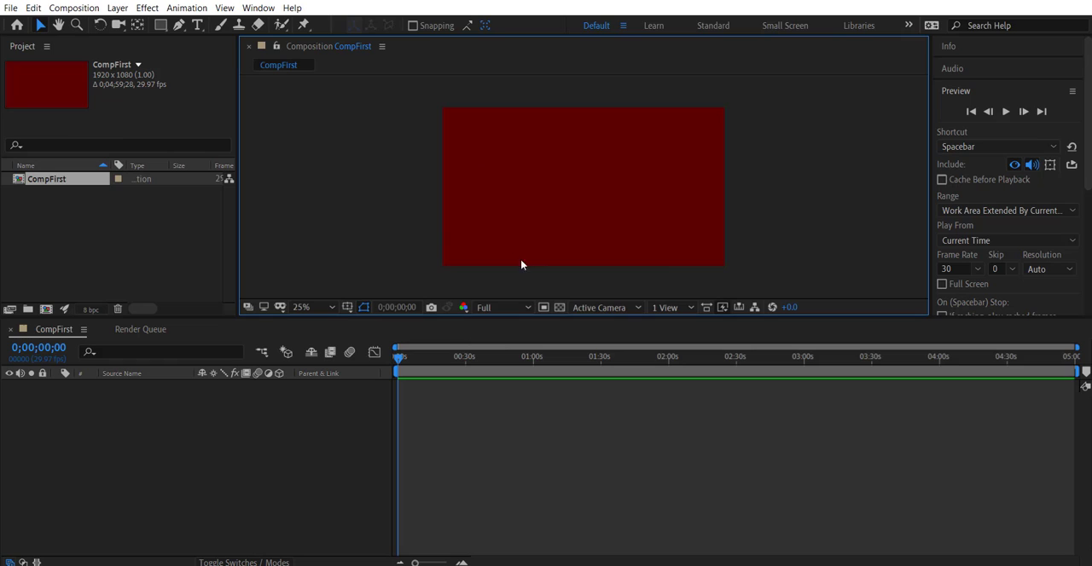
{"action": "mouse_move", "coordinate": [435, 254]}
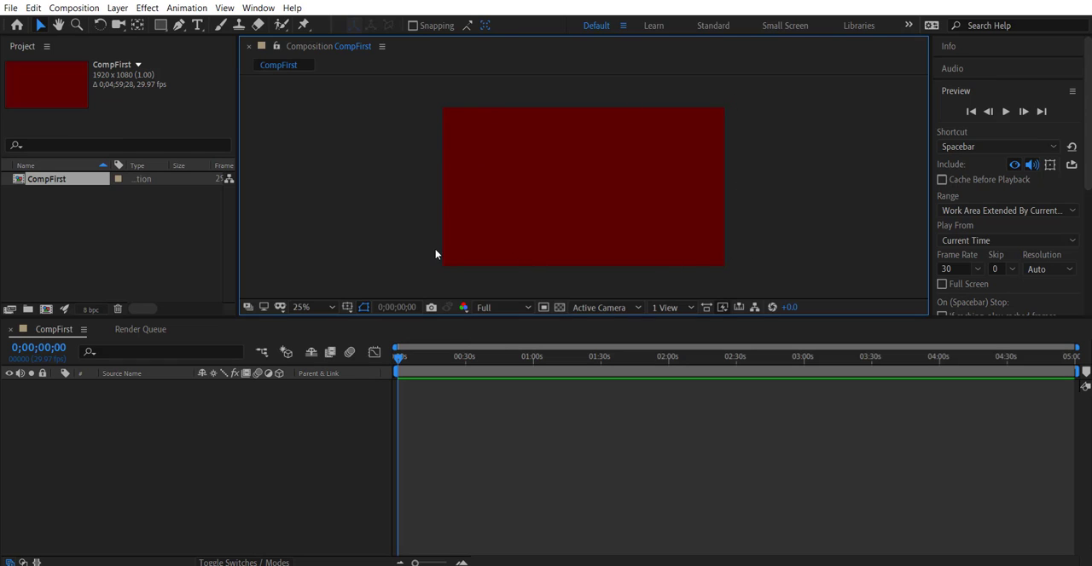
{"action": "mouse_move", "coordinate": [560, 286]}
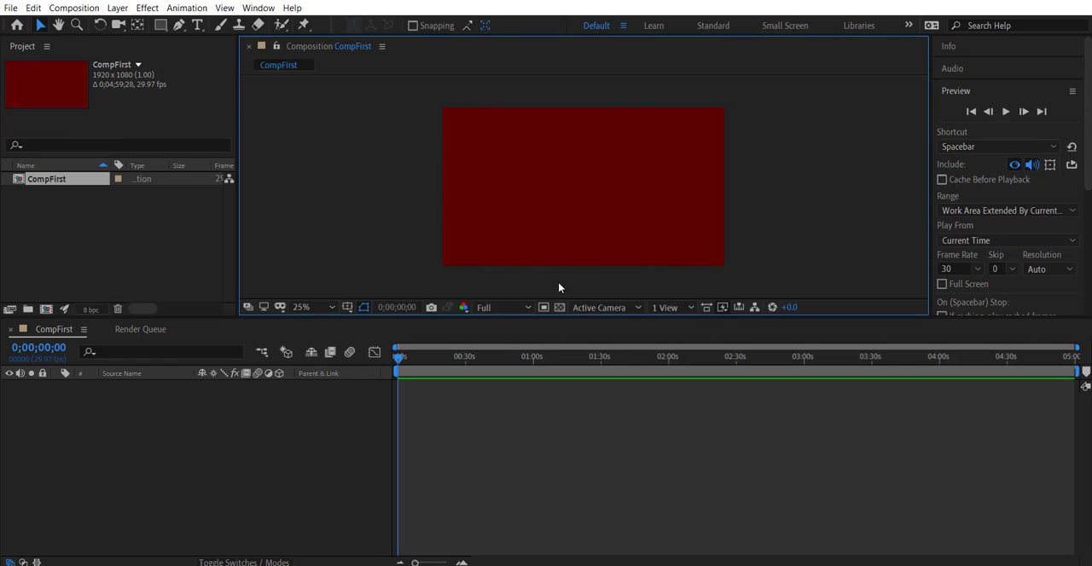
{"action": "left_click", "coordinate": [502, 307]}
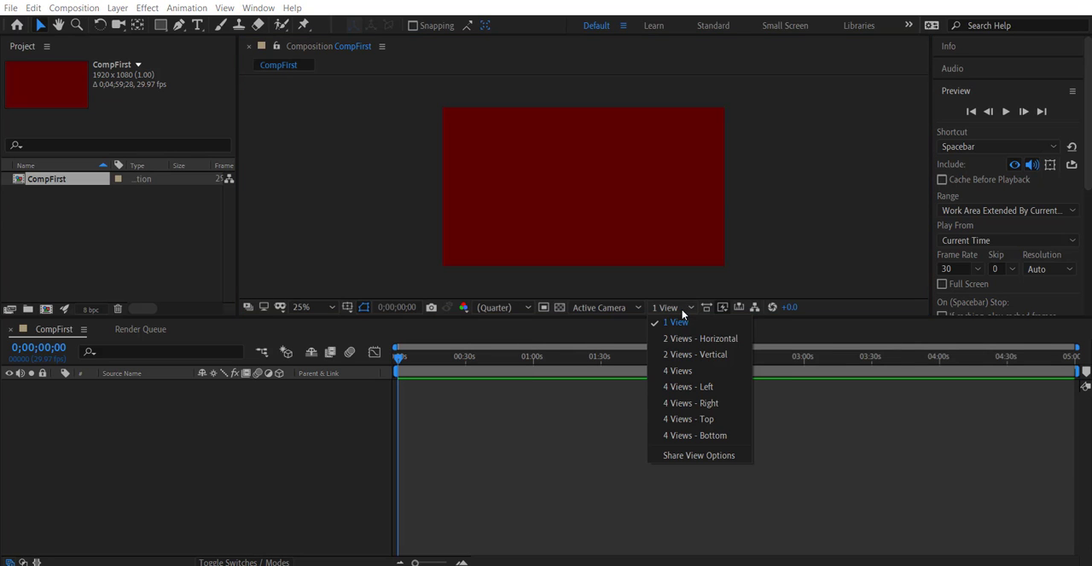
{"action": "left_click", "coordinate": [675, 370]}
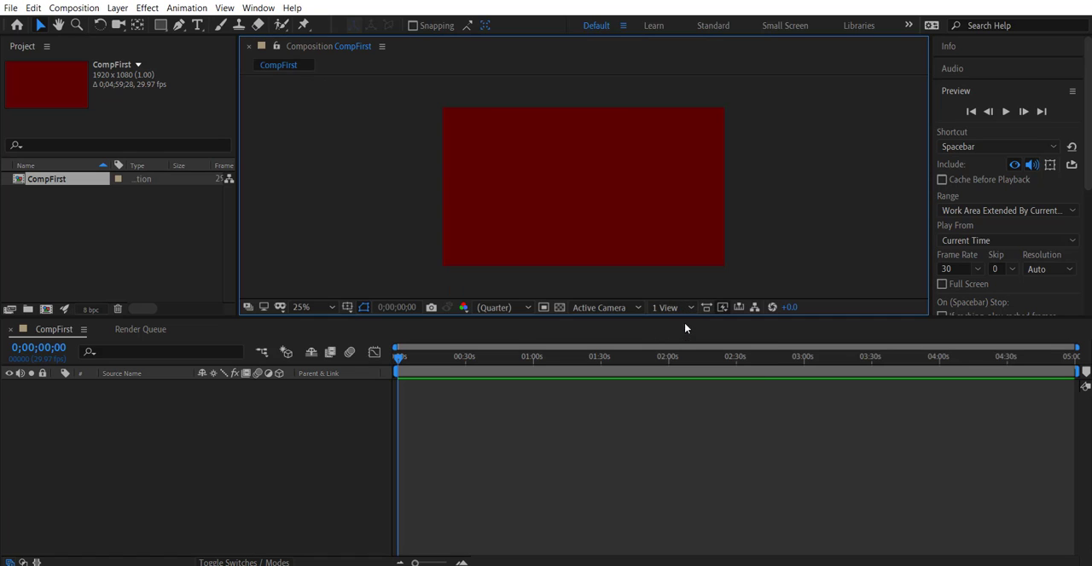
{"action": "mouse_move", "coordinate": [685, 330]}
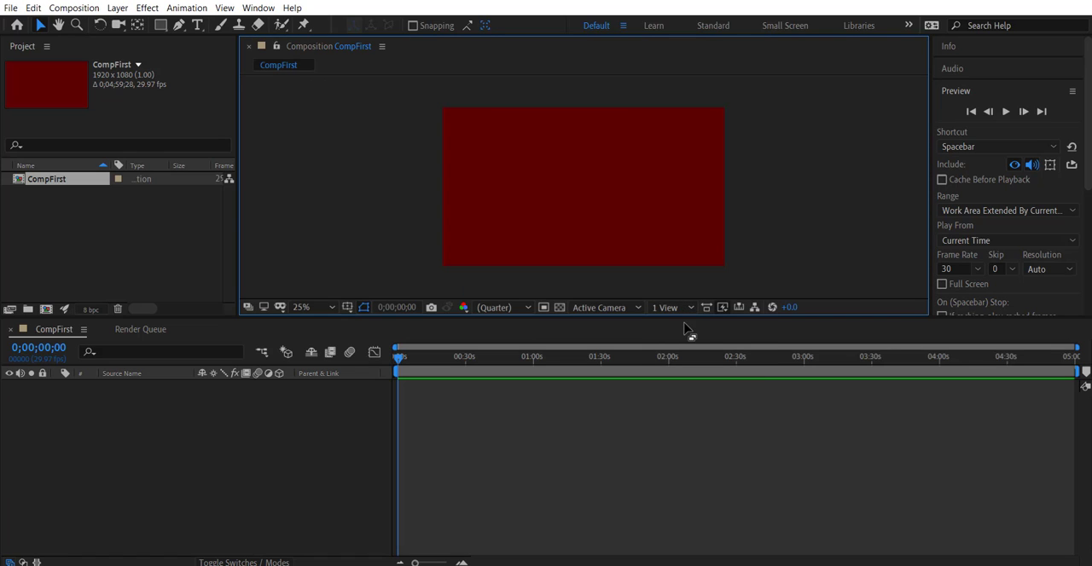
{"action": "mouse_move", "coordinate": [145, 119]}
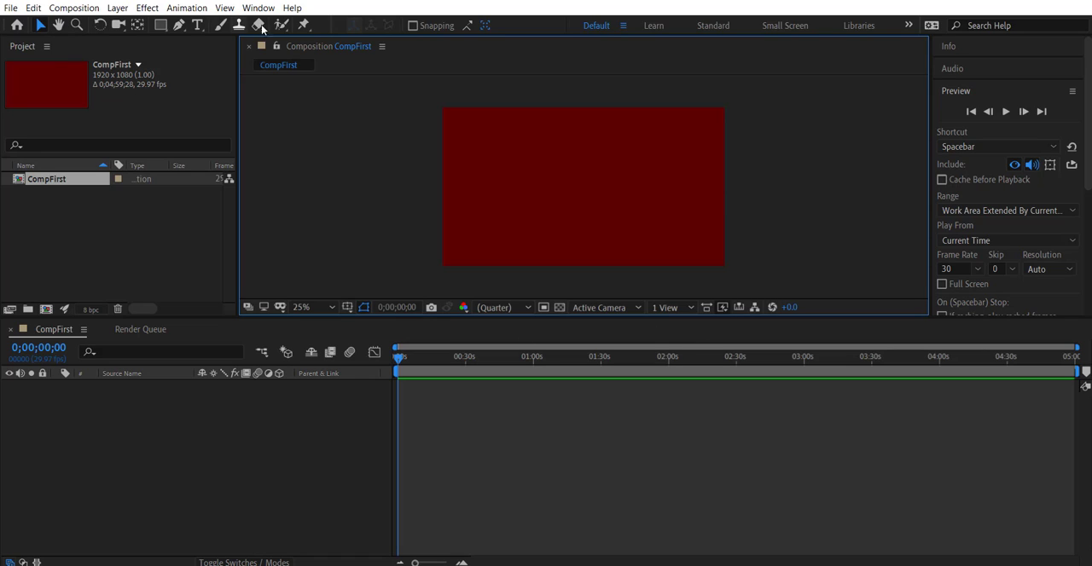
{"action": "mouse_move", "coordinate": [41, 24]}
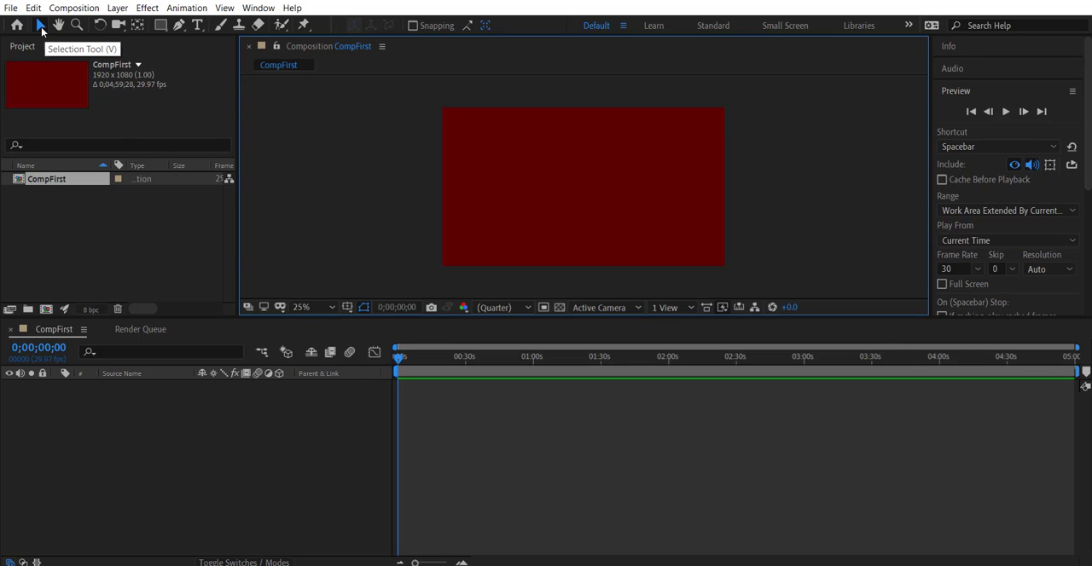
{"action": "mouse_move", "coordinate": [601, 167]}
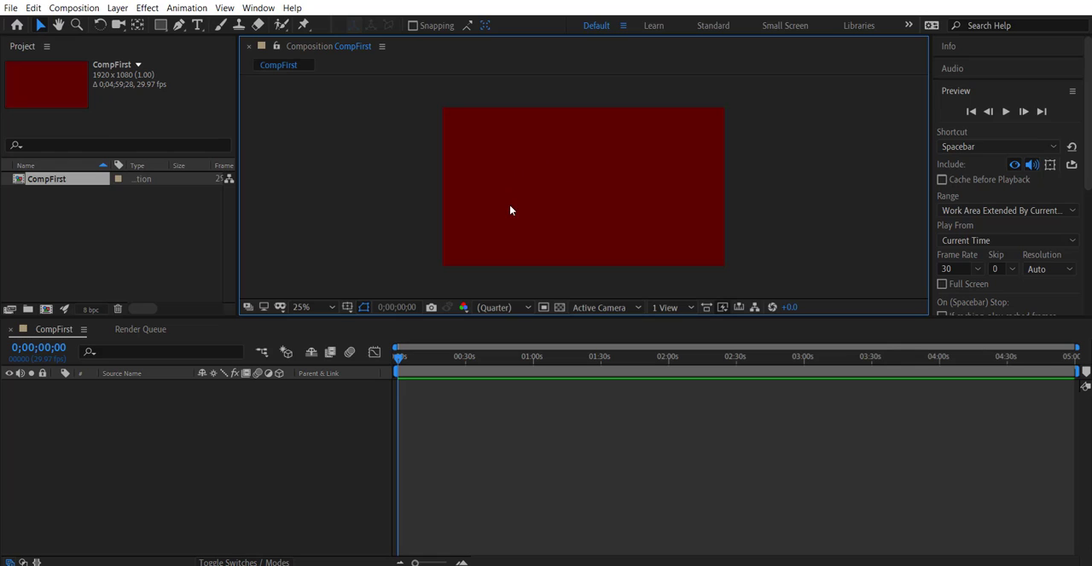
{"action": "mouse_move", "coordinate": [41, 24]}
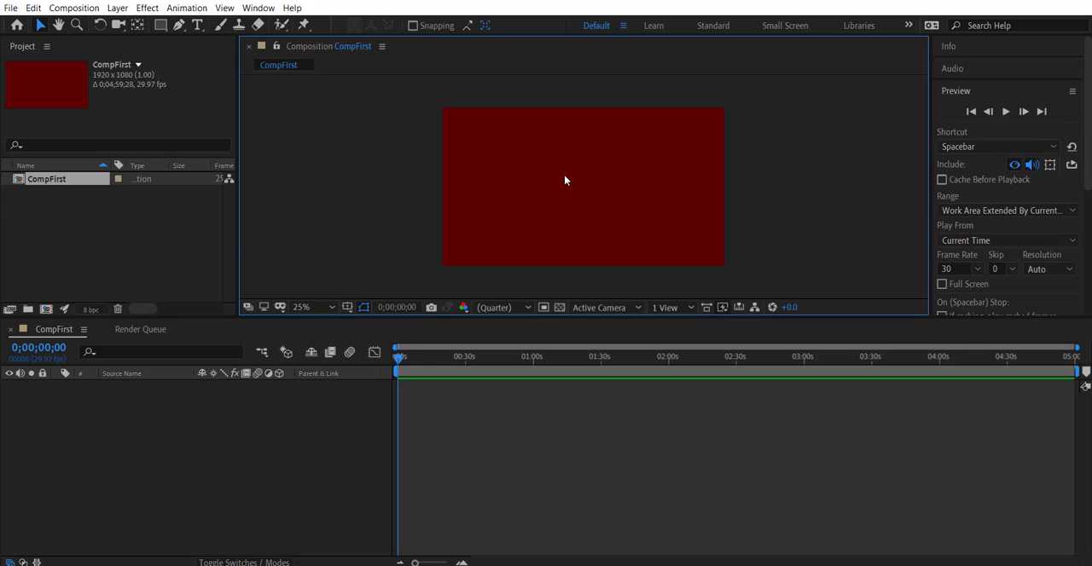
{"action": "mouse_move", "coordinate": [135, 18]}
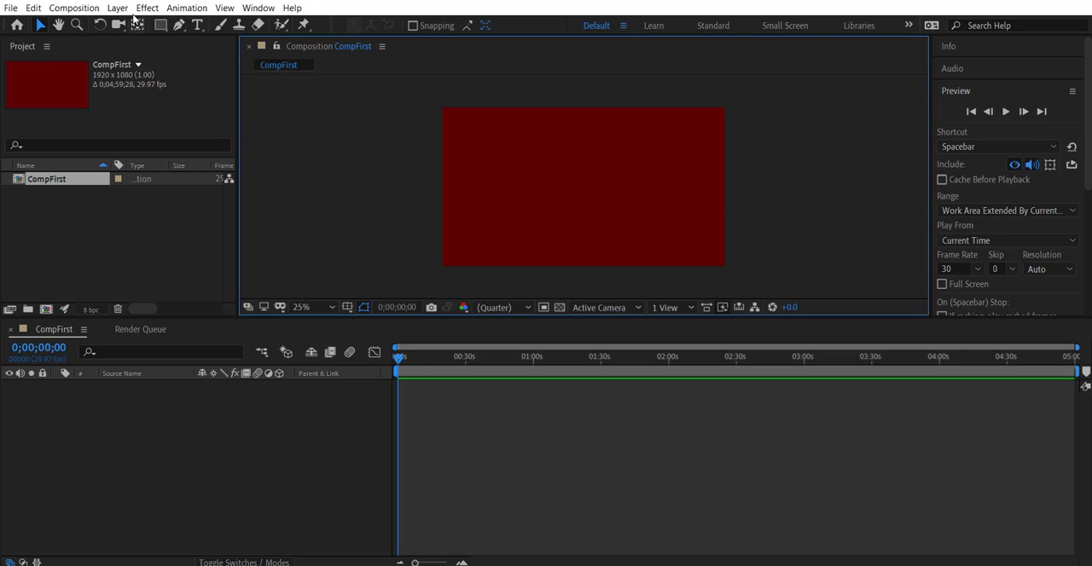
{"action": "mouse_move", "coordinate": [58, 24]}
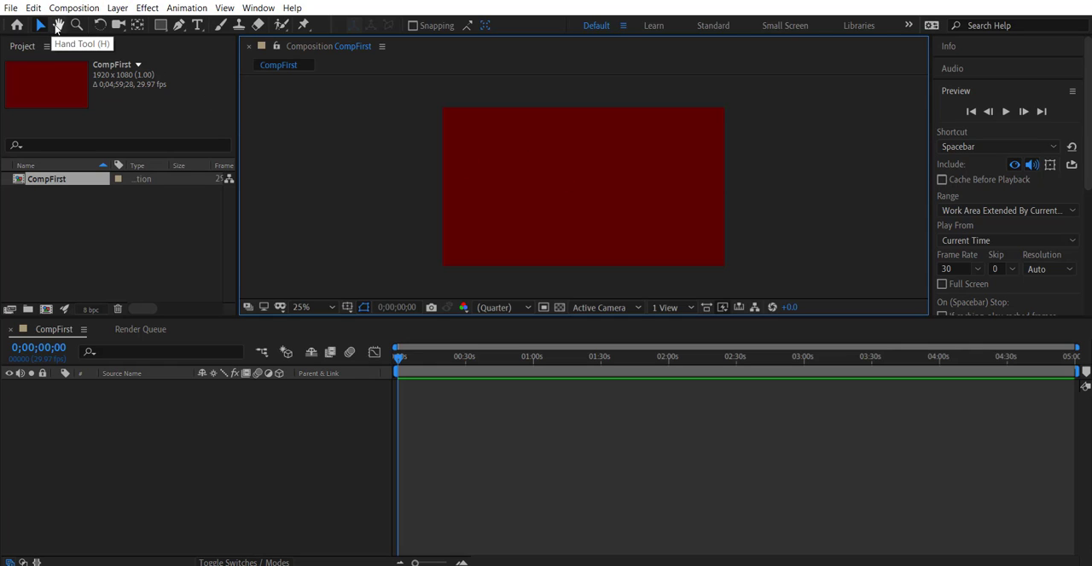
{"action": "mouse_move", "coordinate": [70, 45]}
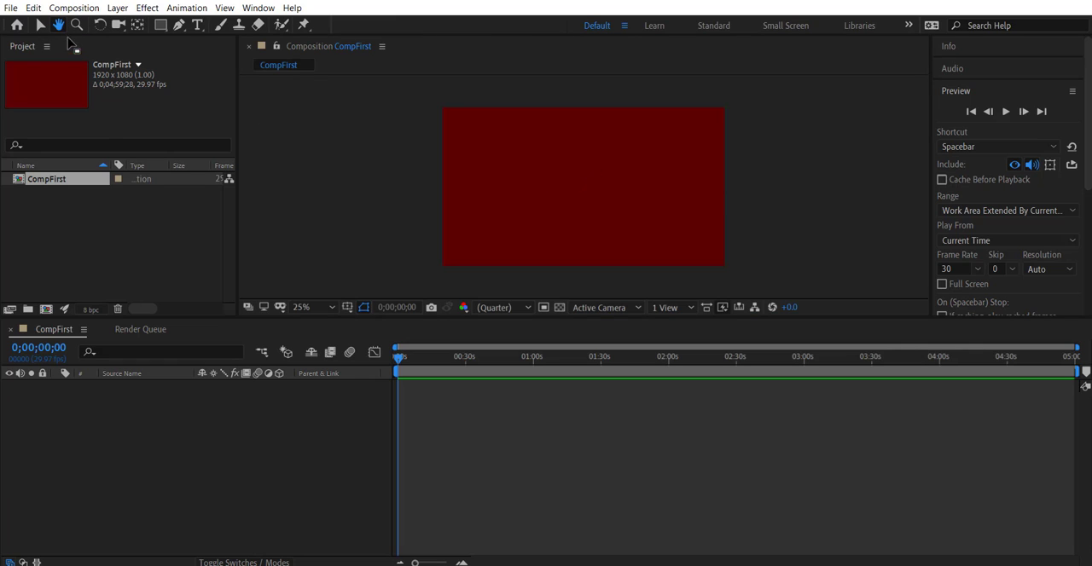
{"action": "mouse_move", "coordinate": [58, 24]}
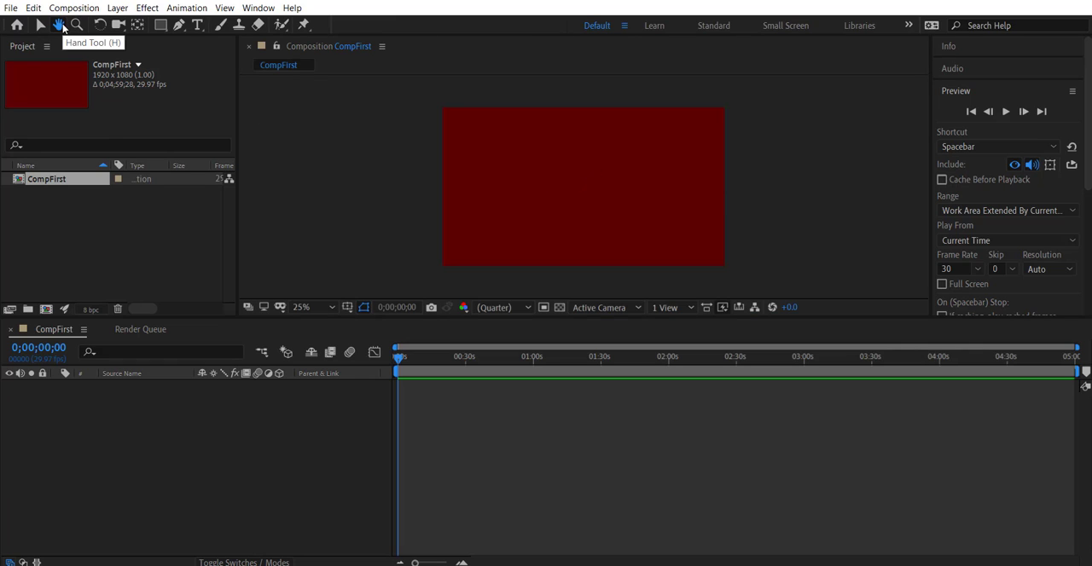
{"action": "left_click", "coordinate": [58, 24]}
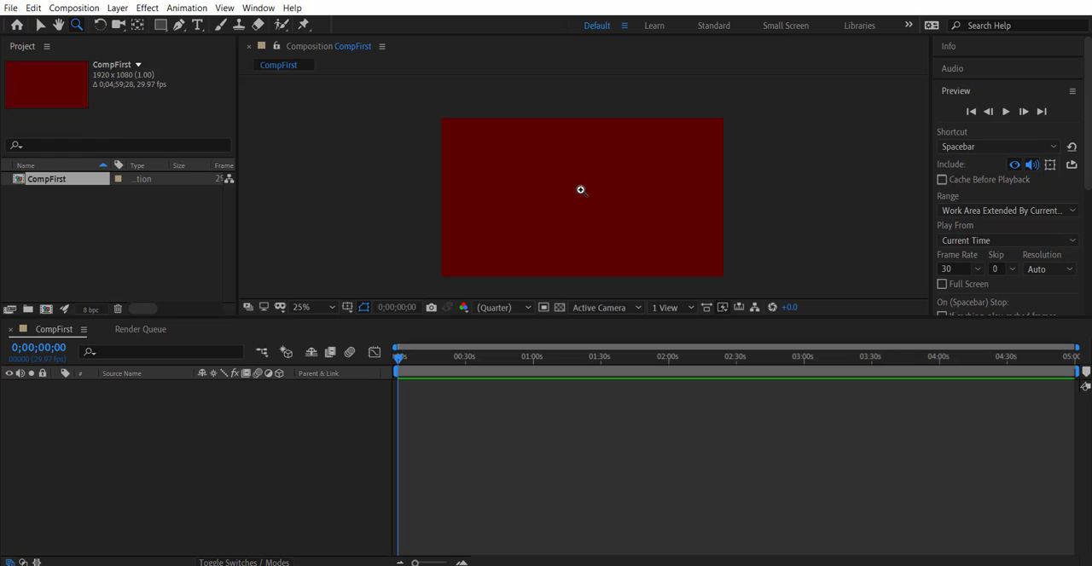
{"action": "left_click", "coordinate": [312, 307]}
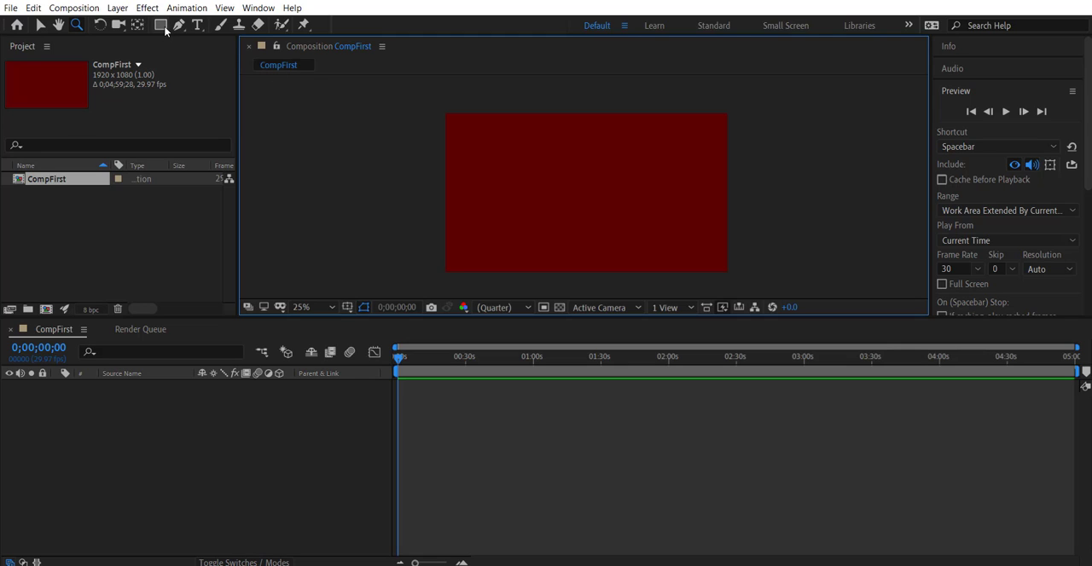
{"action": "mouse_move", "coordinate": [160, 23]}
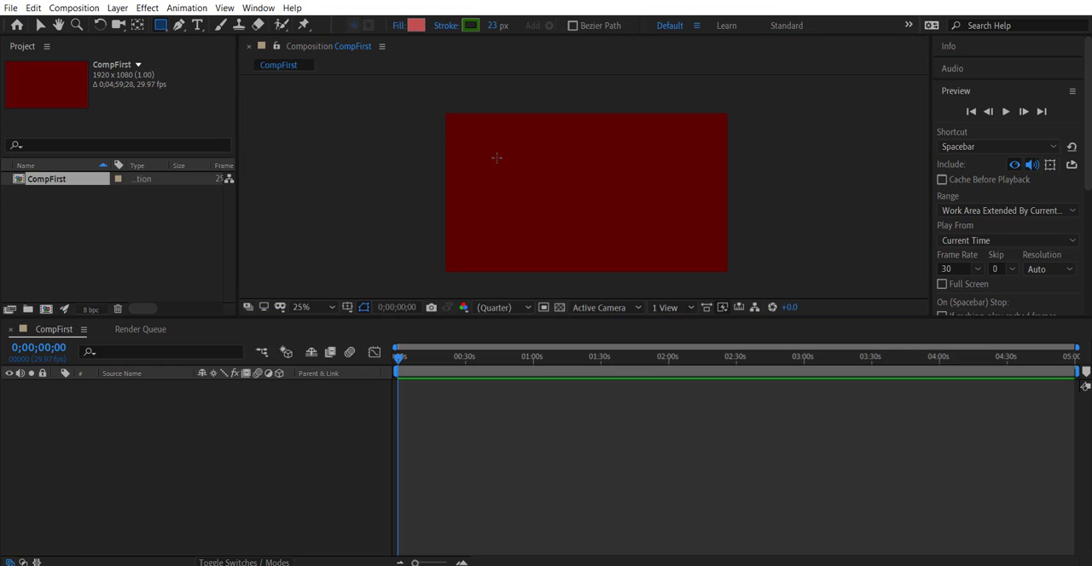
Draw a rectangle and give it a purple fill with a red stroke.
{"action": "left_click_drag", "start_coordinate": [496, 159], "coordinate": [692, 242]}
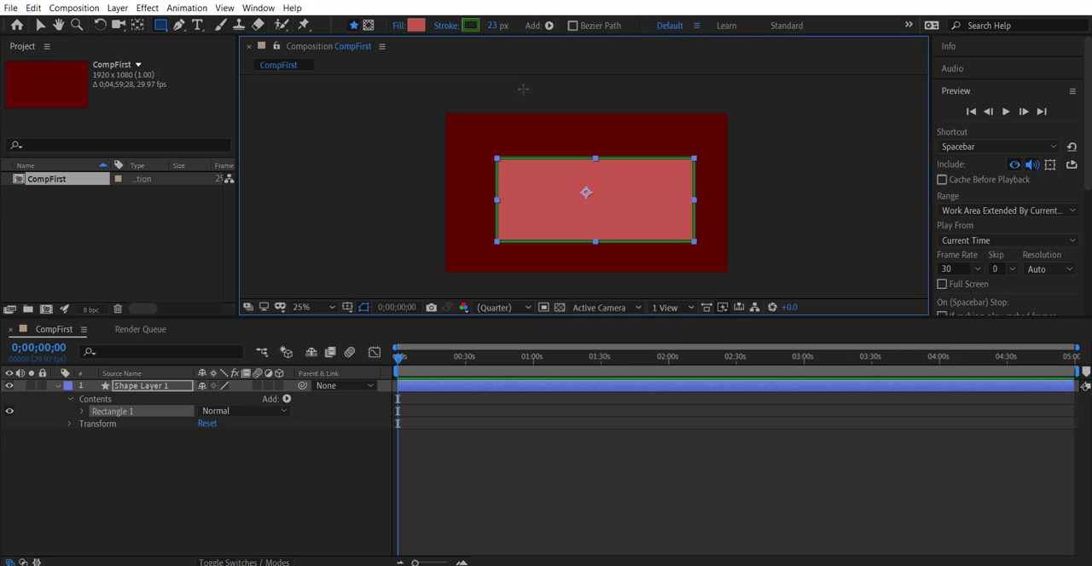
{"action": "left_click", "coordinate": [413, 24]}
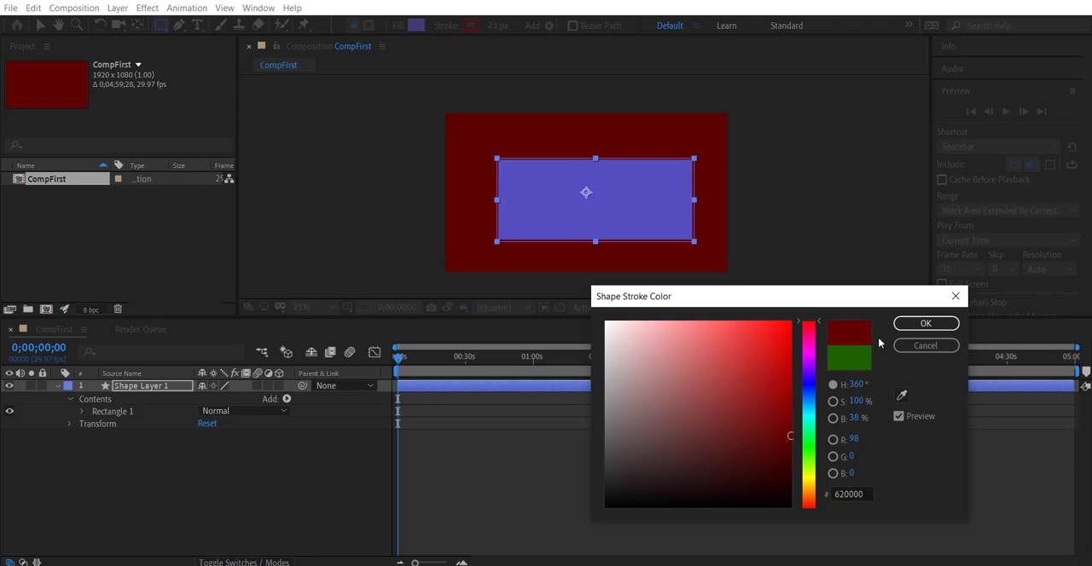
{"action": "left_click", "coordinate": [925, 324]}
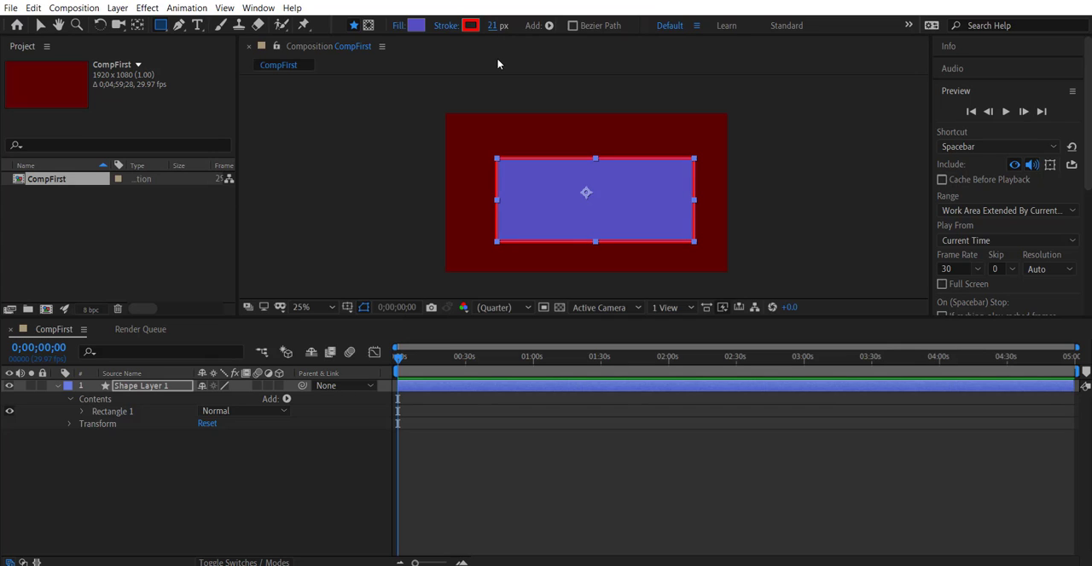
{"action": "mouse_move", "coordinate": [481, 88]}
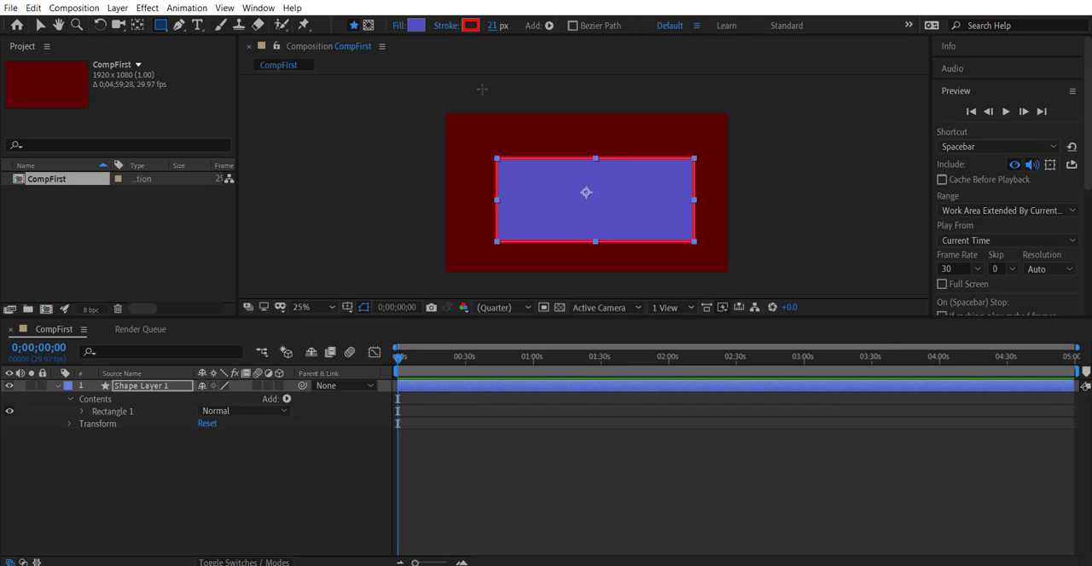
{"action": "mouse_move", "coordinate": [479, 48]}
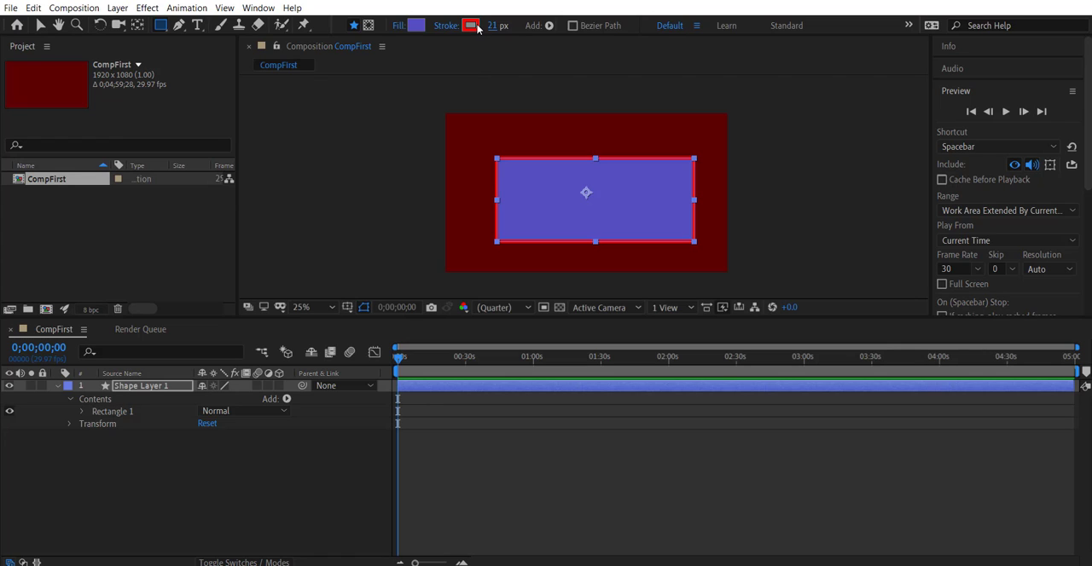
{"action": "left_click", "coordinate": [471, 24]}
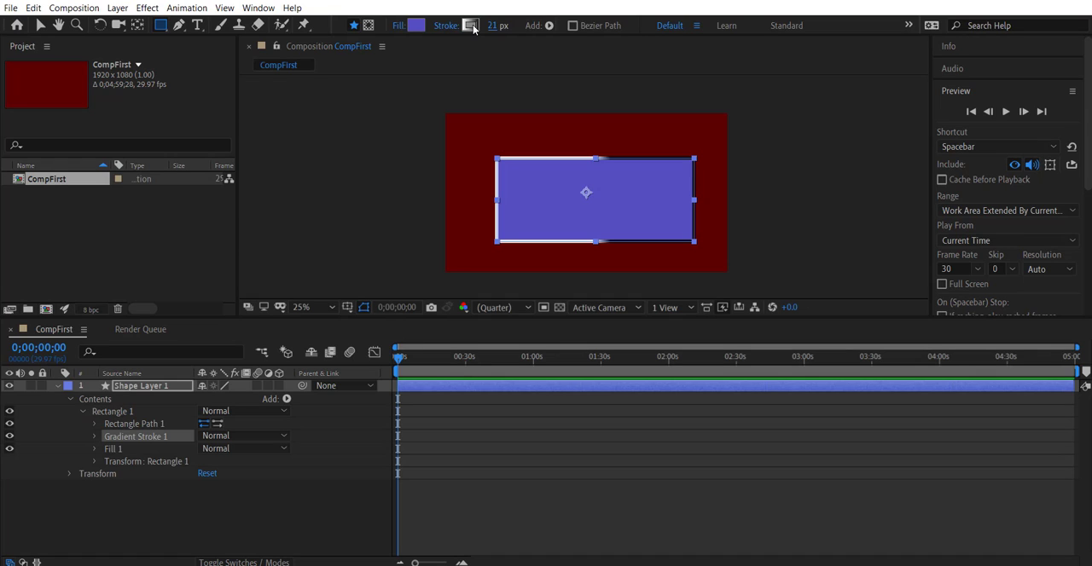
{"action": "left_click", "coordinate": [96, 437]}
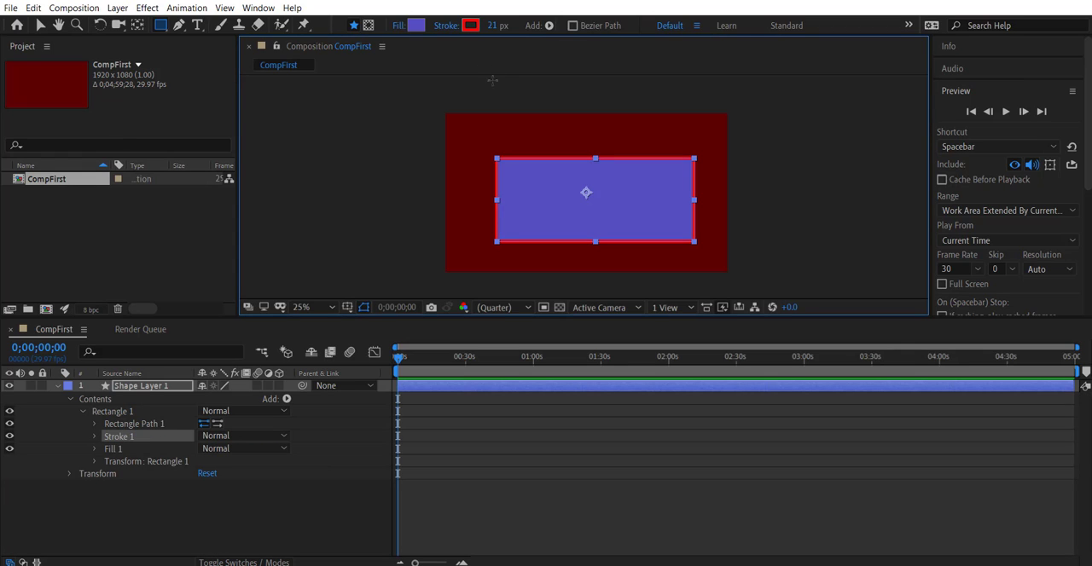
{"action": "mouse_move", "coordinate": [498, 106]}
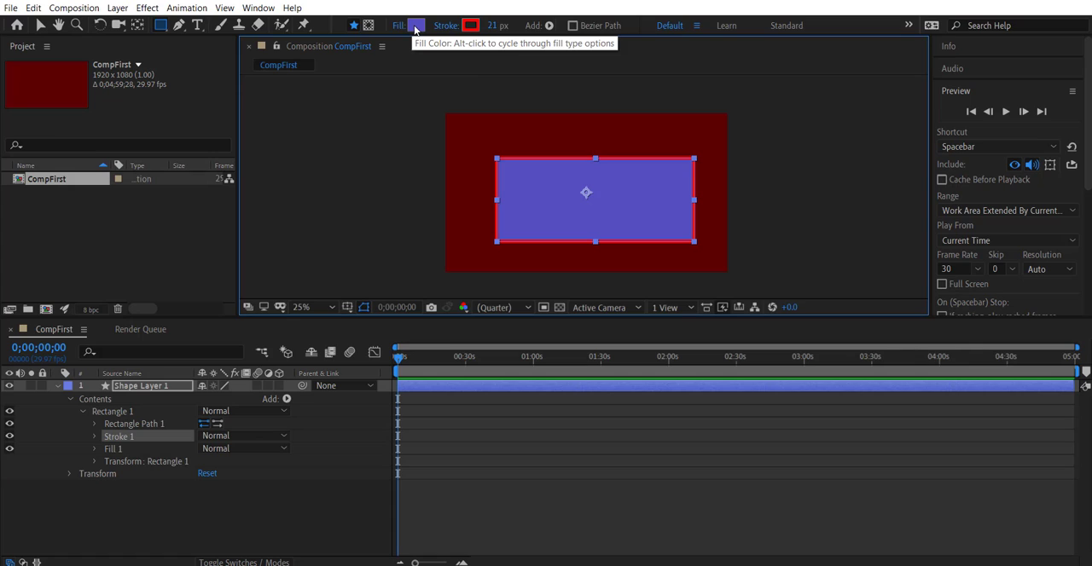
{"action": "left_click", "coordinate": [416, 23]}
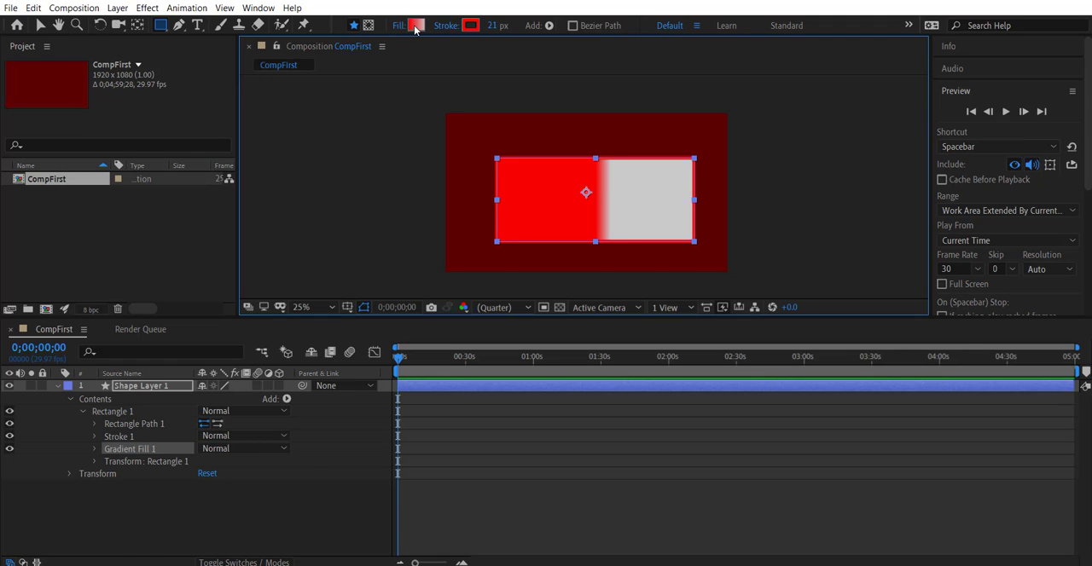
{"action": "left_click", "coordinate": [94, 449]}
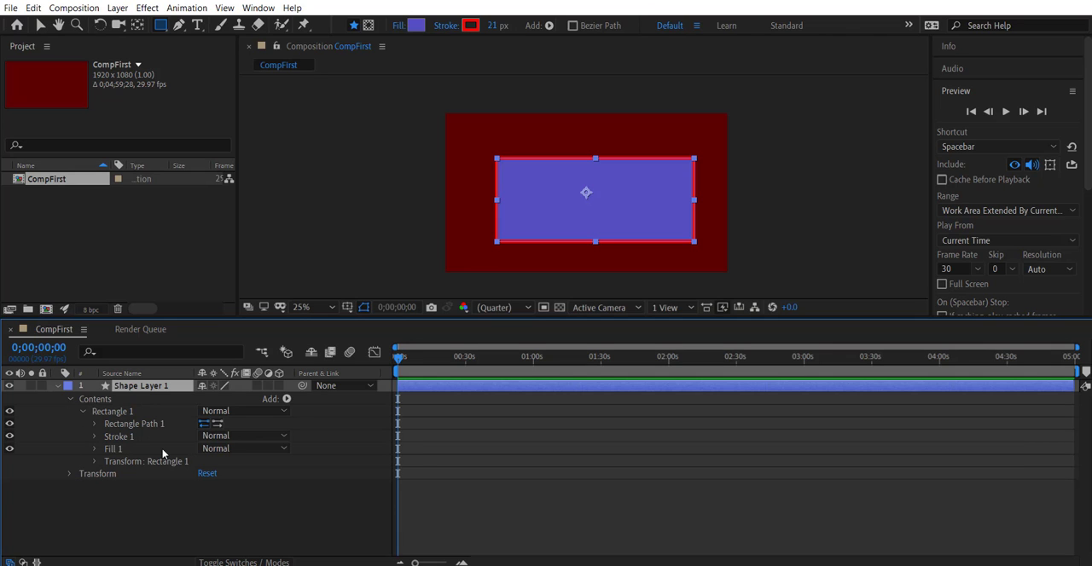
Try the Darker Color blending mode on the rectangle's fill.
{"action": "left_click", "coordinate": [242, 447]}
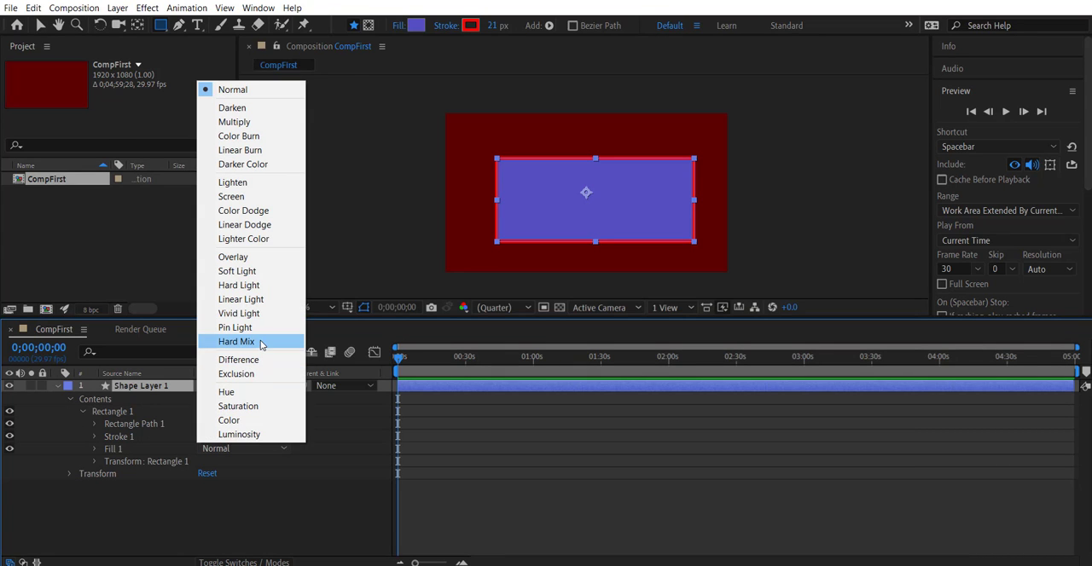
{"action": "mouse_move", "coordinate": [242, 164]}
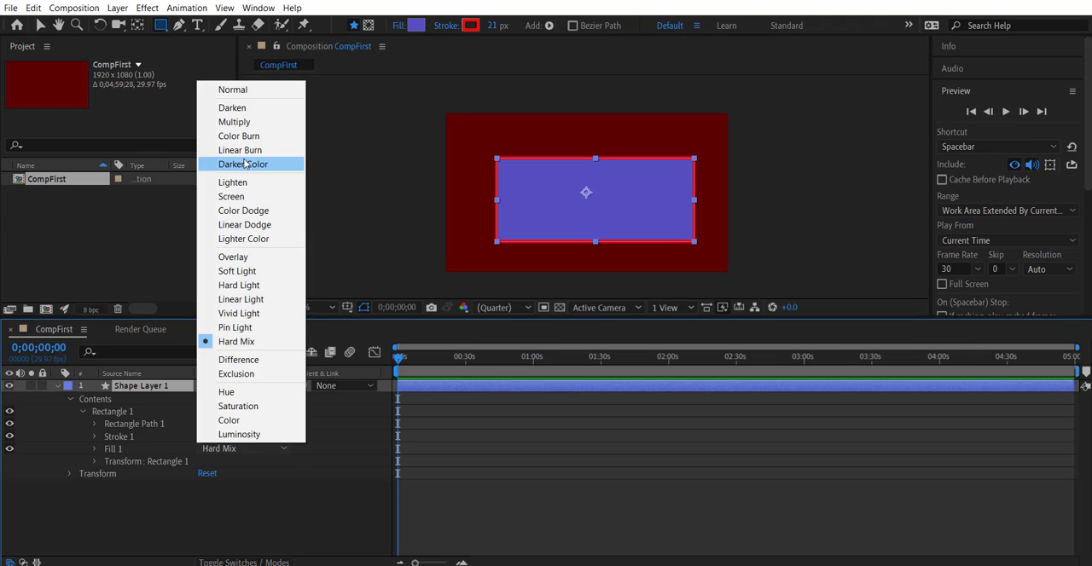
{"action": "left_click", "coordinate": [242, 164]}
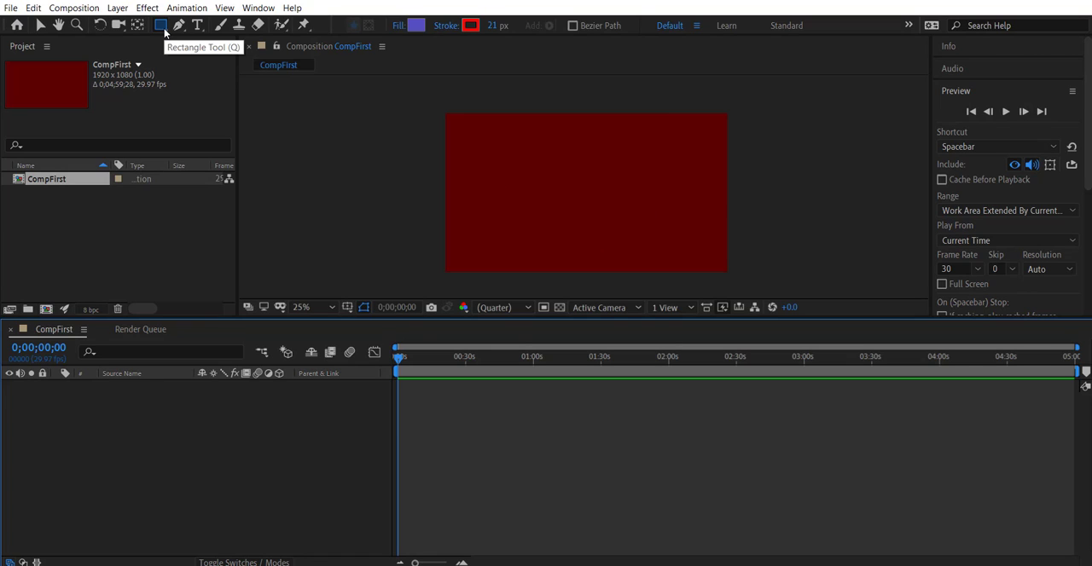
Draw a test square, discard it, and switch to the Ellipse Tool.
{"action": "left_click", "coordinate": [161, 23]}
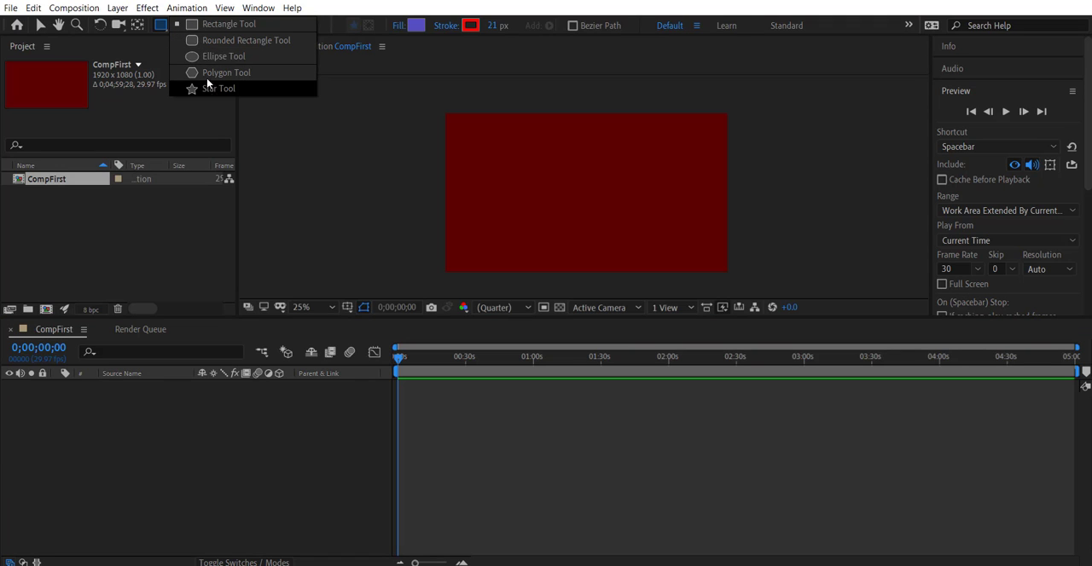
{"action": "mouse_move", "coordinate": [228, 24]}
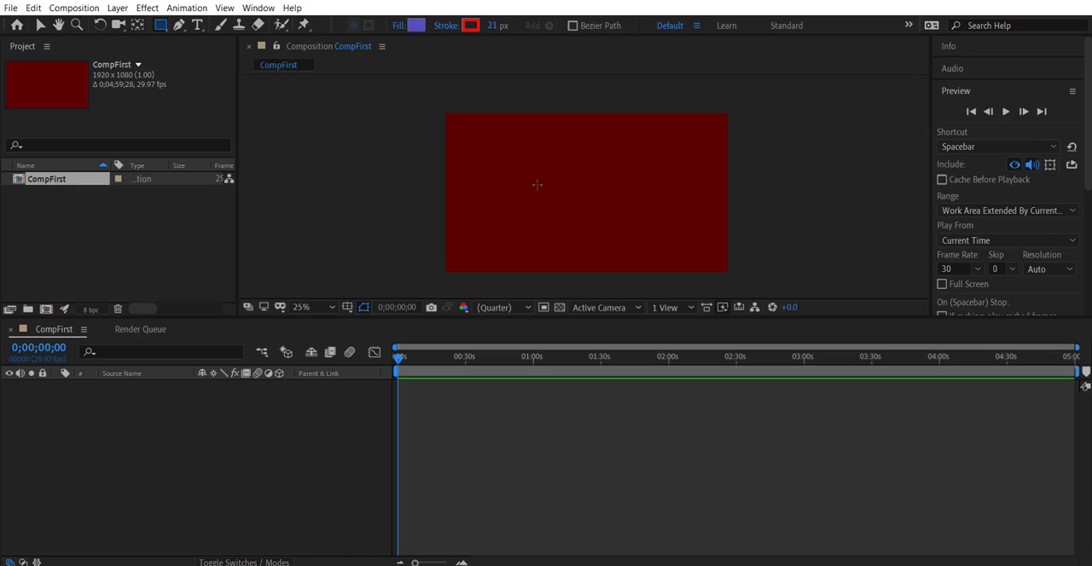
{"action": "mouse_move", "coordinate": [529, 157]}
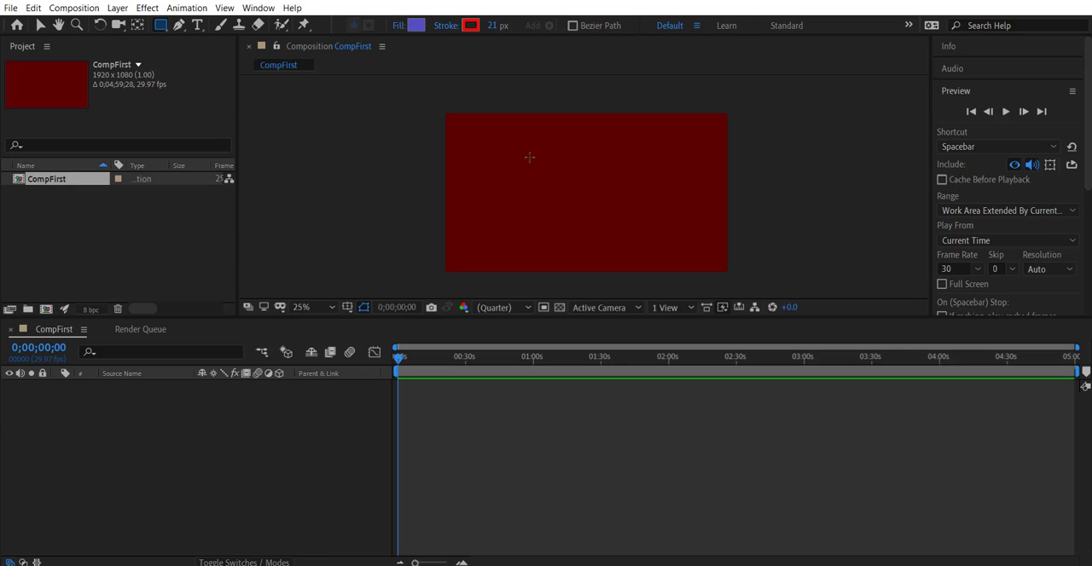
{"action": "left_click_drag", "start_coordinate": [525, 157], "coordinate": [612, 242]}
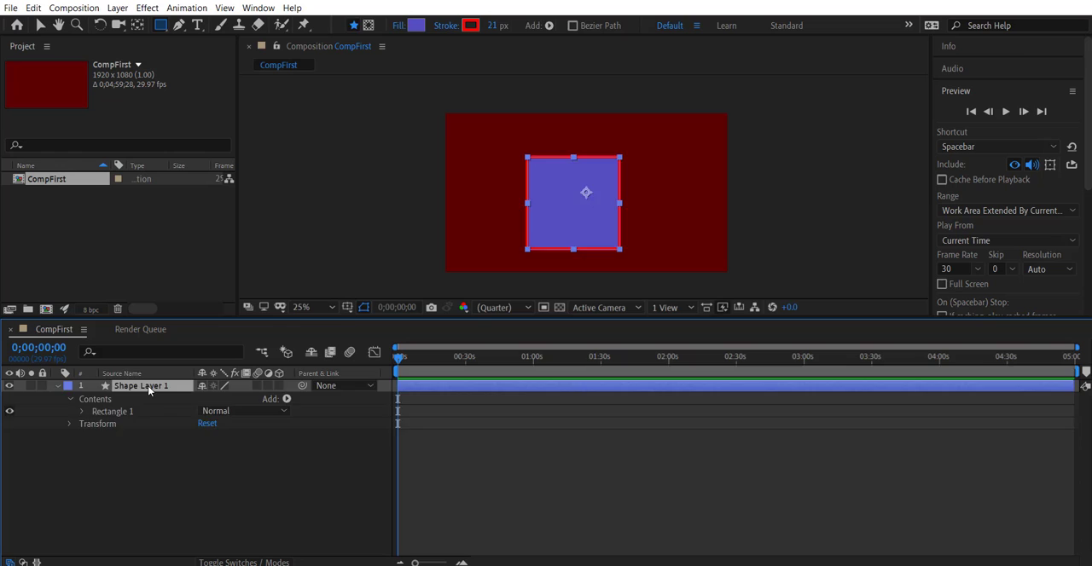
{"action": "left_click", "coordinate": [160, 24]}
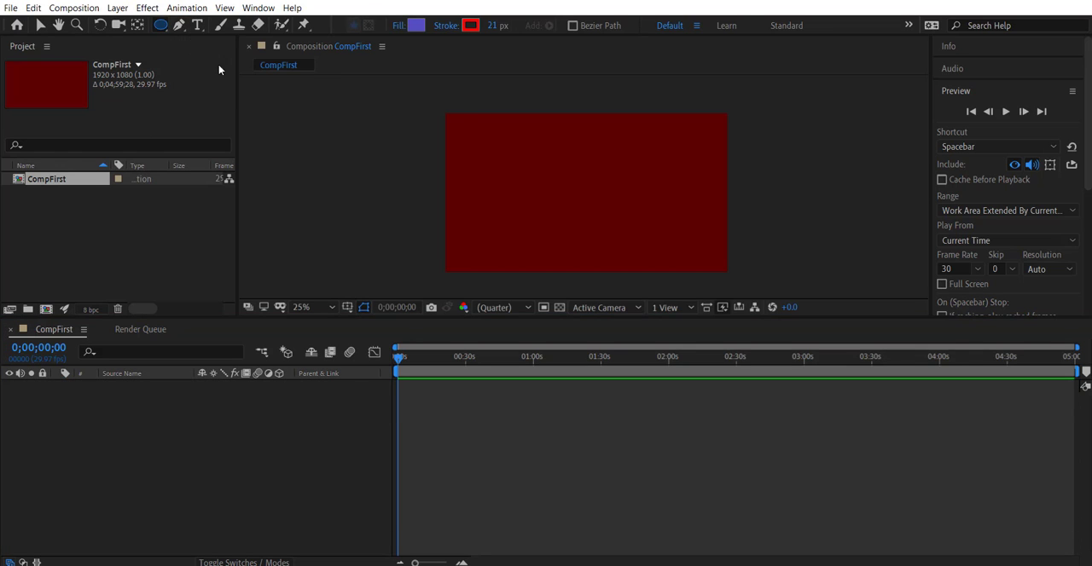
{"action": "left_click_drag", "start_coordinate": [508, 159], "coordinate": [655, 237]}
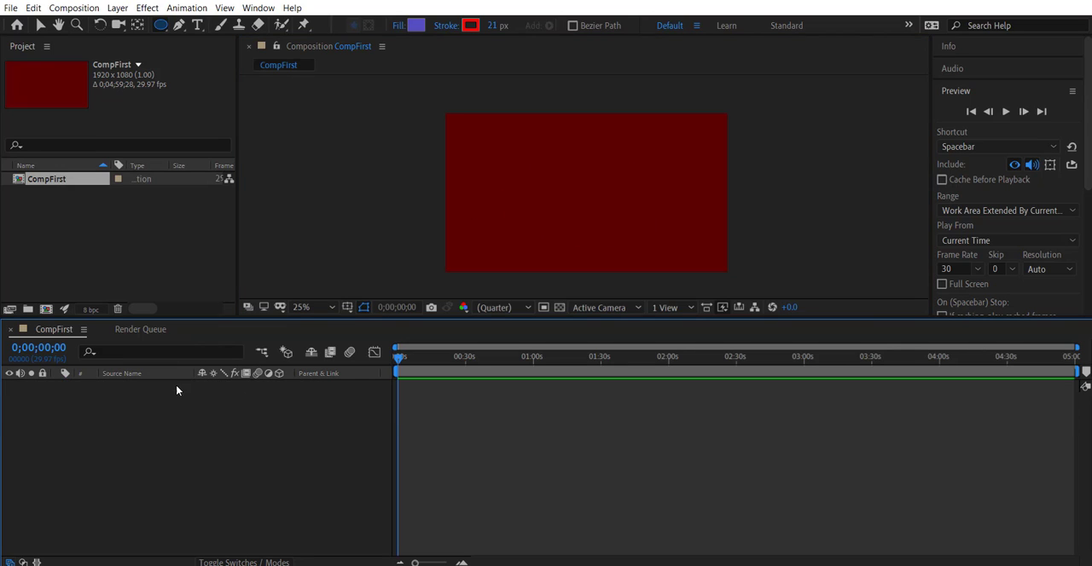
Draw an ellipse on its own shape layer in the composition.
{"action": "left_click", "coordinate": [161, 24]}
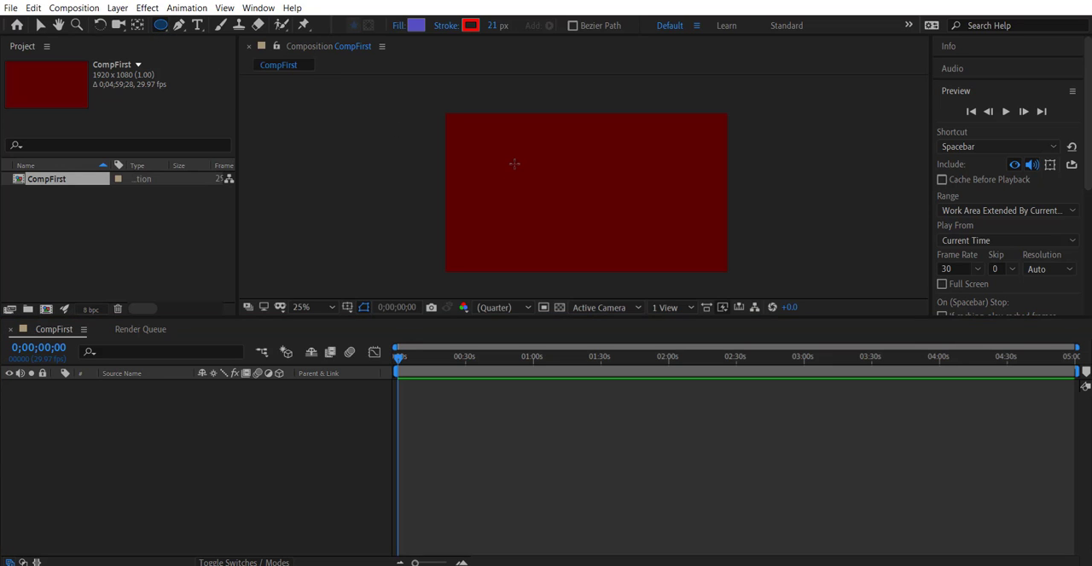
{"action": "left_click_drag", "start_coordinate": [512, 160], "coordinate": [587, 232]}
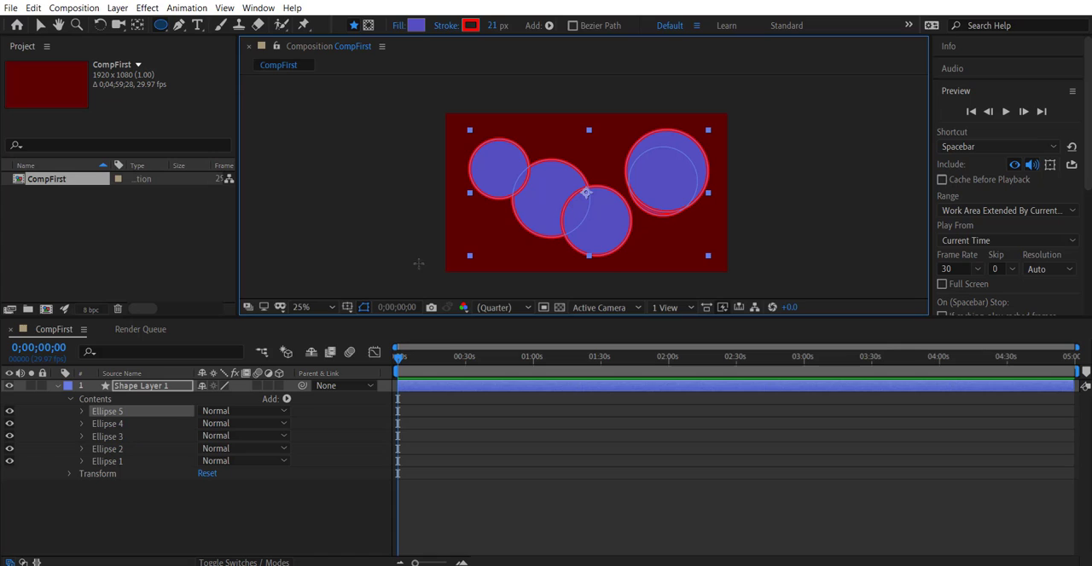
{"action": "mouse_move", "coordinate": [486, 238]}
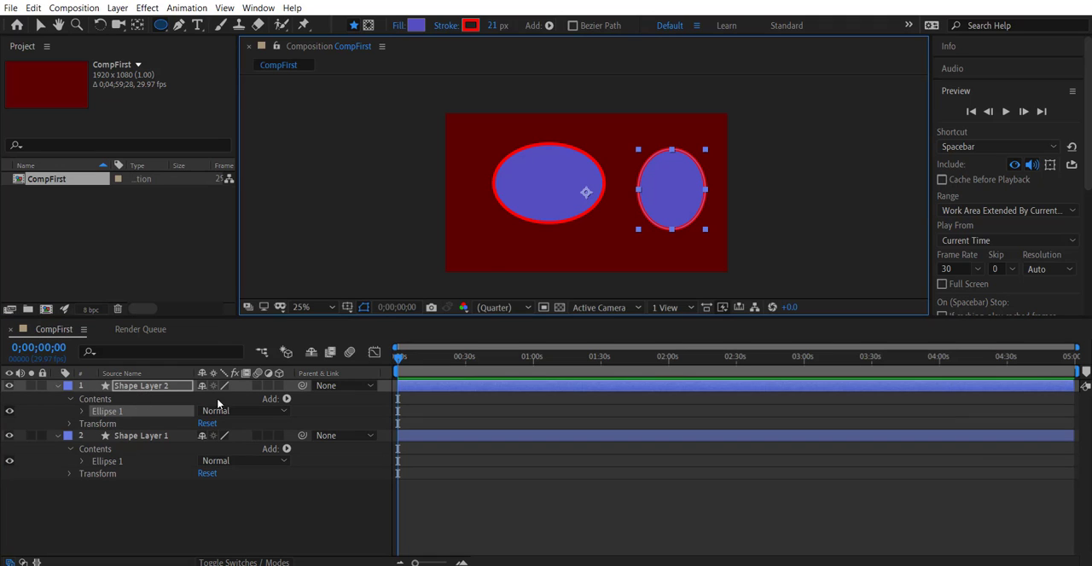
Rotate the left ellipse counterclockwise via Transform, then back toward level.
{"action": "left_click", "coordinate": [68, 474]}
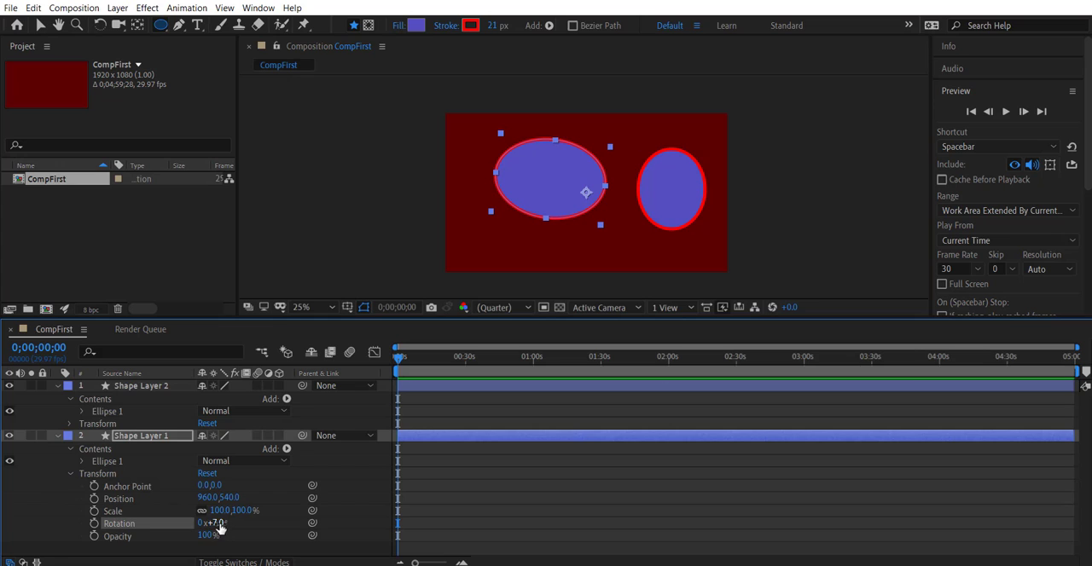
{"action": "left_click_drag", "start_coordinate": [220, 522], "coordinate": [214, 522]}
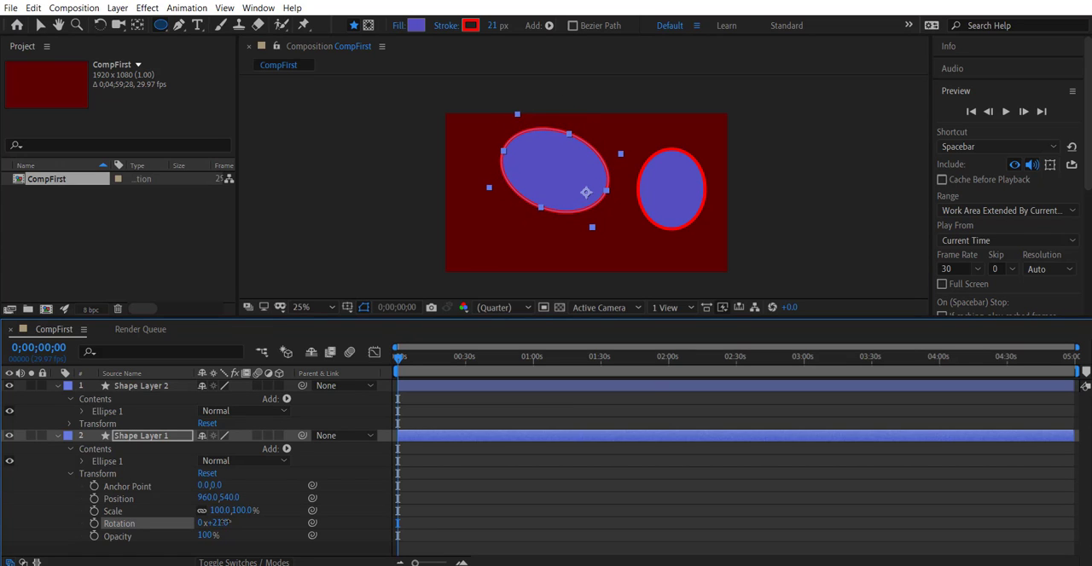
{"action": "mouse_move", "coordinate": [98, 24]}
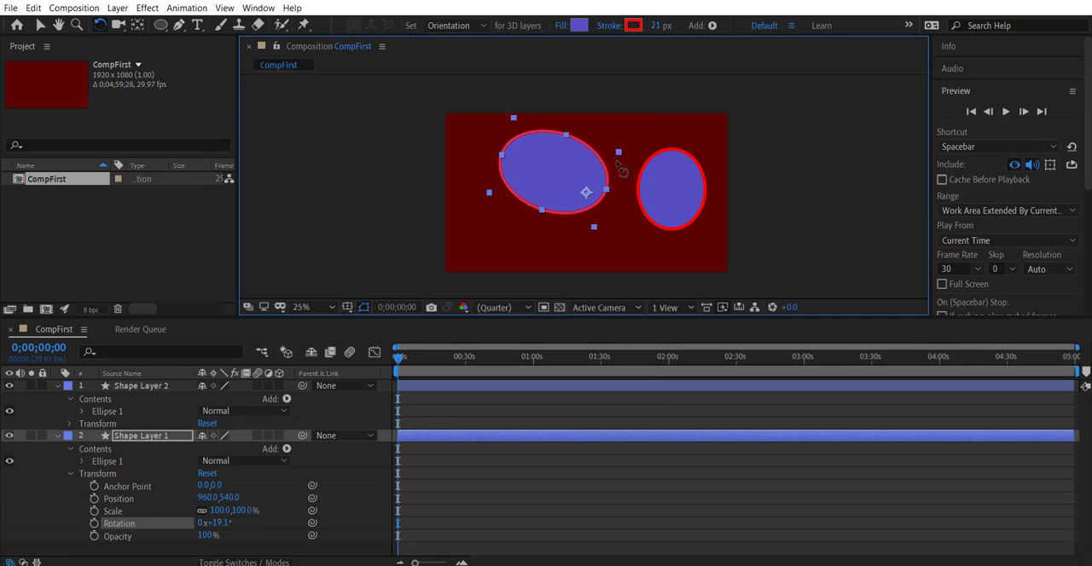
{"action": "left_click_drag", "start_coordinate": [617, 152], "coordinate": [597, 196]}
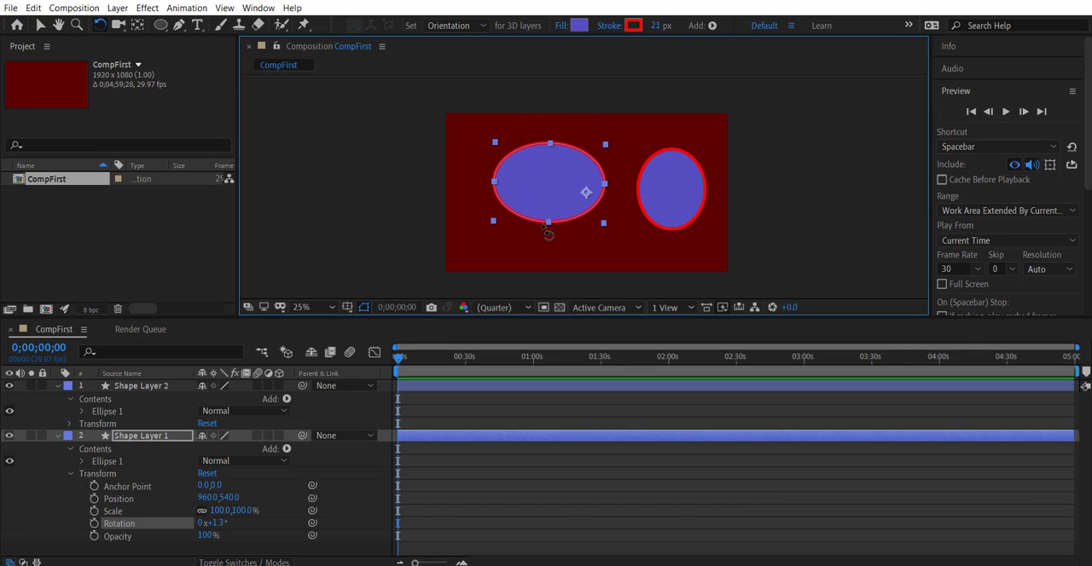
{"action": "mouse_move", "coordinate": [550, 188]}
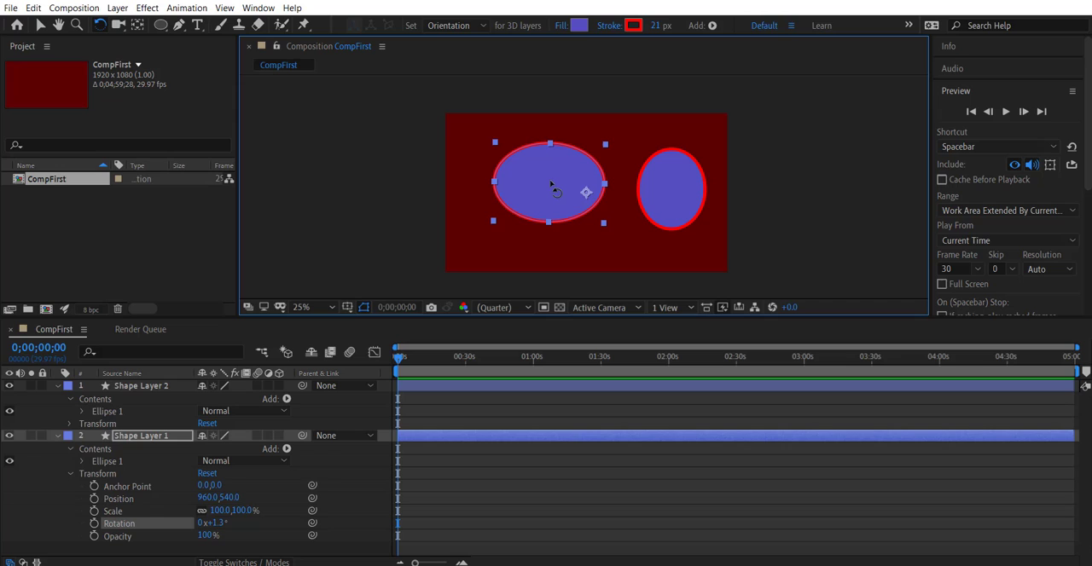
{"action": "mouse_move", "coordinate": [587, 195]}
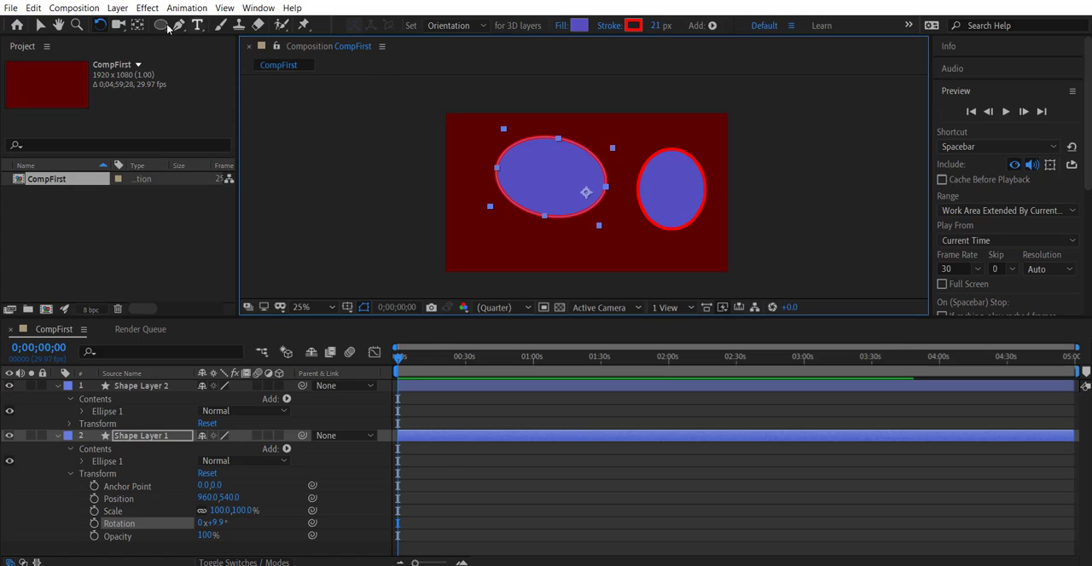
{"action": "mouse_move", "coordinate": [137, 24]}
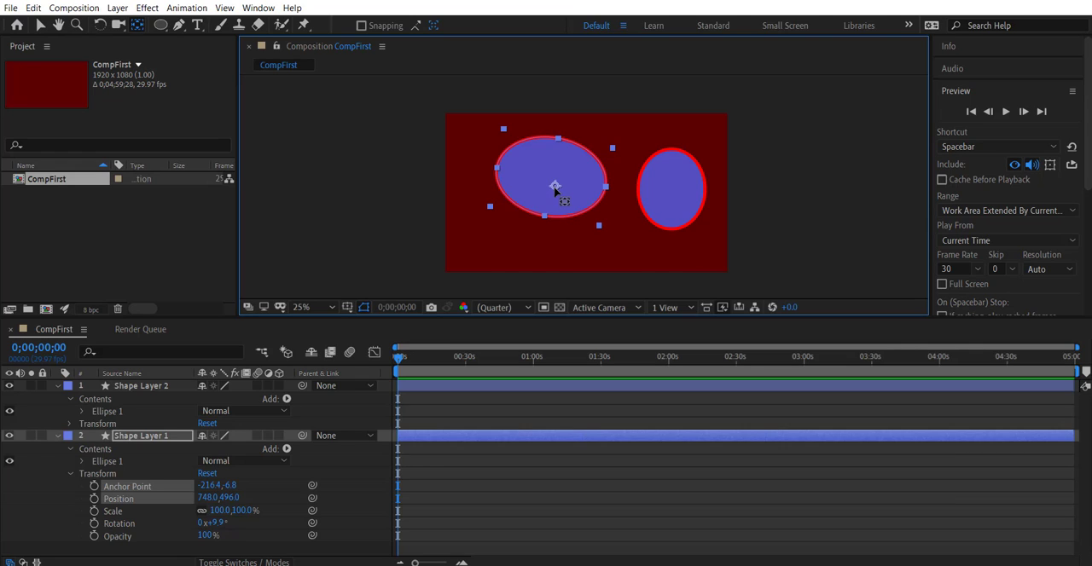
{"action": "mouse_move", "coordinate": [556, 196]}
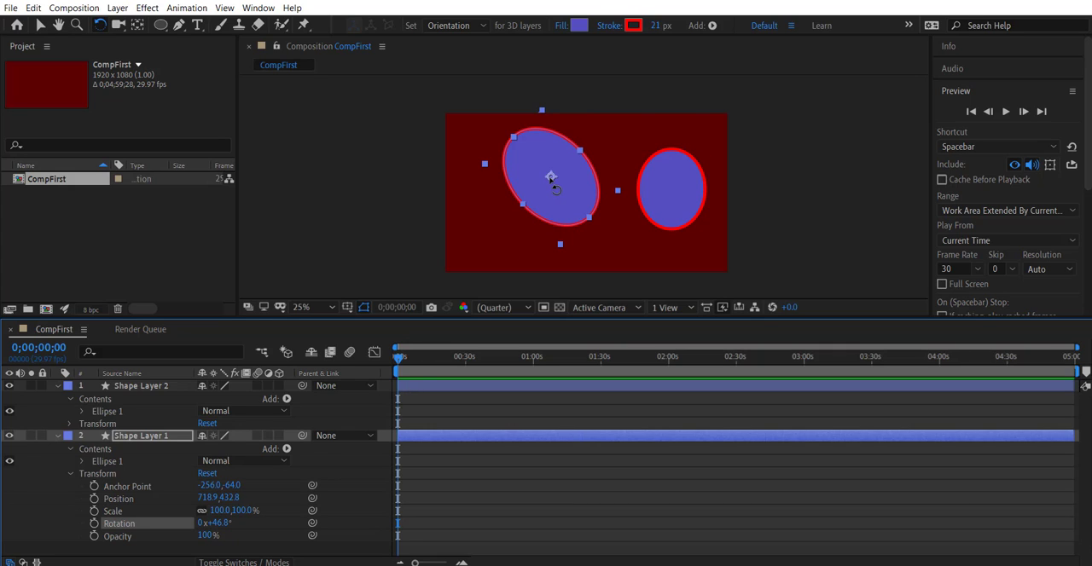
{"action": "mouse_move", "coordinate": [550, 188]}
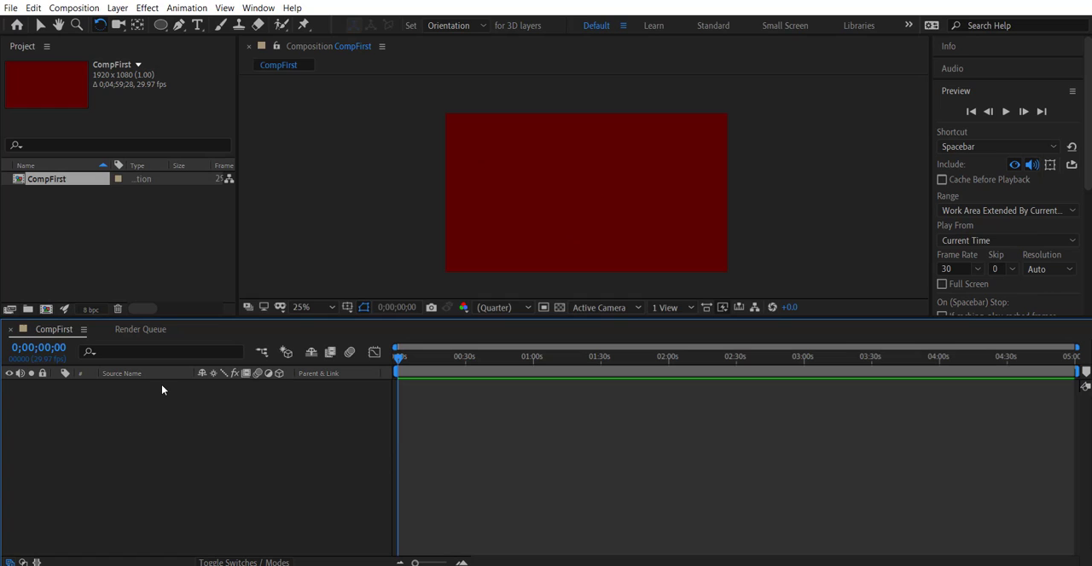
{"action": "mouse_move", "coordinate": [194, 34]}
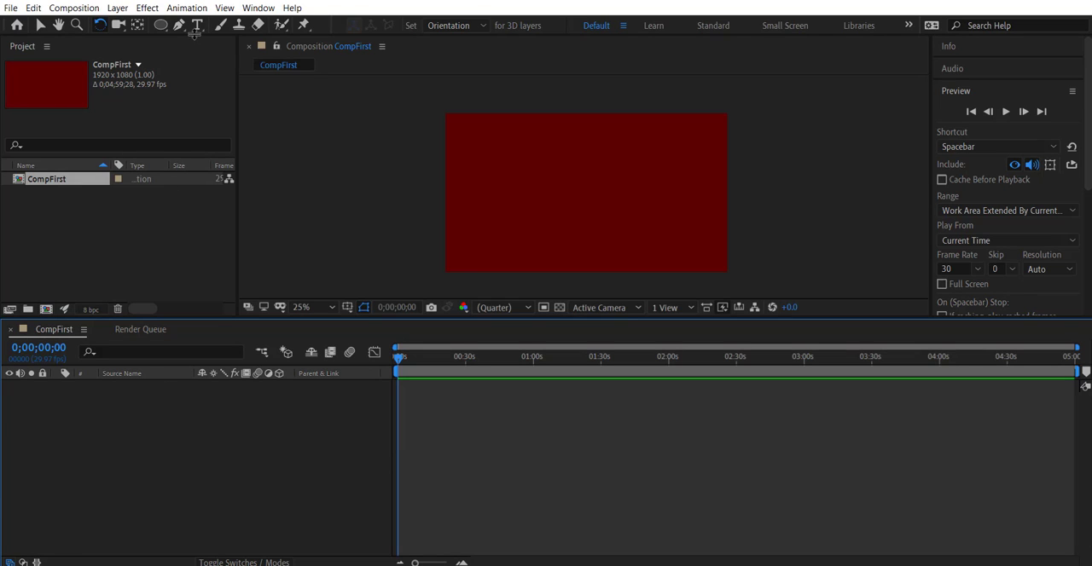
Draw a test path with the Pen tool by placing connected points.
{"action": "left_click", "coordinate": [179, 24]}
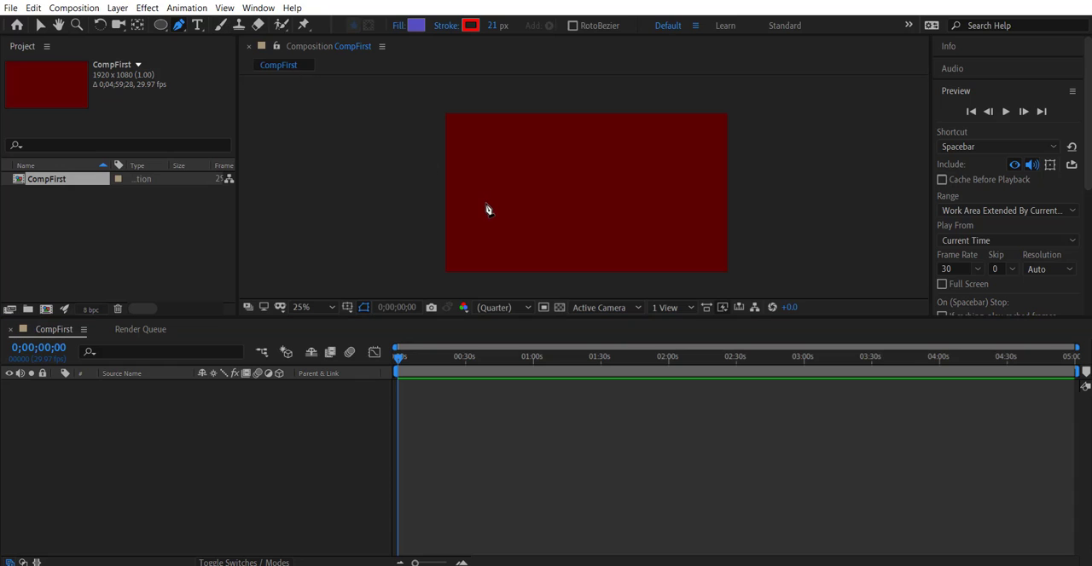
{"action": "mouse_move", "coordinate": [493, 228]}
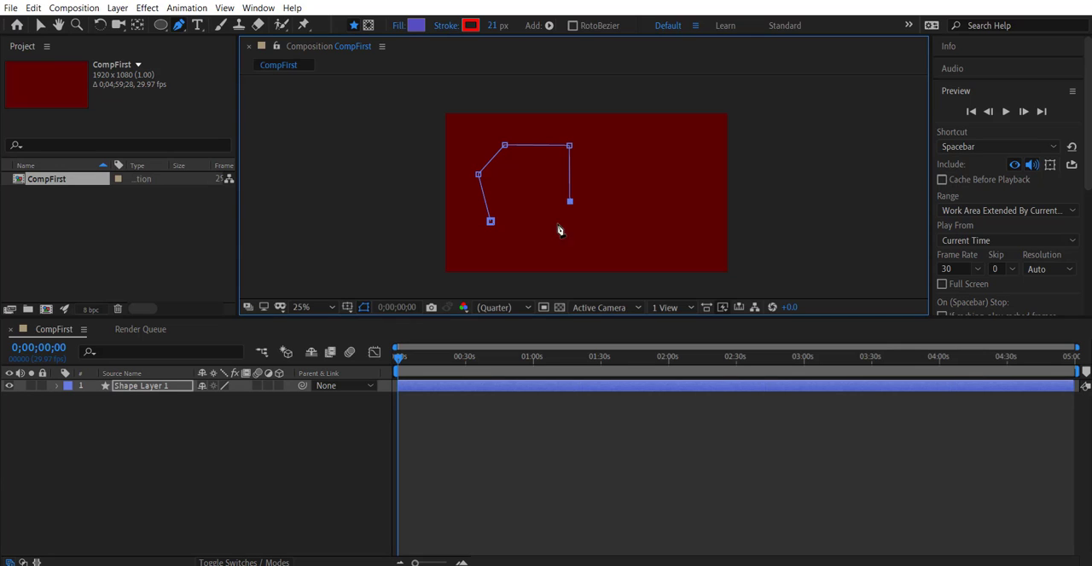
{"action": "left_click", "coordinate": [491, 220]}
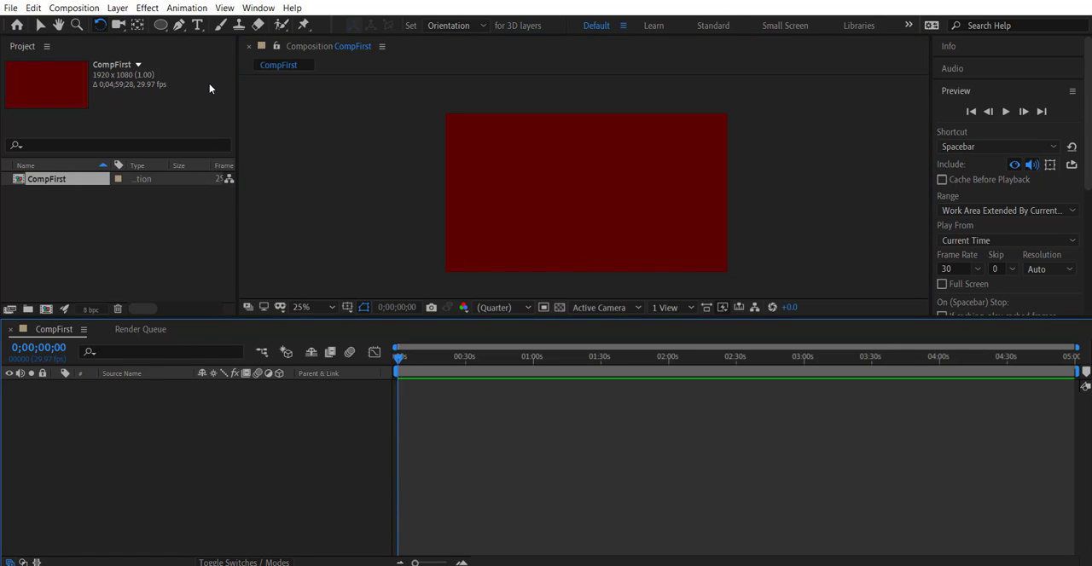
Add a text layer reading 'Hello World' with the Horizontal Type tool.
{"action": "left_click", "coordinate": [198, 24]}
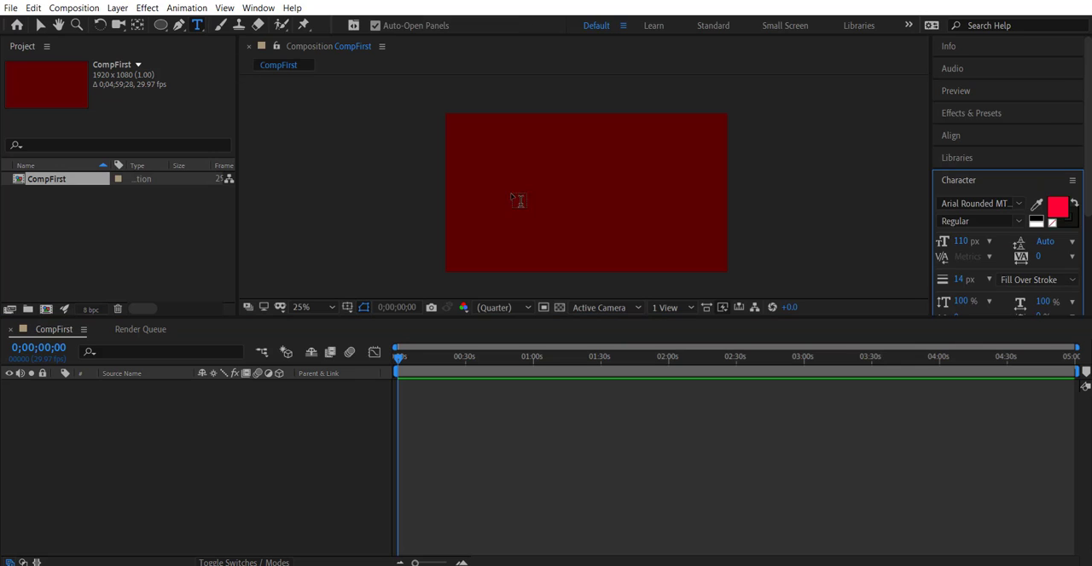
{"action": "mouse_move", "coordinate": [197, 24]}
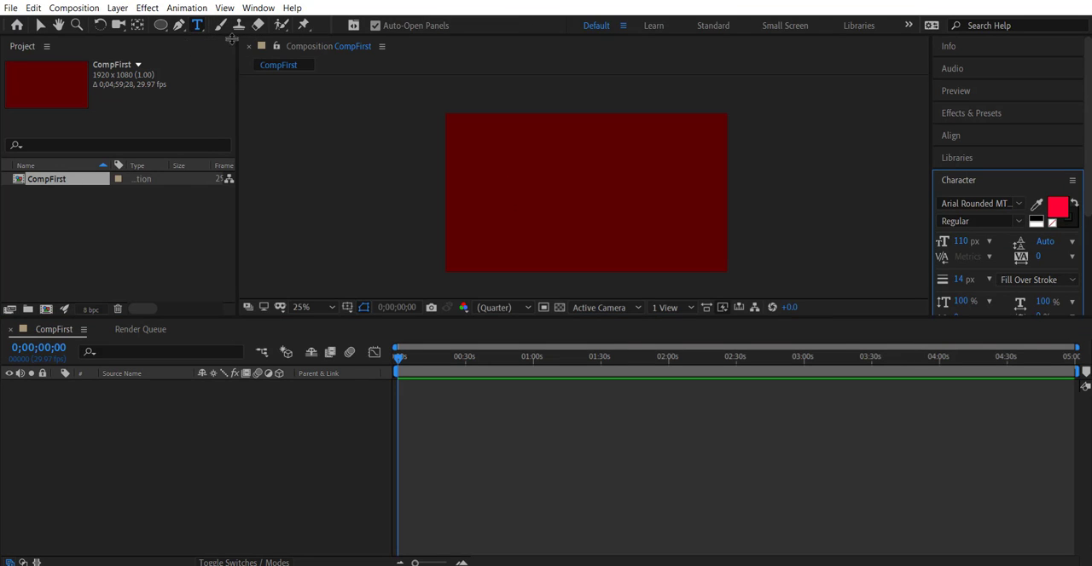
{"action": "left_click", "coordinate": [491, 177]}
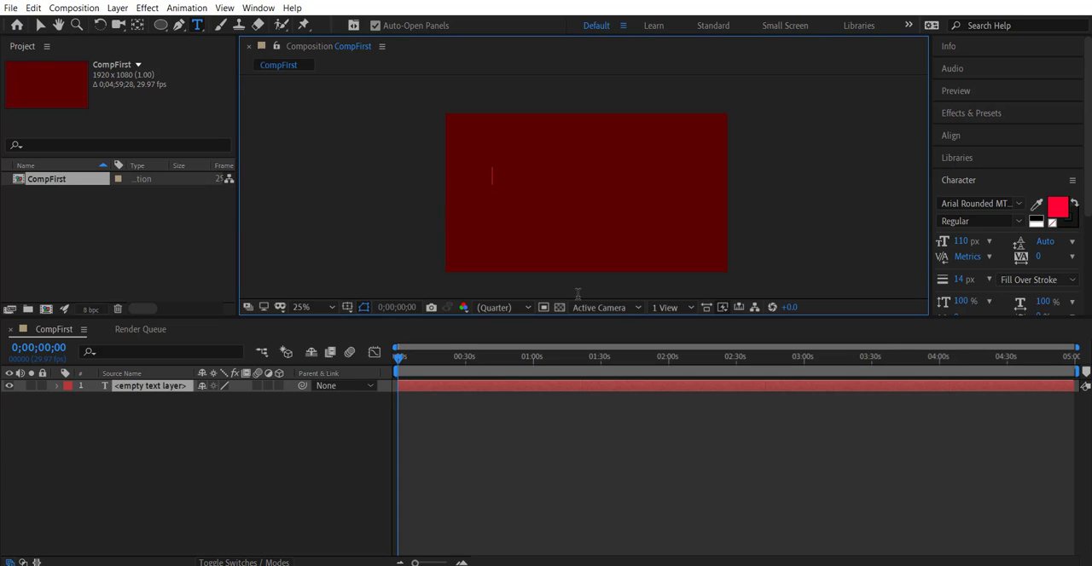
{"action": "type", "text": "Hello"}
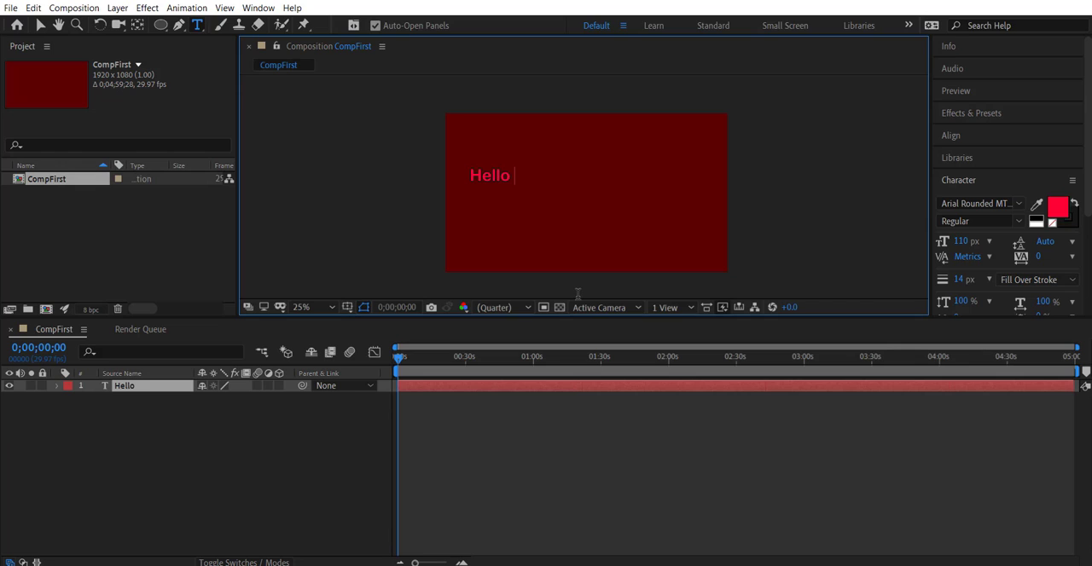
{"action": "type", "text": "World"}
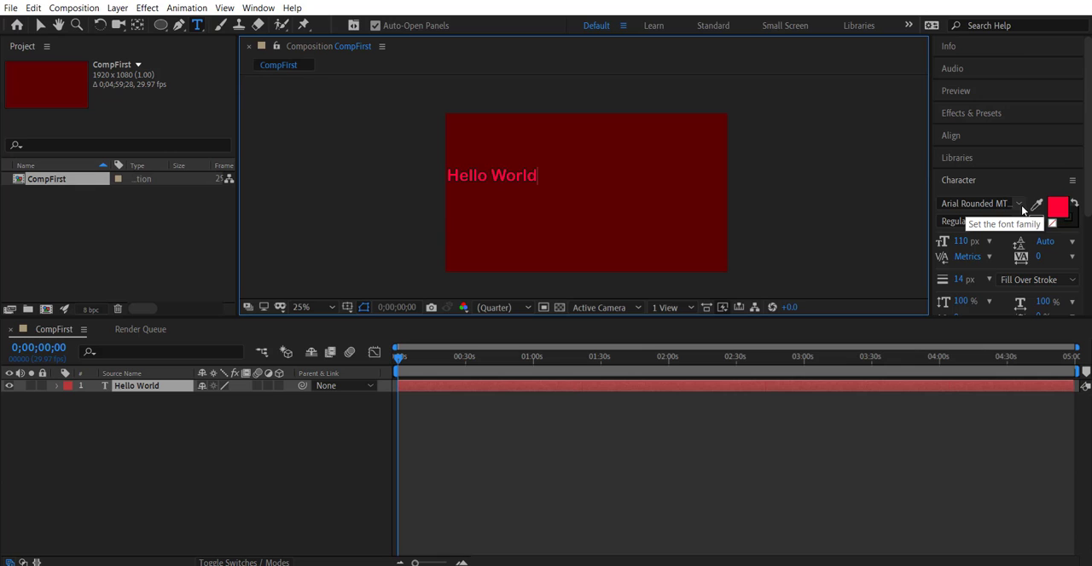
{"action": "mouse_move", "coordinate": [1057, 208]}
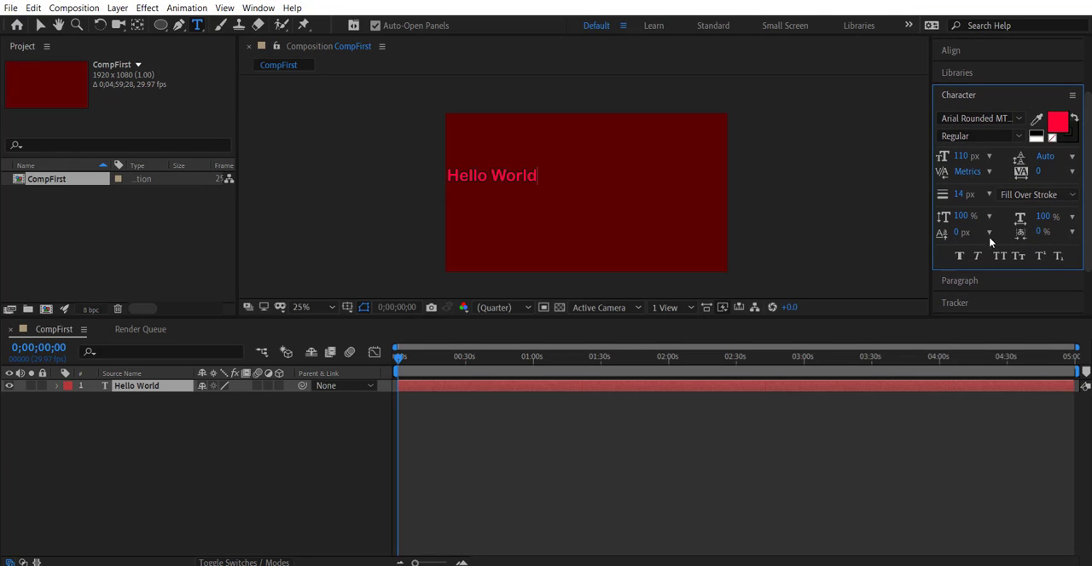
{"action": "mouse_move", "coordinate": [1084, 210]}
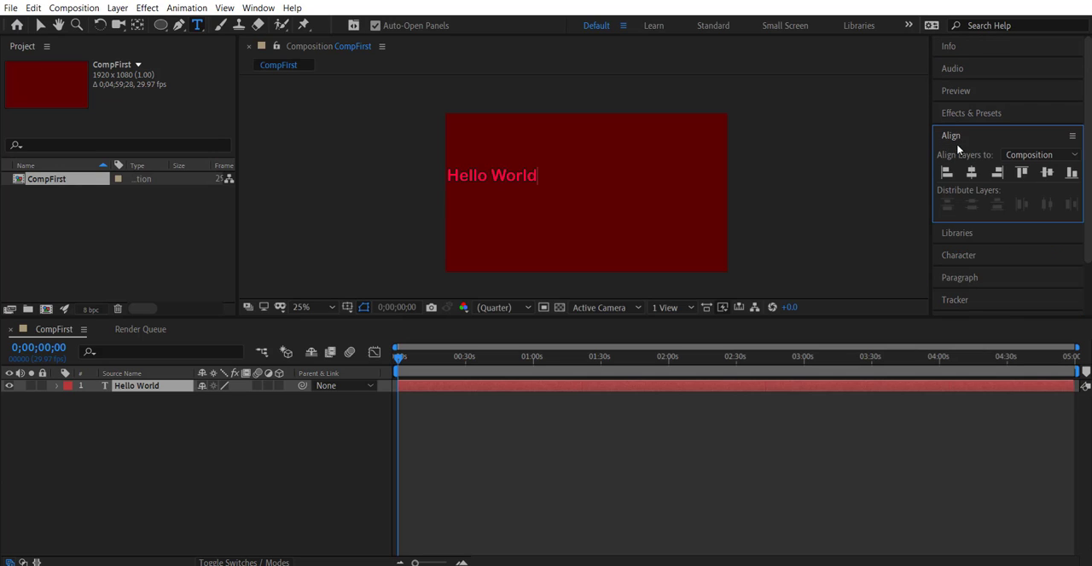
{"action": "mouse_move", "coordinate": [602, 181]}
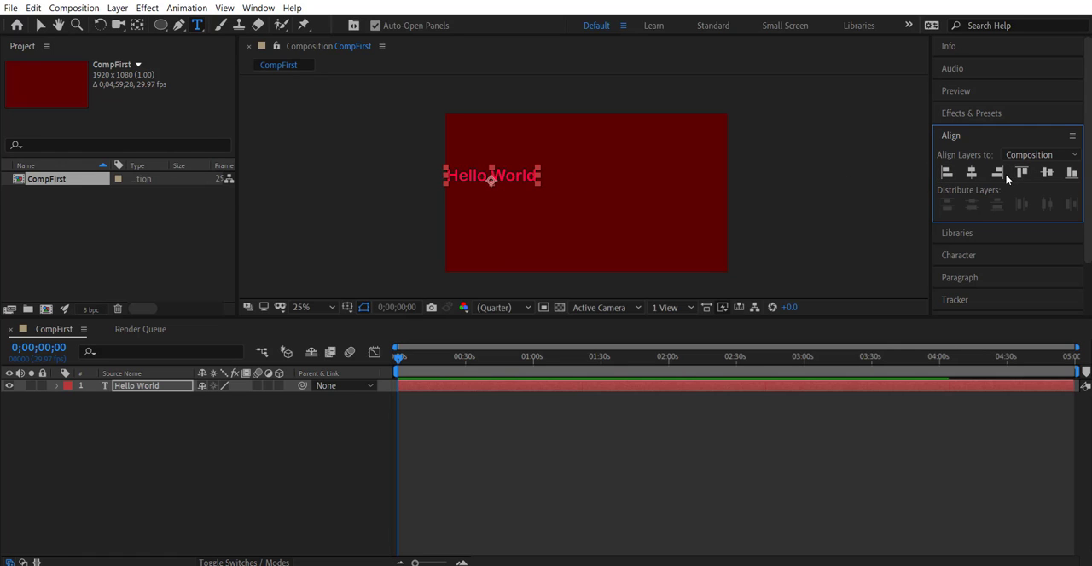
Align the text to the right and bottom edges, then centre it horizontally and vertically.
{"action": "left_click", "coordinate": [1020, 172]}
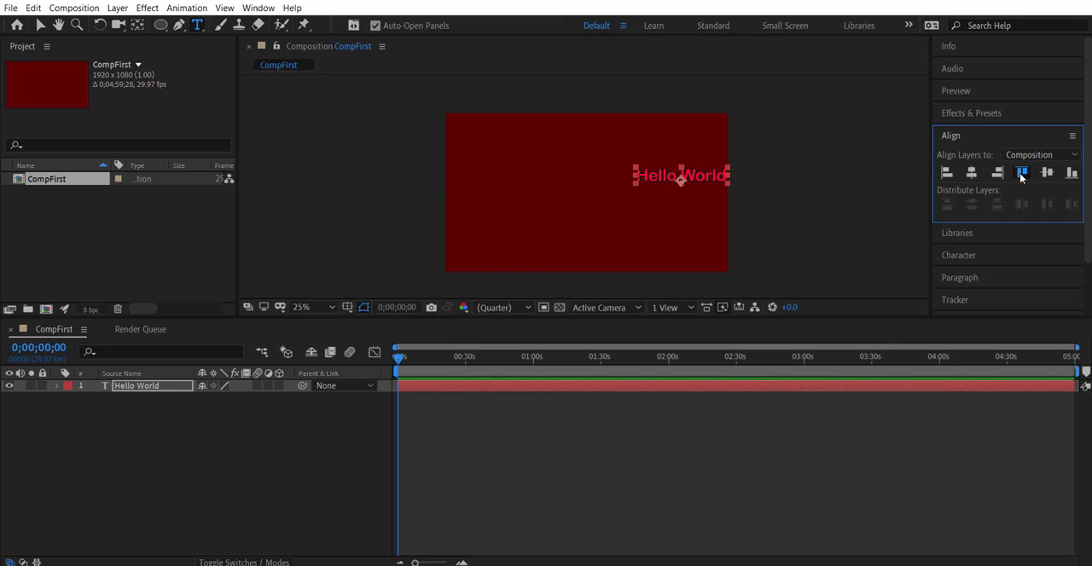
{"action": "left_click", "coordinate": [1071, 174]}
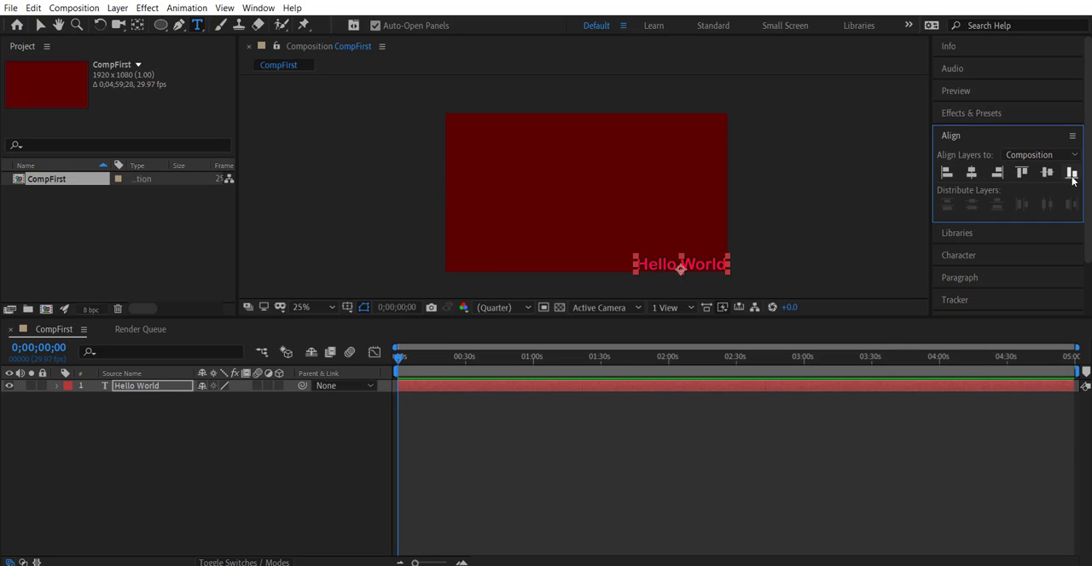
{"action": "mouse_move", "coordinate": [981, 186]}
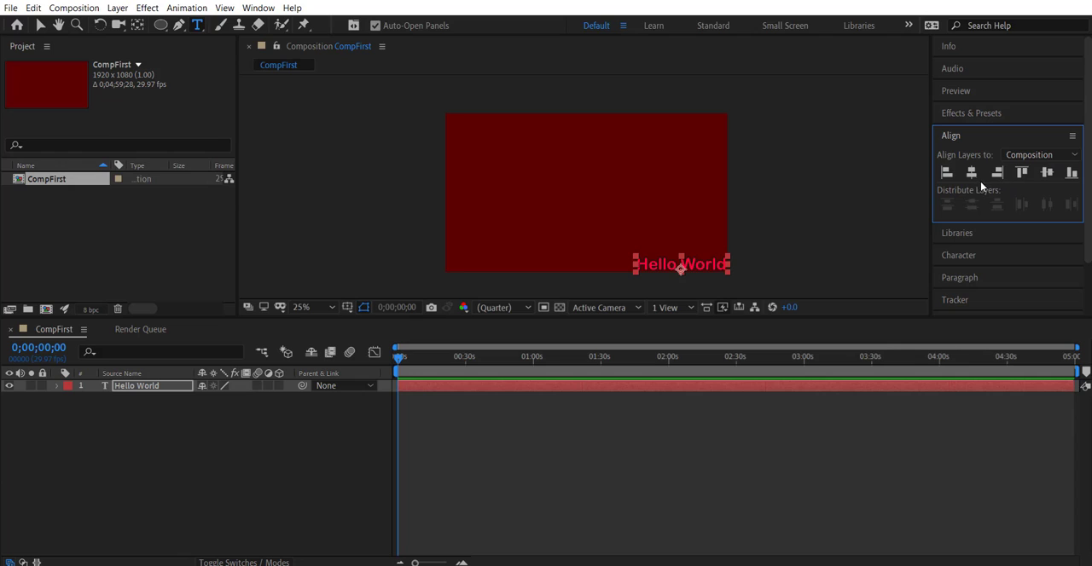
{"action": "left_click", "coordinate": [971, 174]}
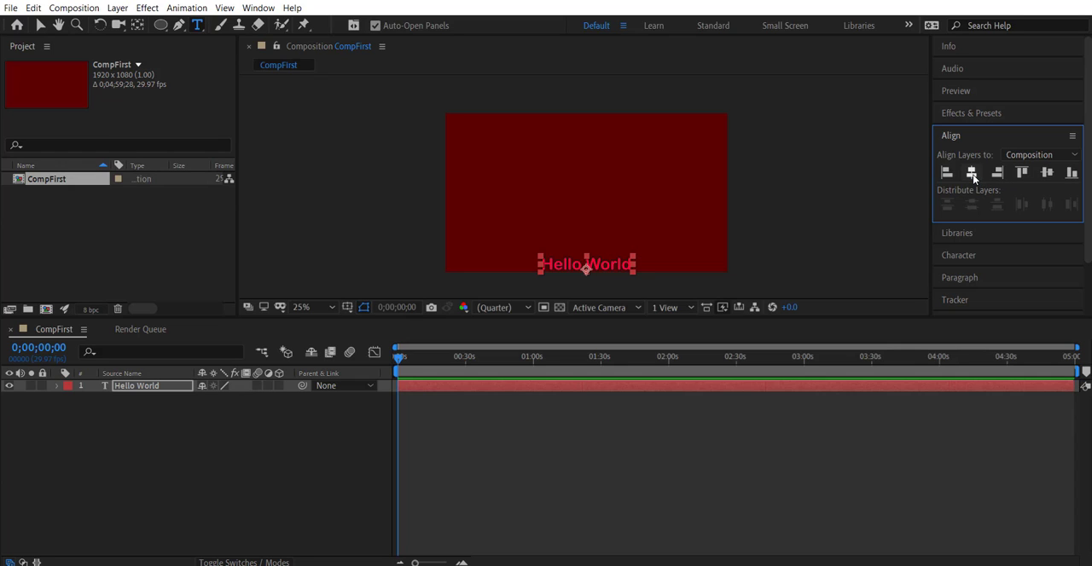
{"action": "mouse_move", "coordinate": [972, 174]}
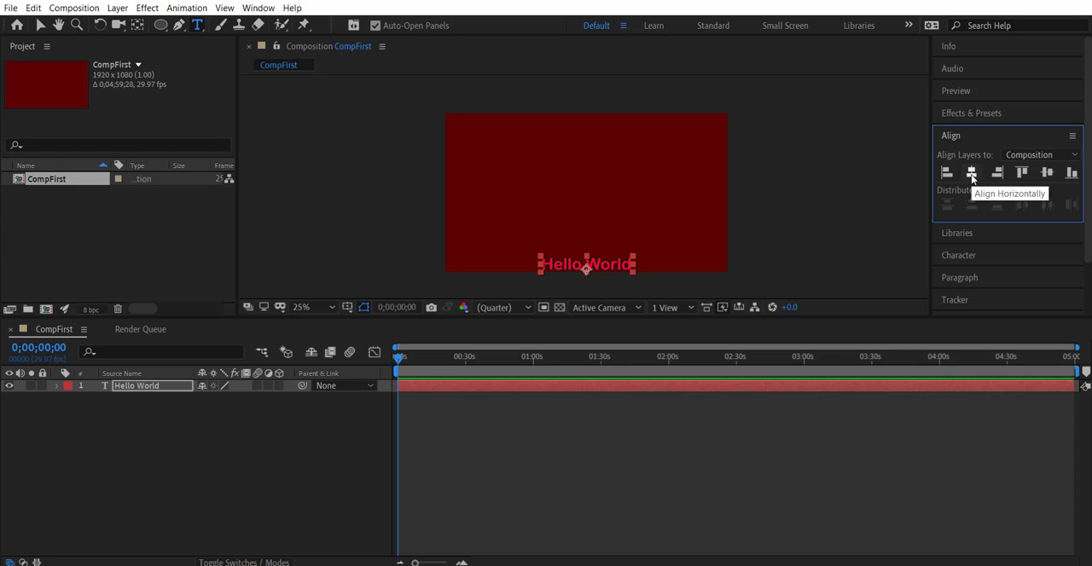
{"action": "mouse_move", "coordinate": [1047, 174]}
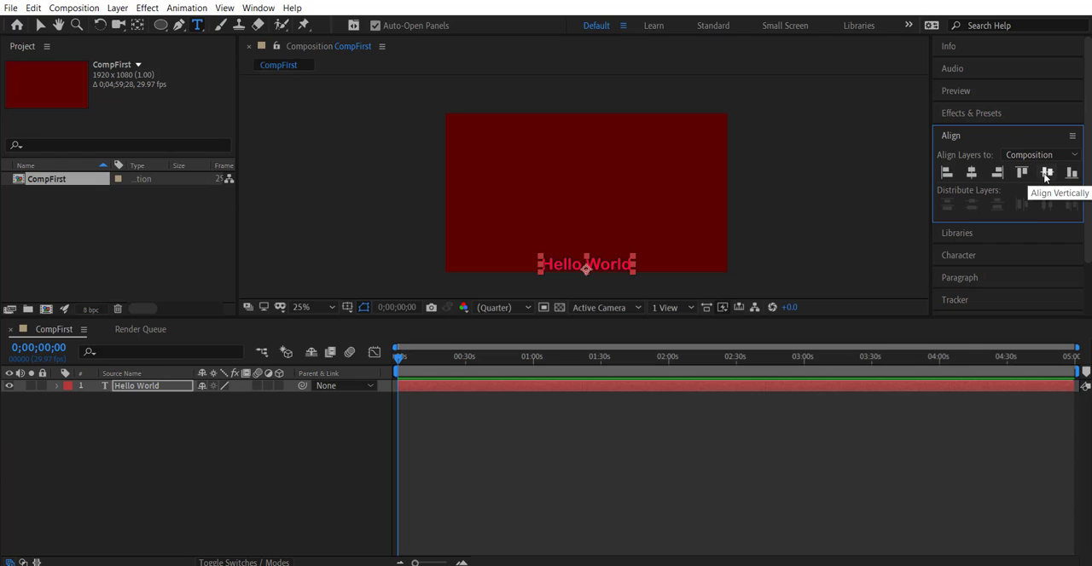
{"action": "left_click", "coordinate": [1047, 174]}
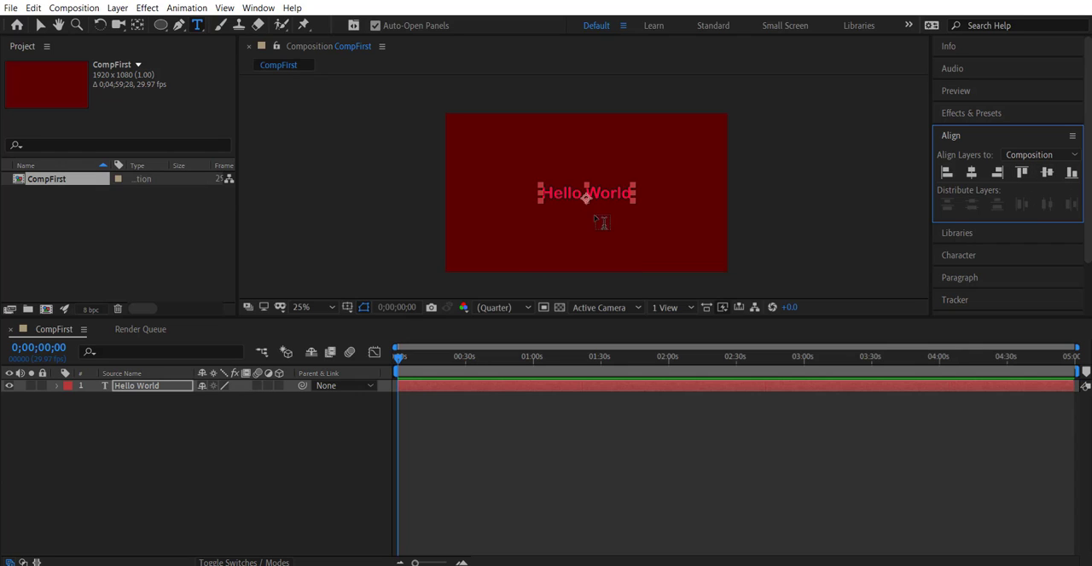
{"action": "mouse_move", "coordinate": [529, 184]}
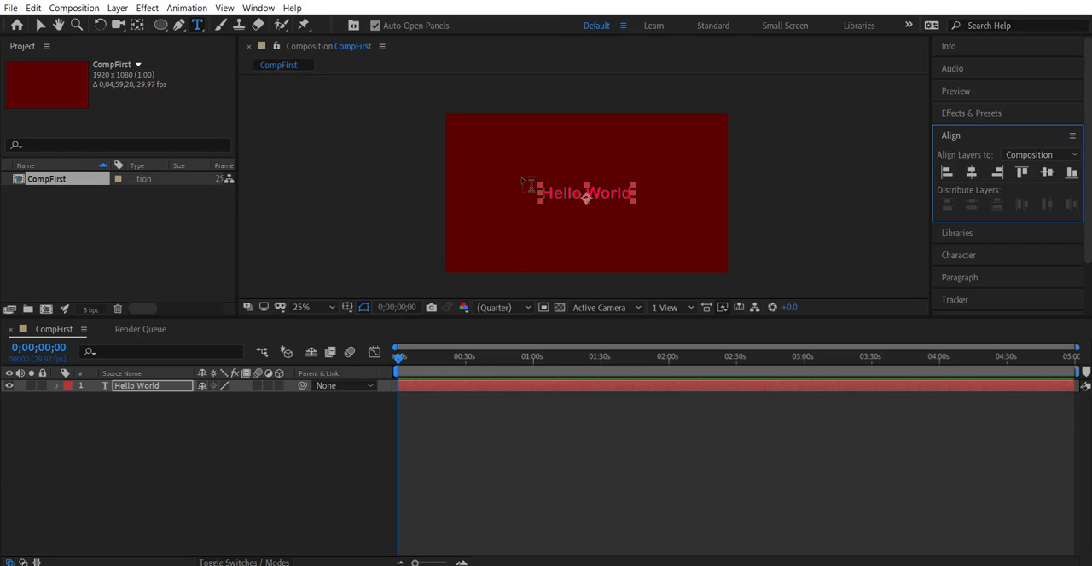
Lower the Hello World text layer's Opacity to about 95% in its Transform properties.
{"action": "left_click", "coordinate": [58, 386]}
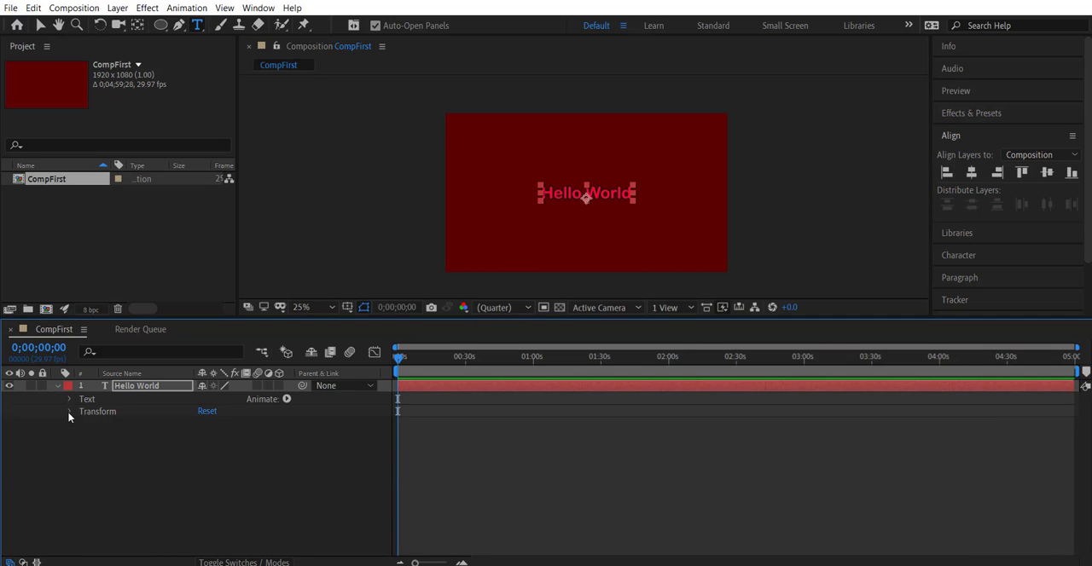
{"action": "left_click", "coordinate": [68, 411]}
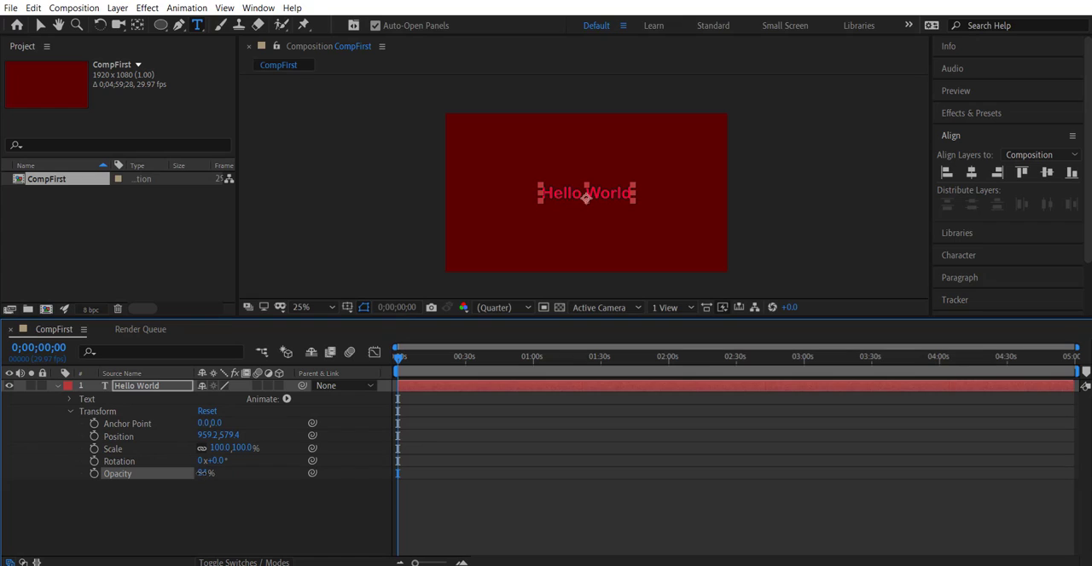
{"action": "left_click", "coordinate": [205, 474]}
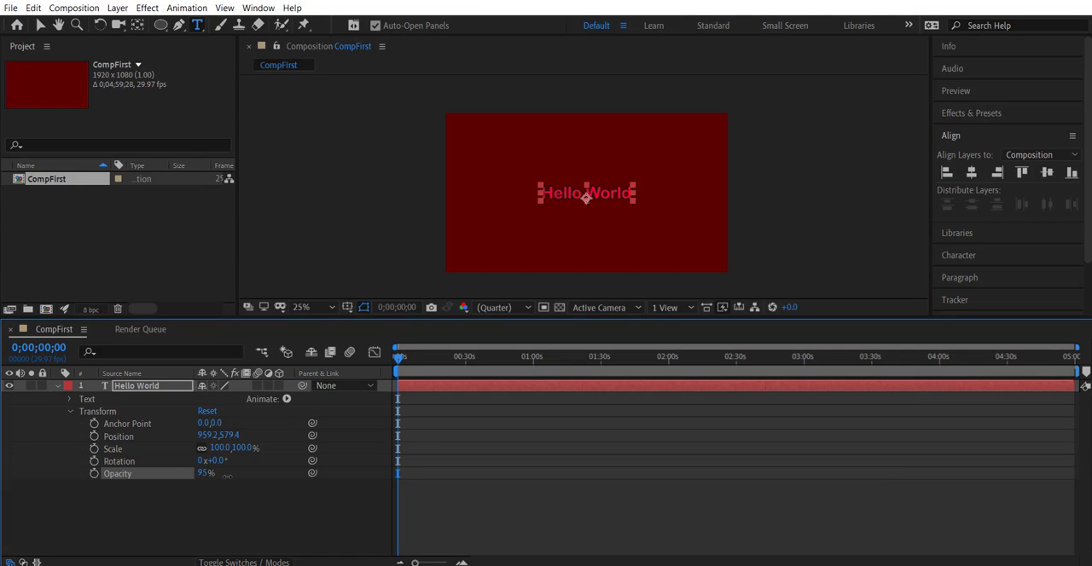